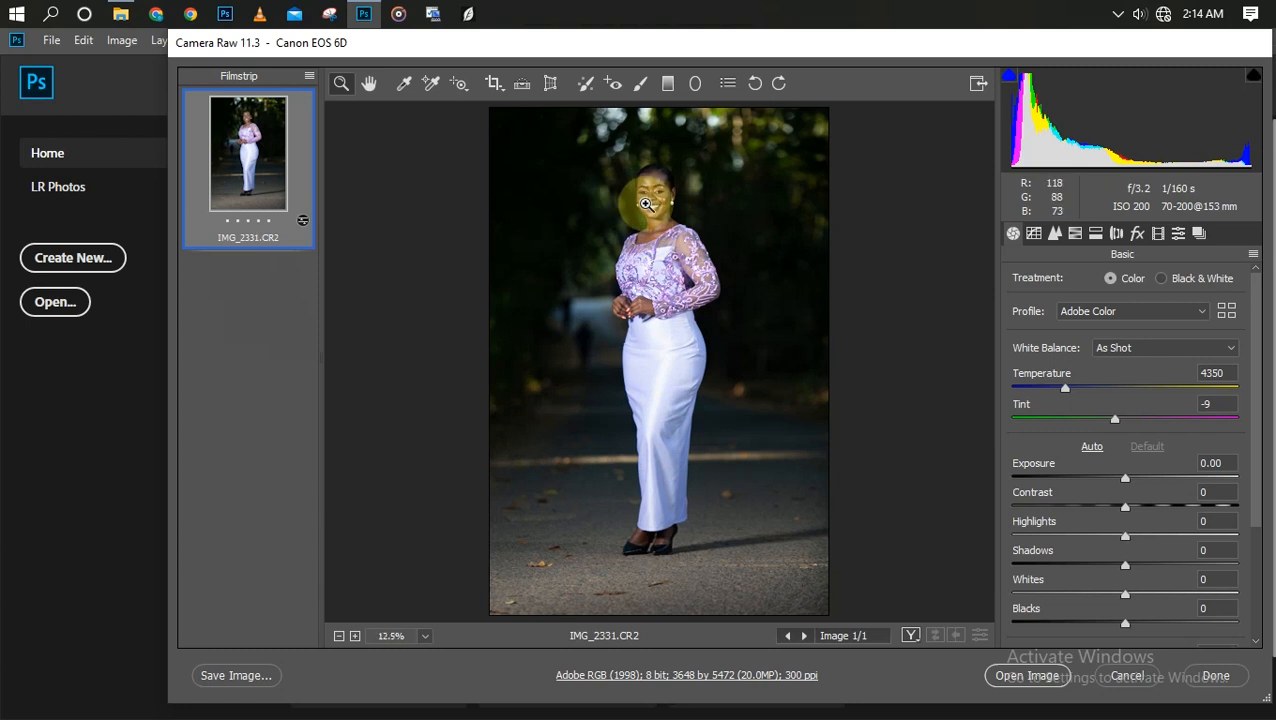
Step: Zoom into the woman's face and pan to inspect the portrait before adjusting tones
click(644, 204)
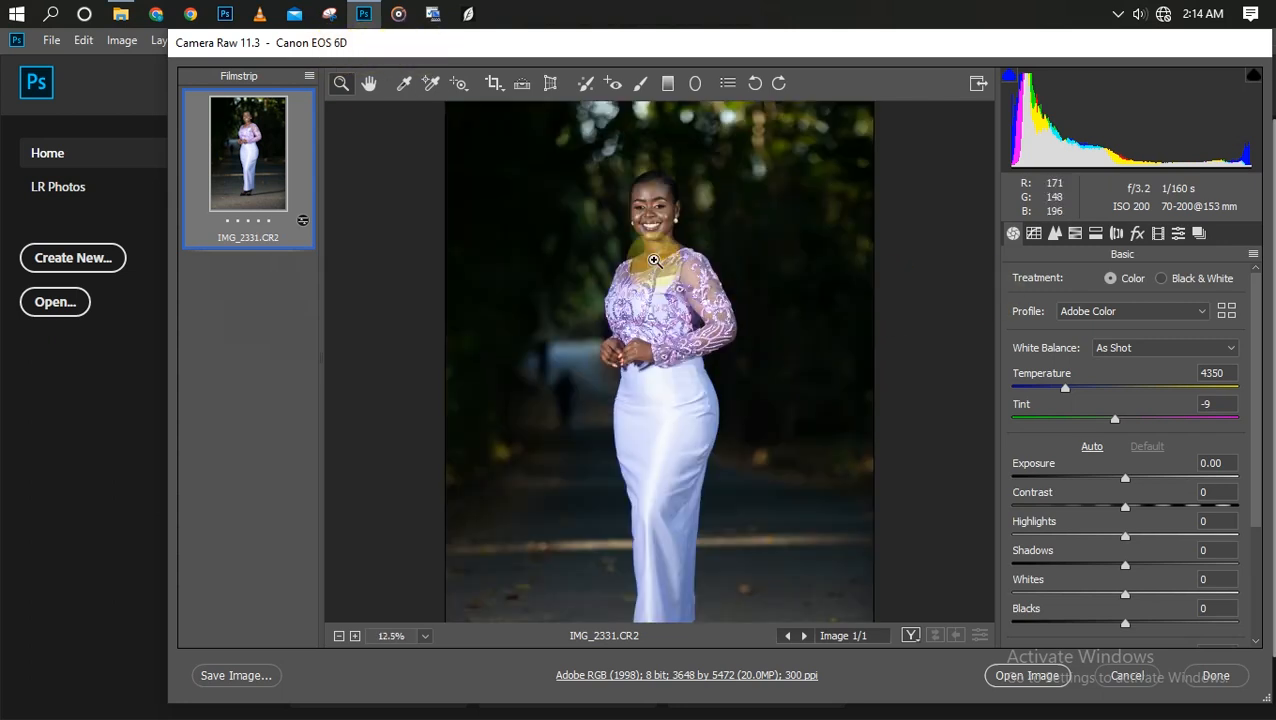
click(654, 260)
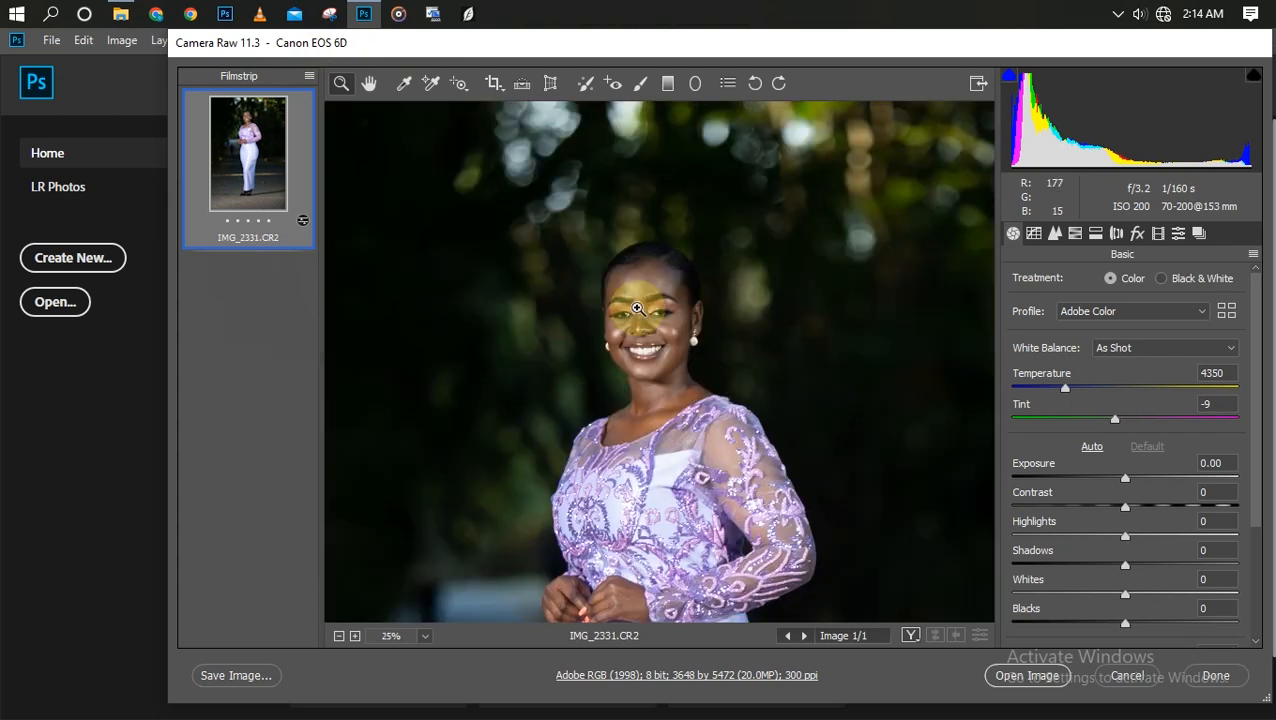
drag(636, 308, 632, 352)
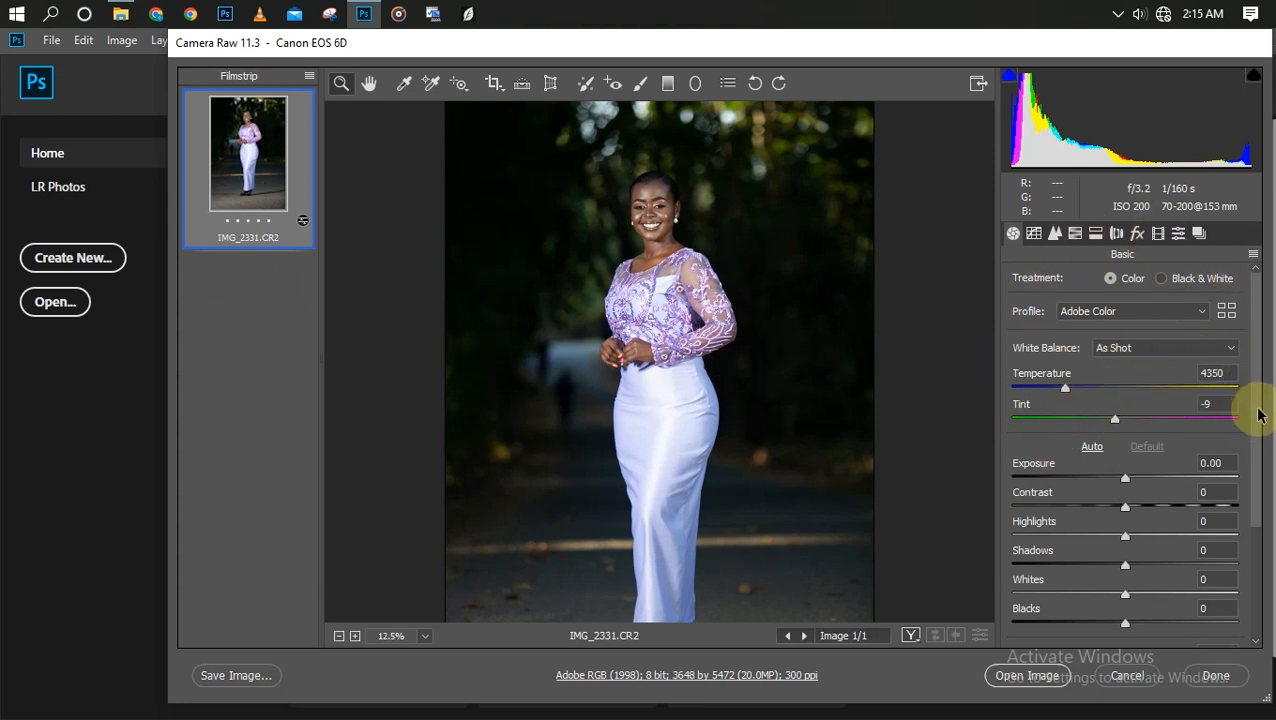
scroll(down, 3)
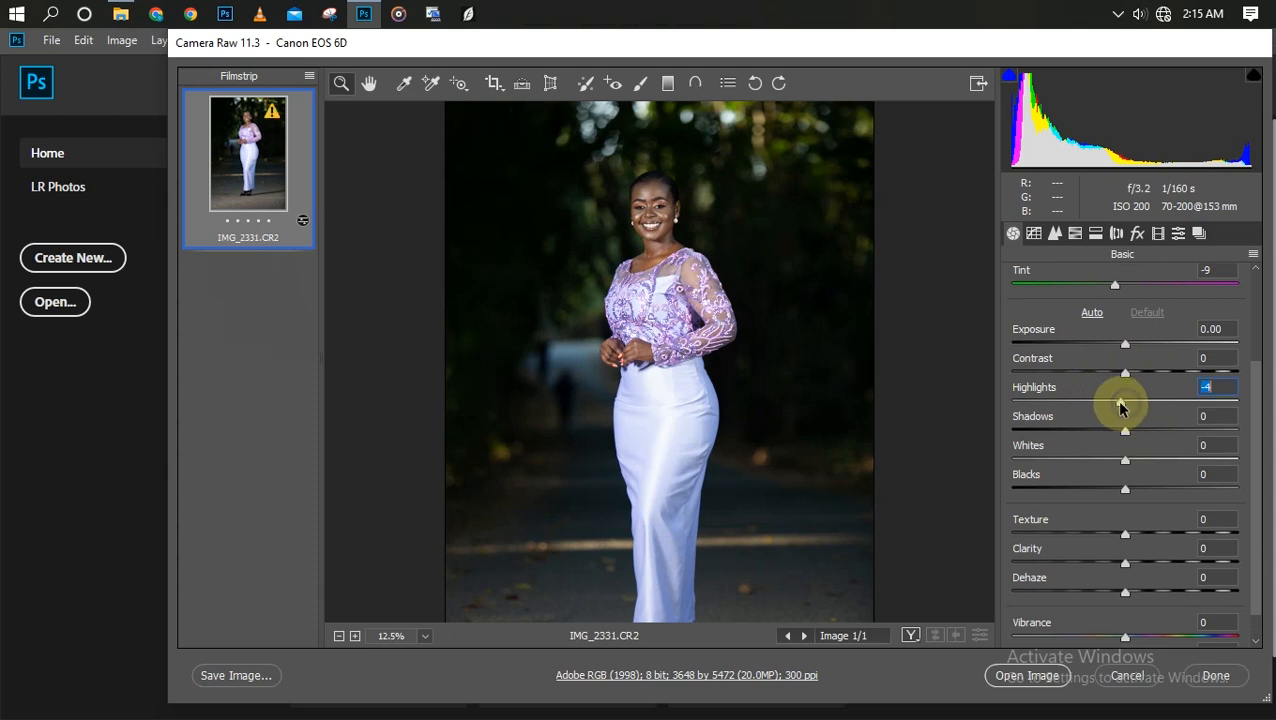
Step: Lower Highlights to −29 after trying stronger reductions
drag(1124, 400, 1100, 400)
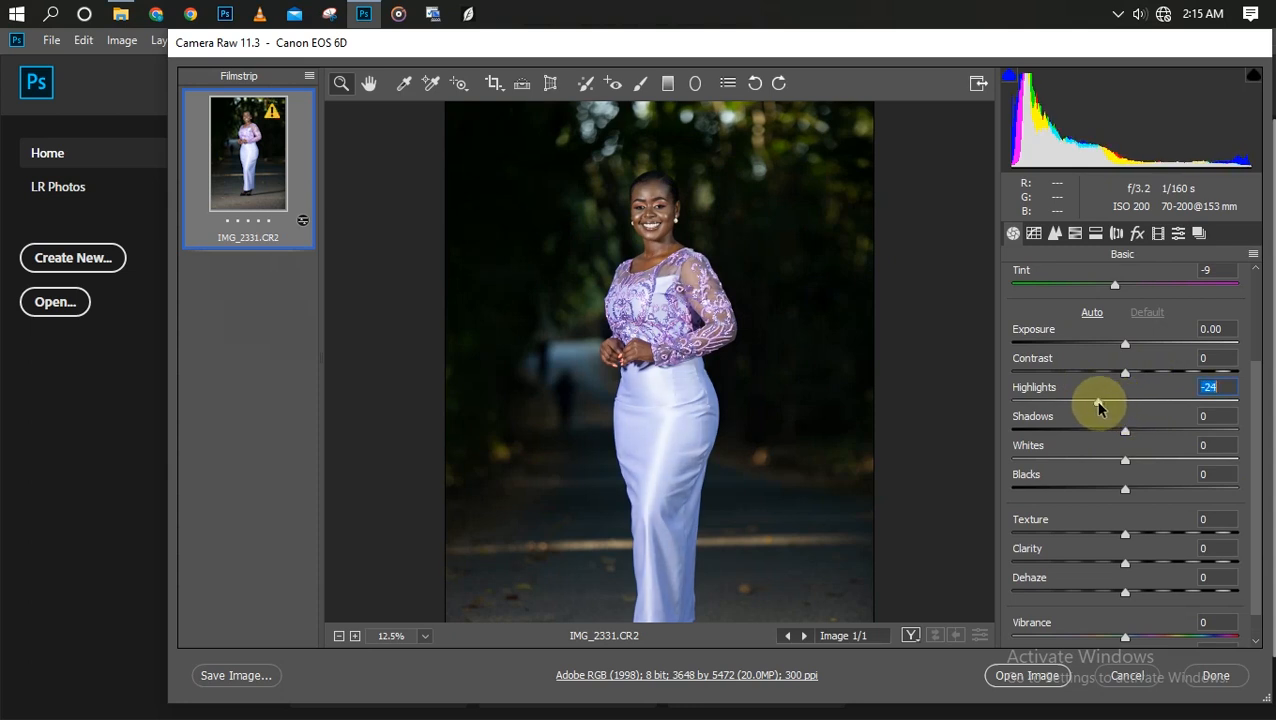
drag(1124, 400, 1016, 400)
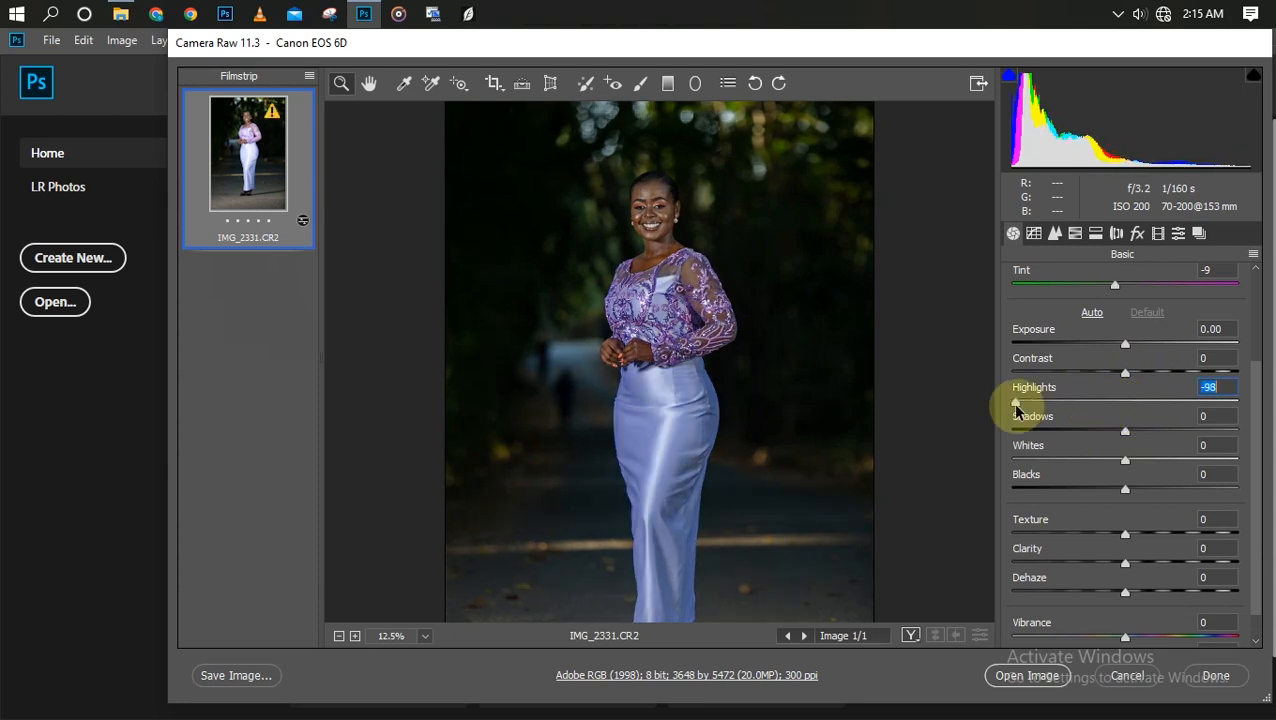
drag(1016, 400, 1078, 400)
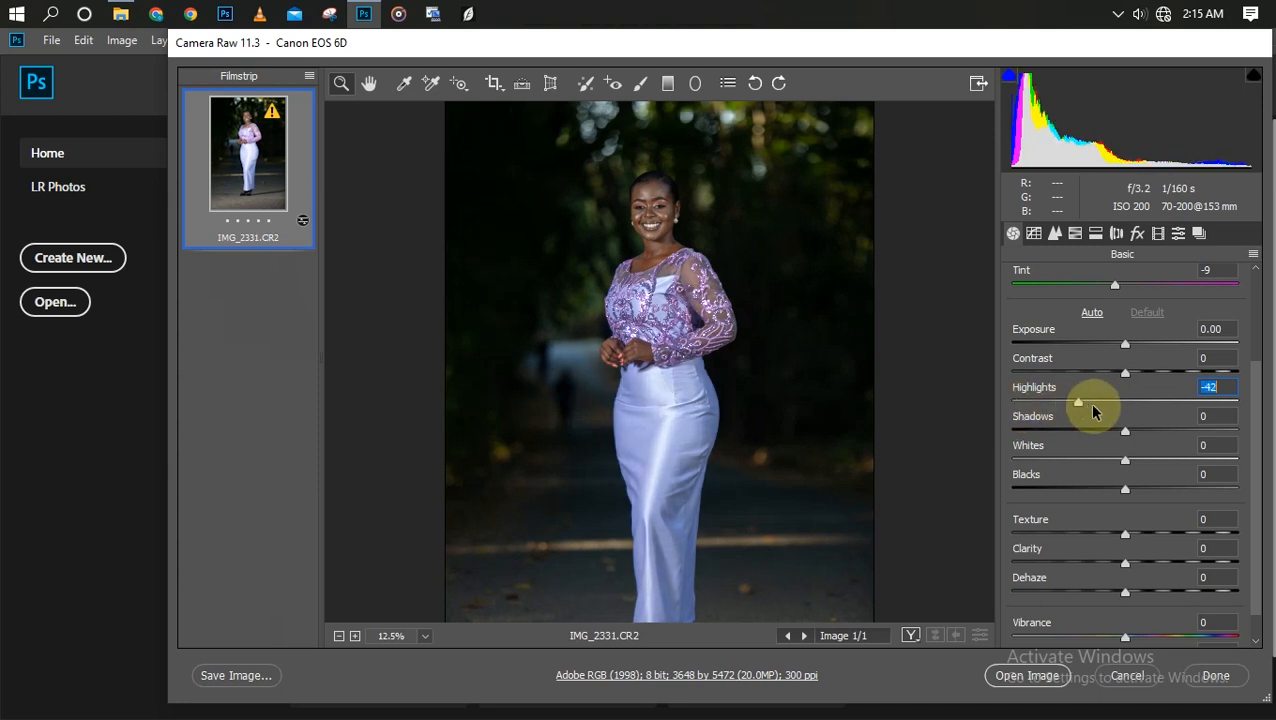
drag(1078, 400, 1092, 400)
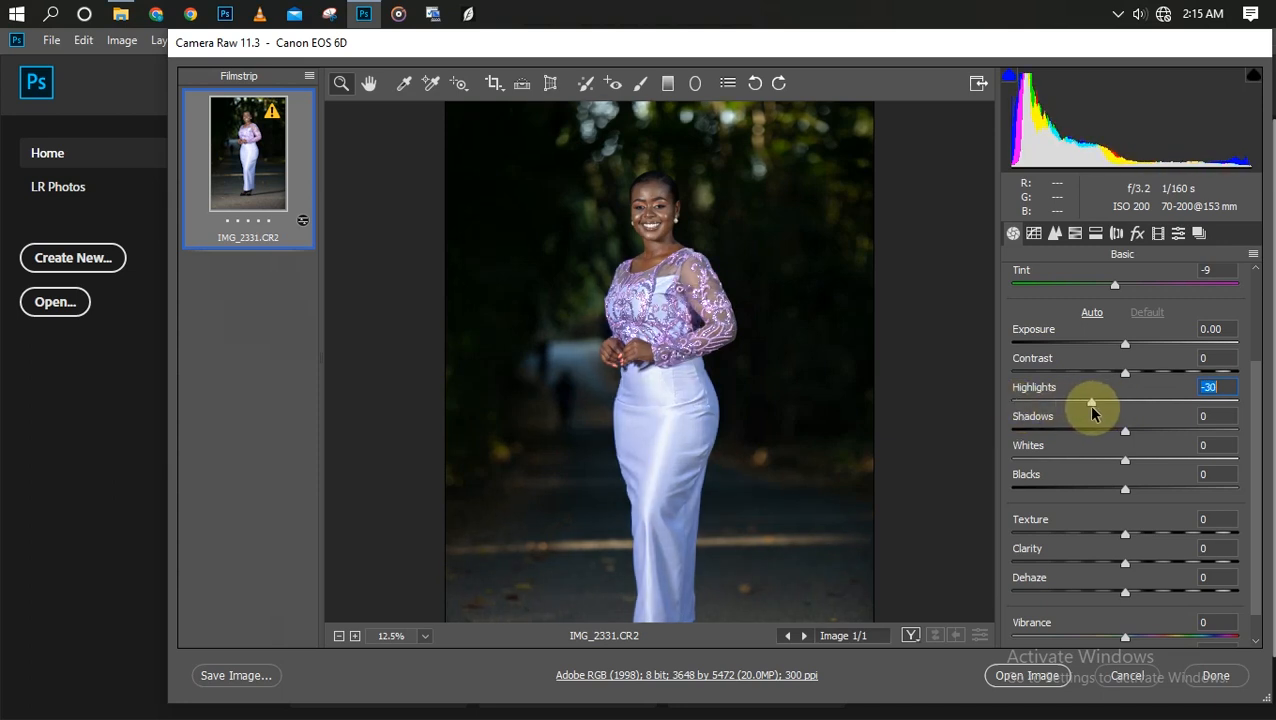
drag(1092, 400, 1128, 430)
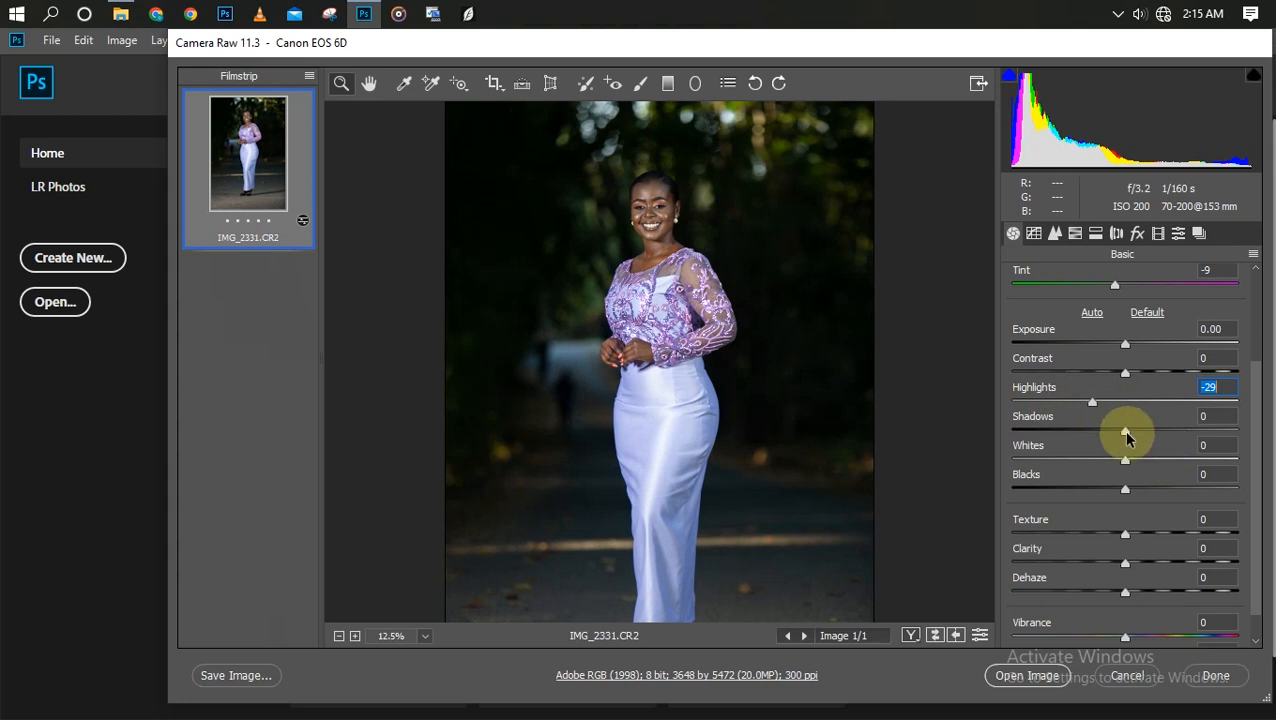
Step: Lift Shadows to +9 and lower Whites to −14
drag(1124, 428, 1240, 428)
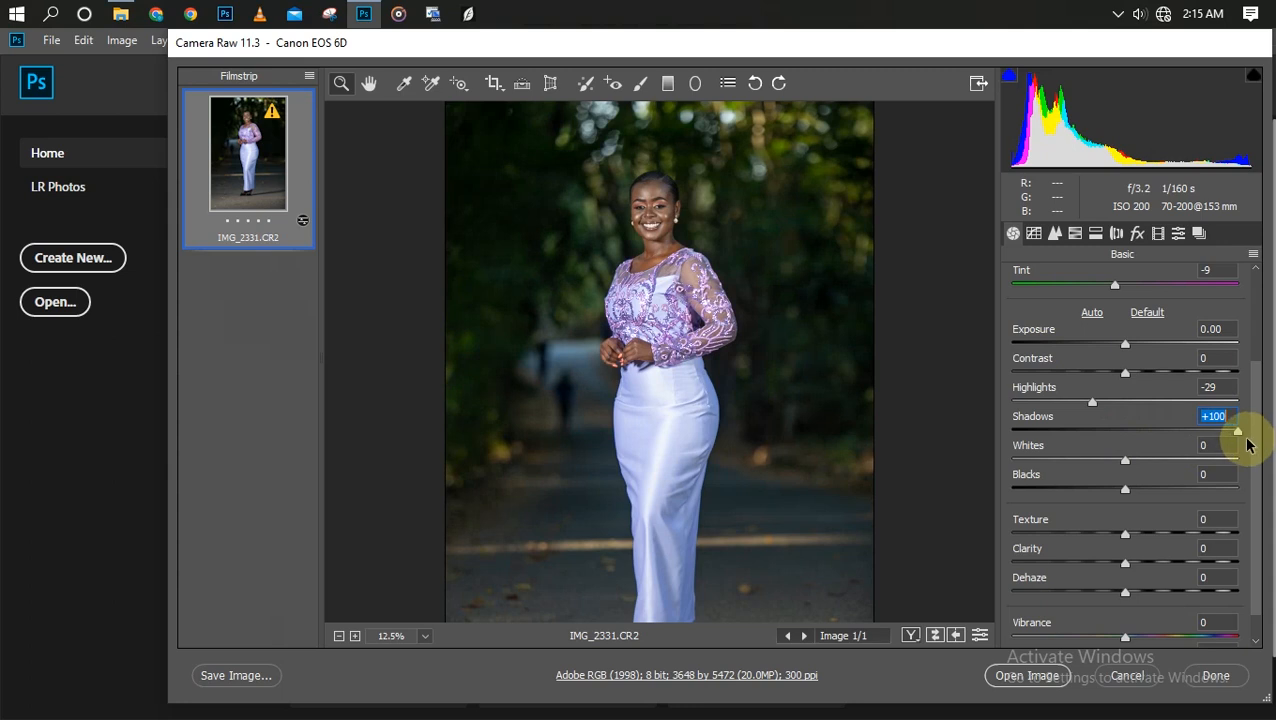
drag(1236, 432, 1136, 432)
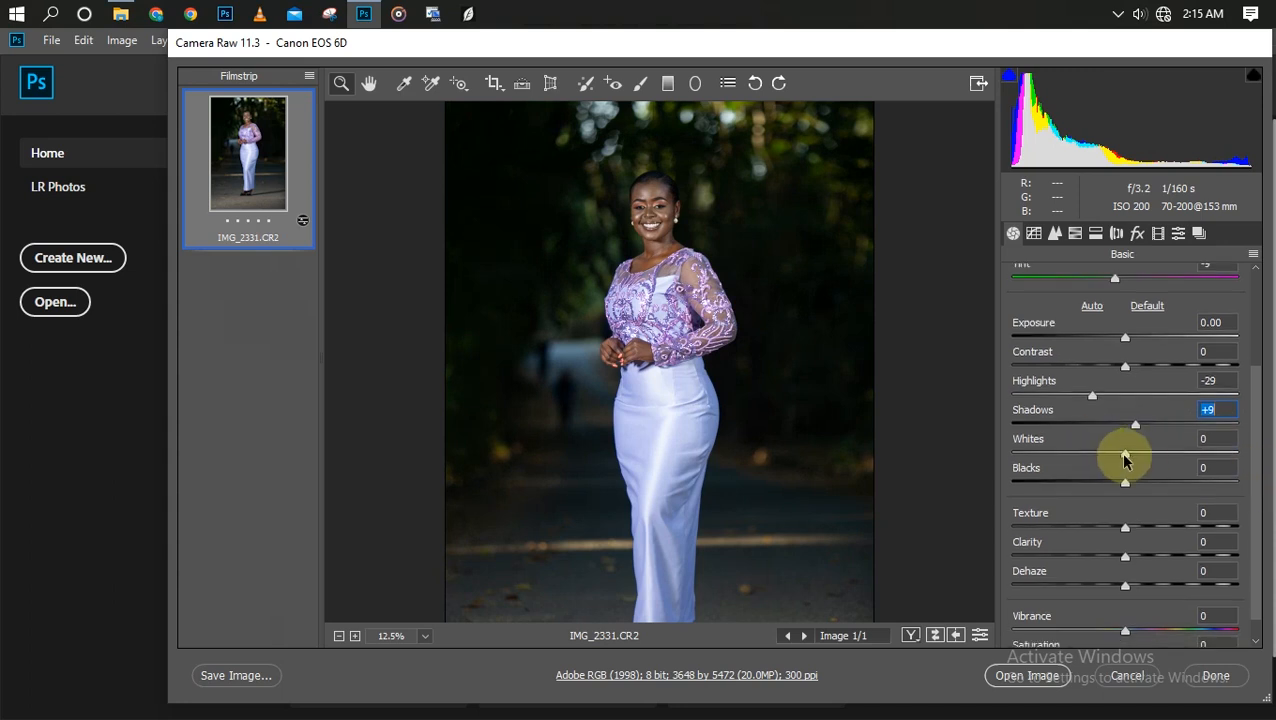
drag(1124, 438, 1108, 438)
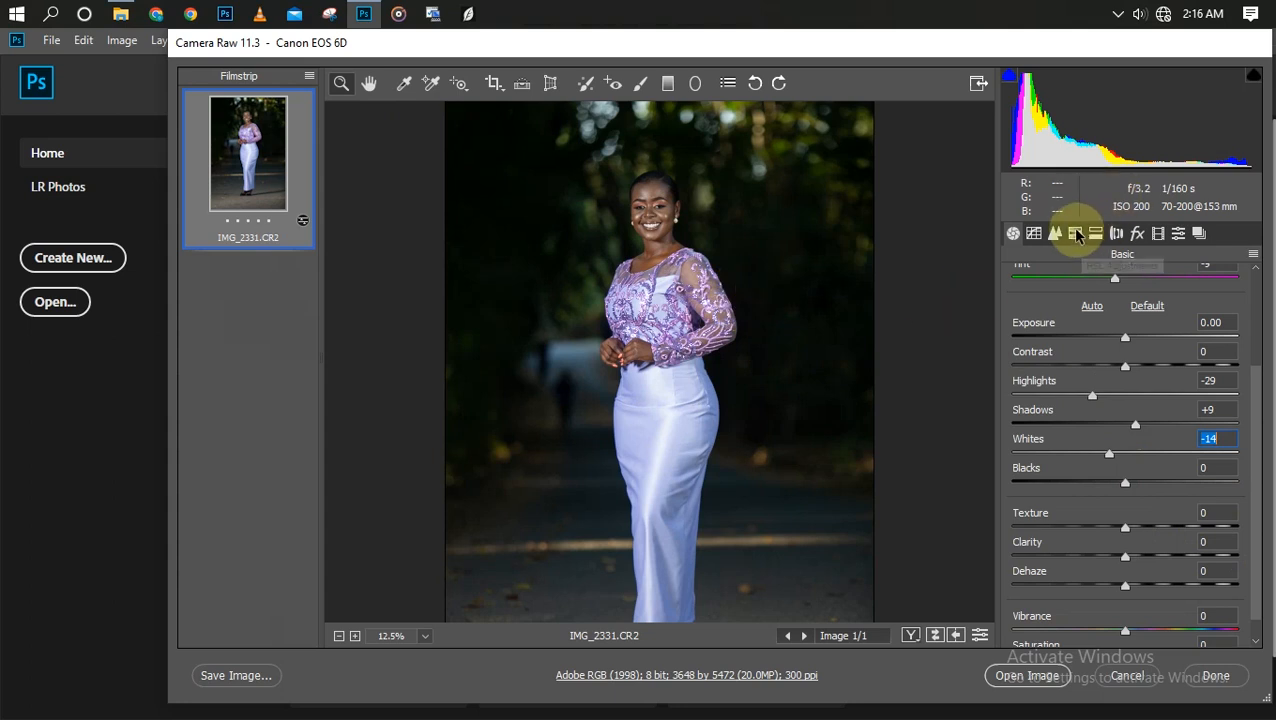
mouse_move(1076, 232)
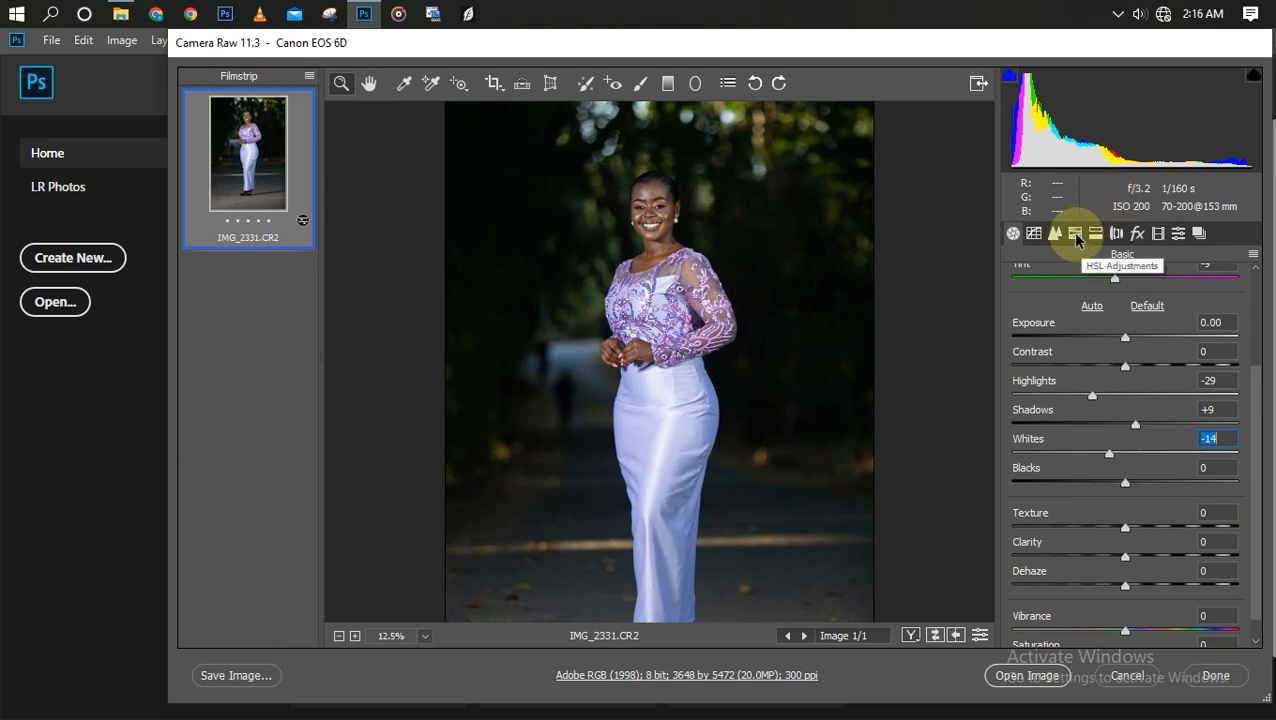
mouse_move(1076, 238)
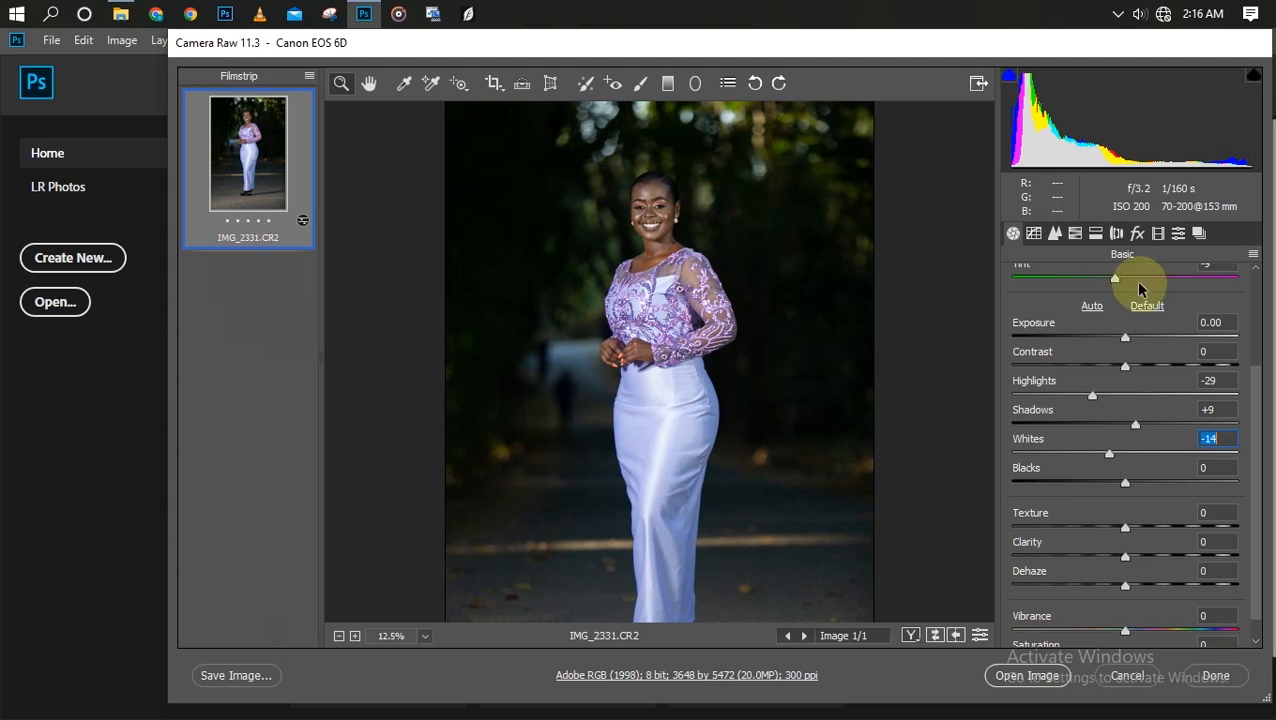
mouse_move(1096, 232)
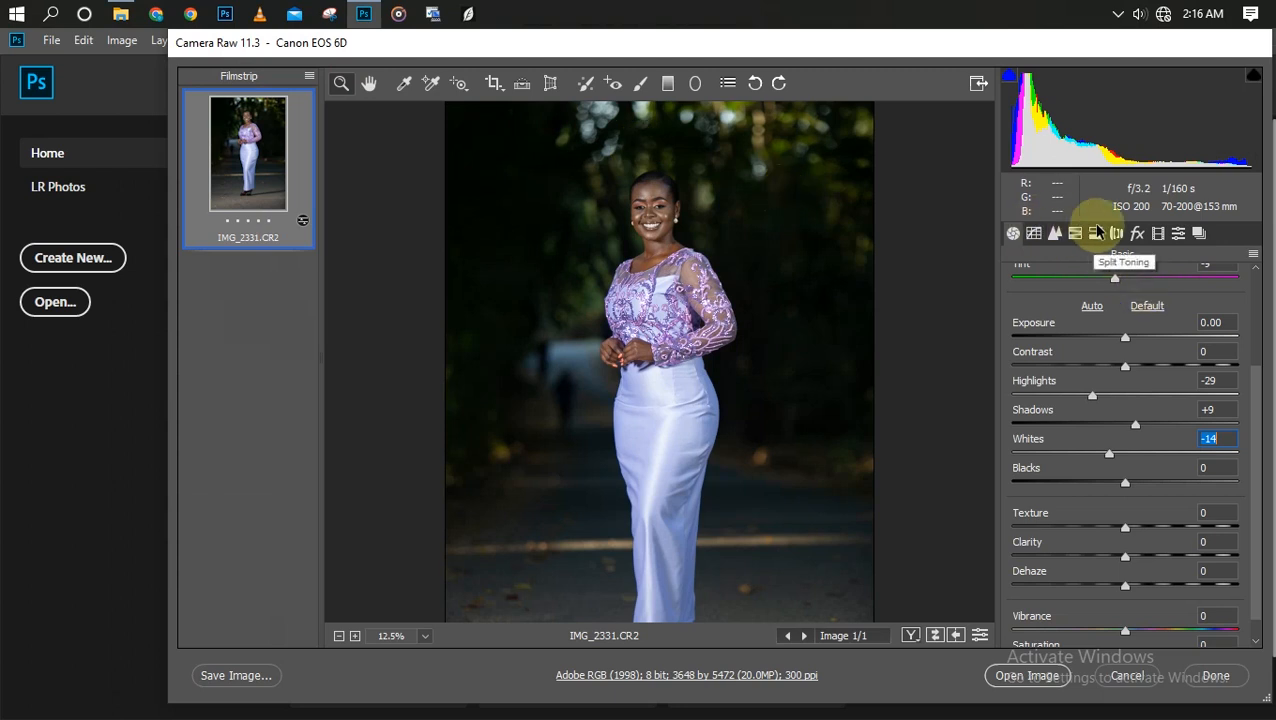
Step: Open HSL Adjustments and look over the Saturation and Luminance controls
click(1096, 232)
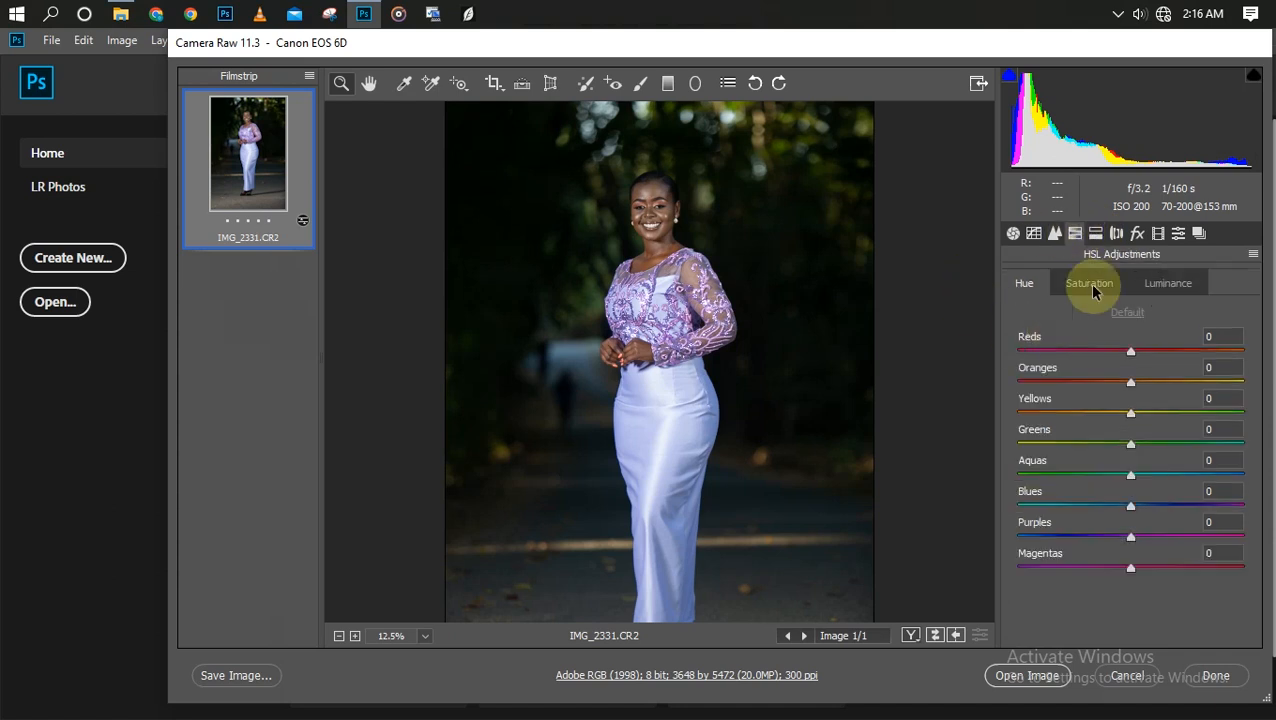
click(1024, 284)
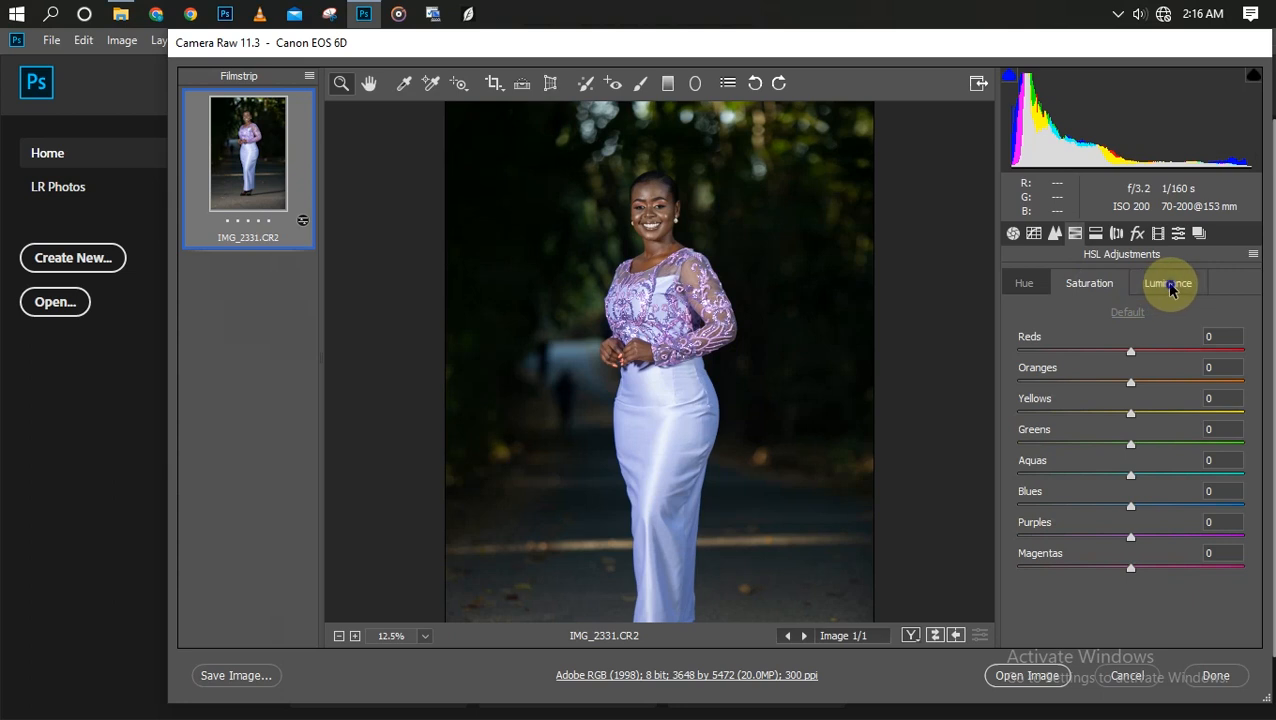
click(1024, 284)
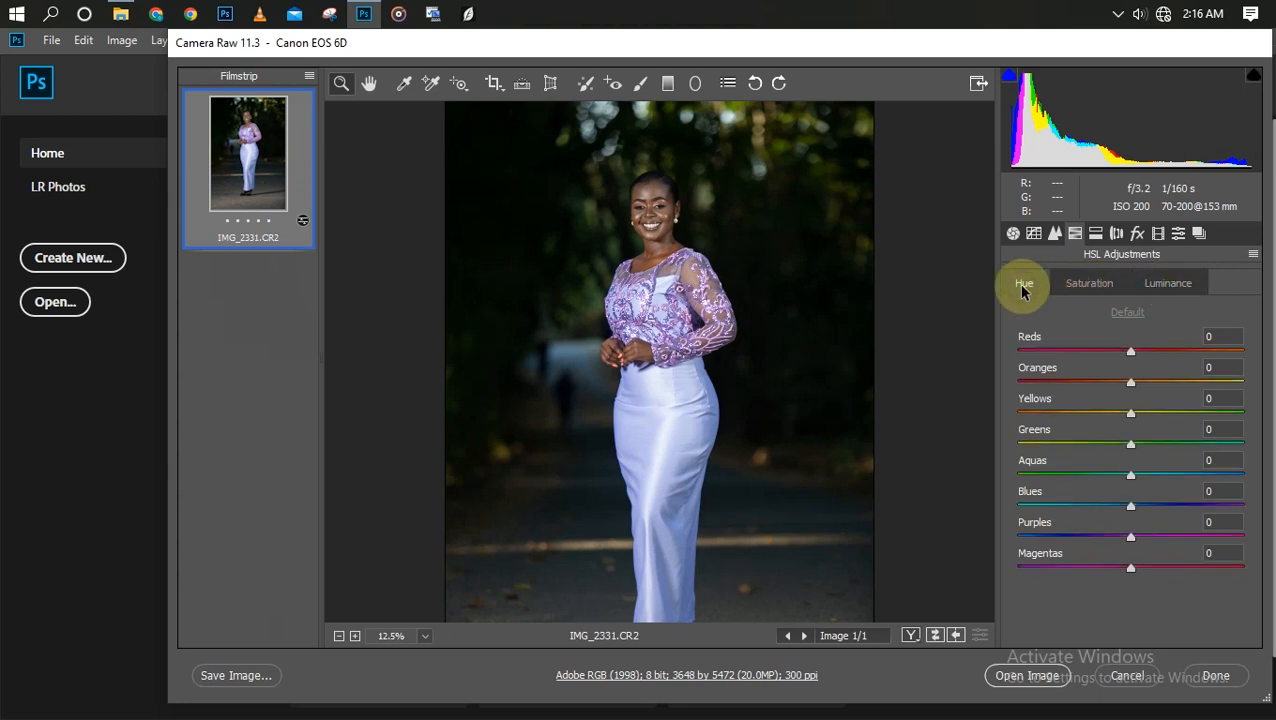
mouse_move(1030, 336)
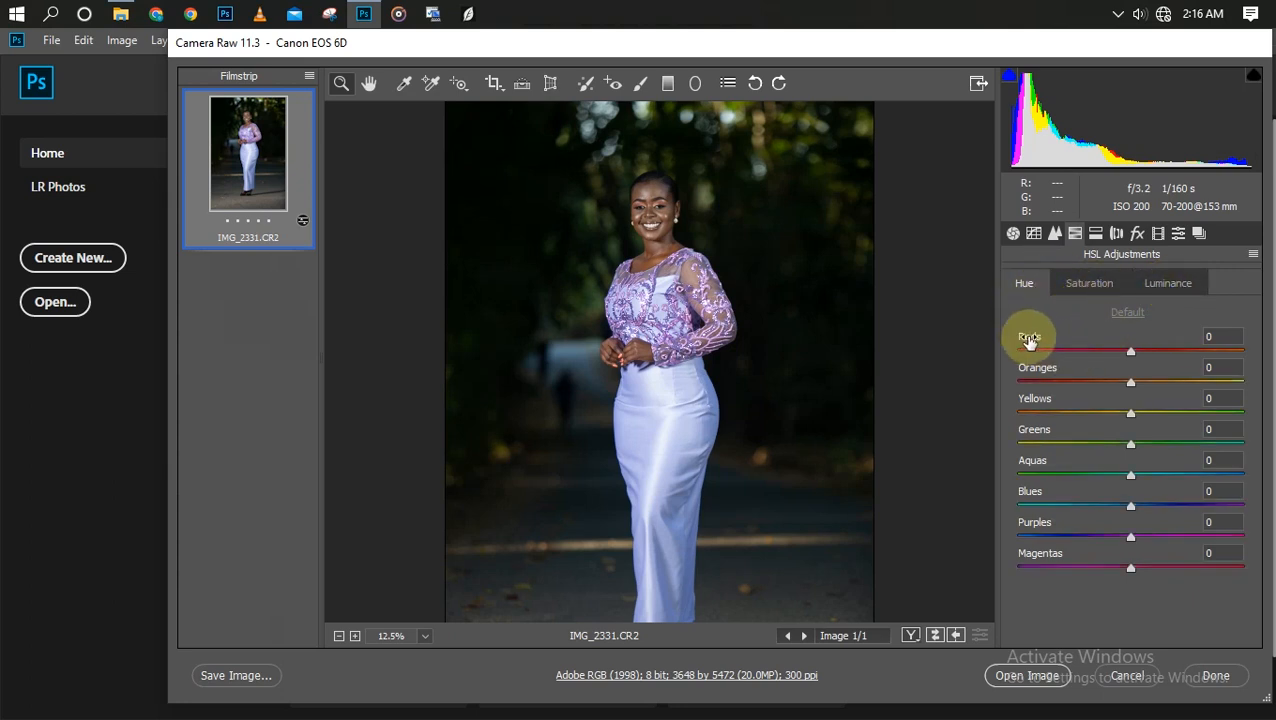
mouse_move(1136, 444)
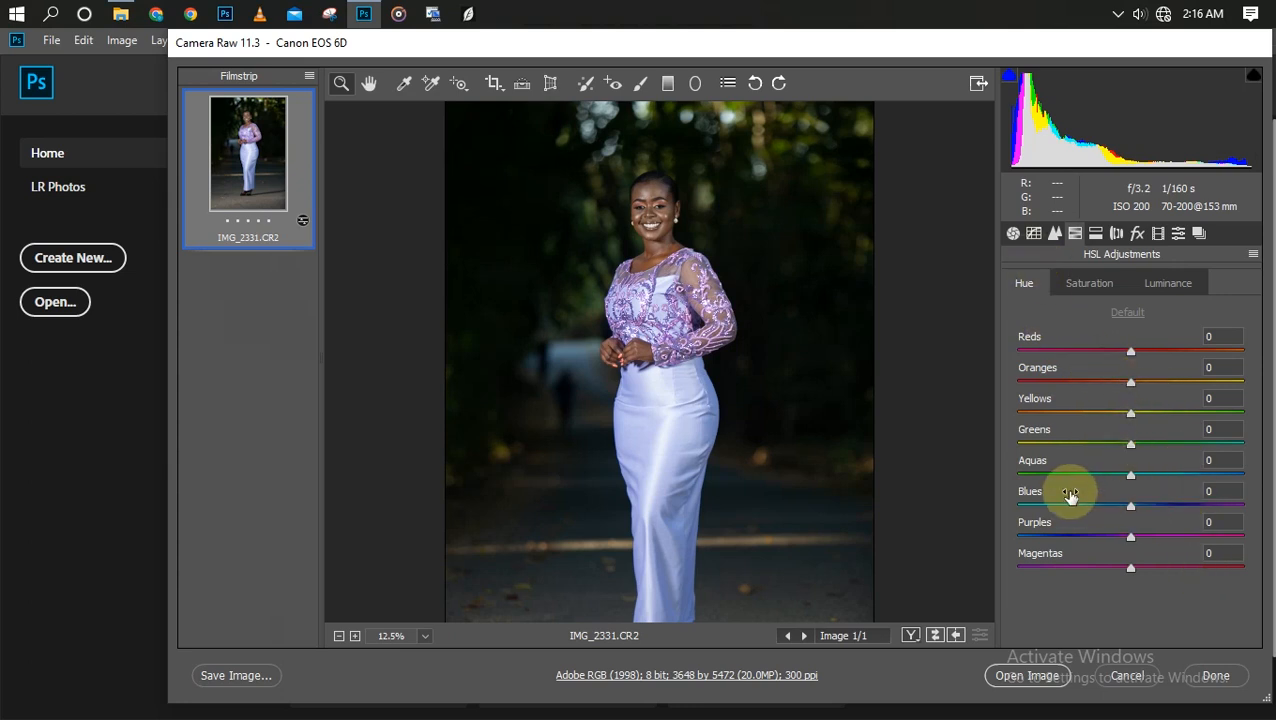
mouse_move(1170, 510)
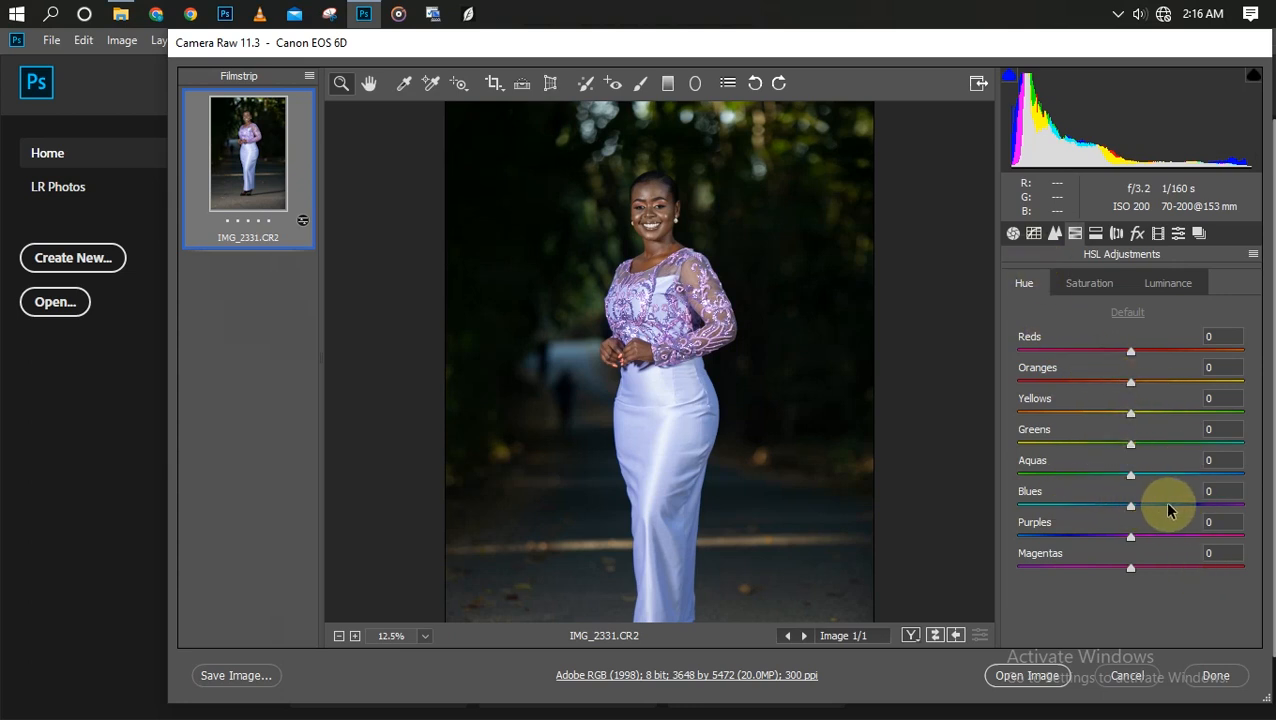
mouse_move(1088, 514)
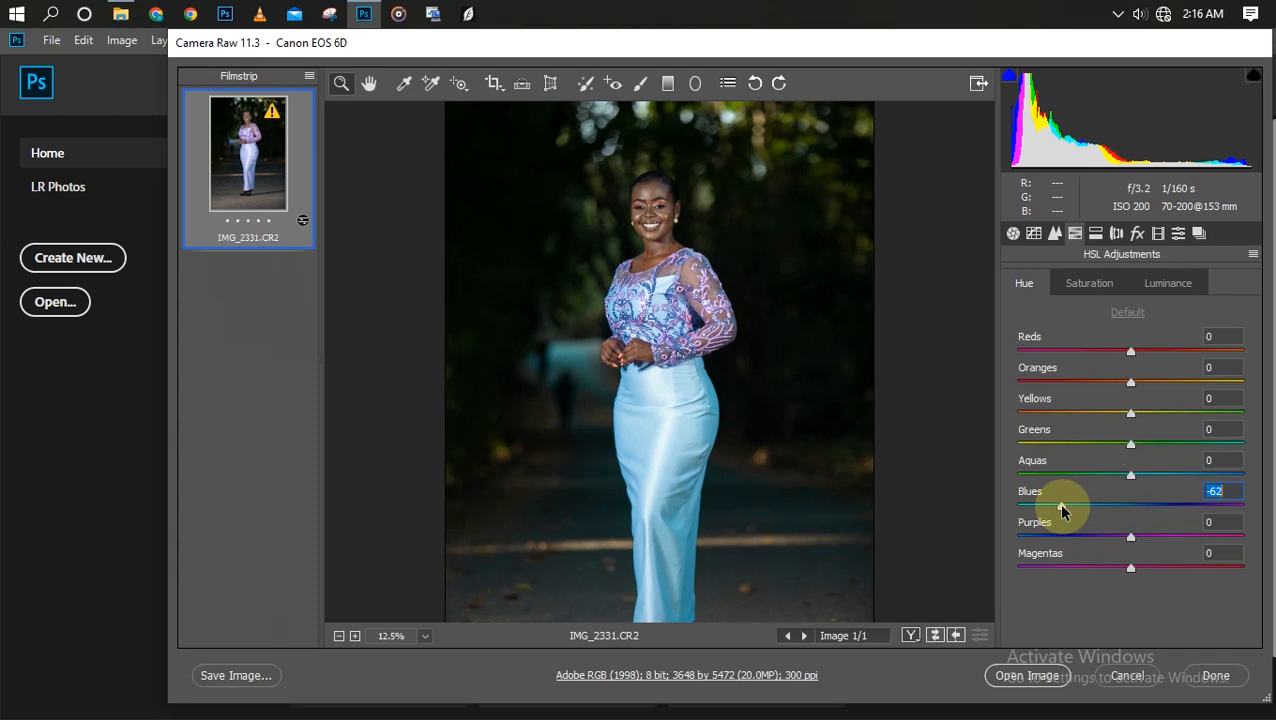
Step: Push the Blues hue toward magenta until the dress turns pink, then settle it at +6
drag(1060, 504, 1176, 504)
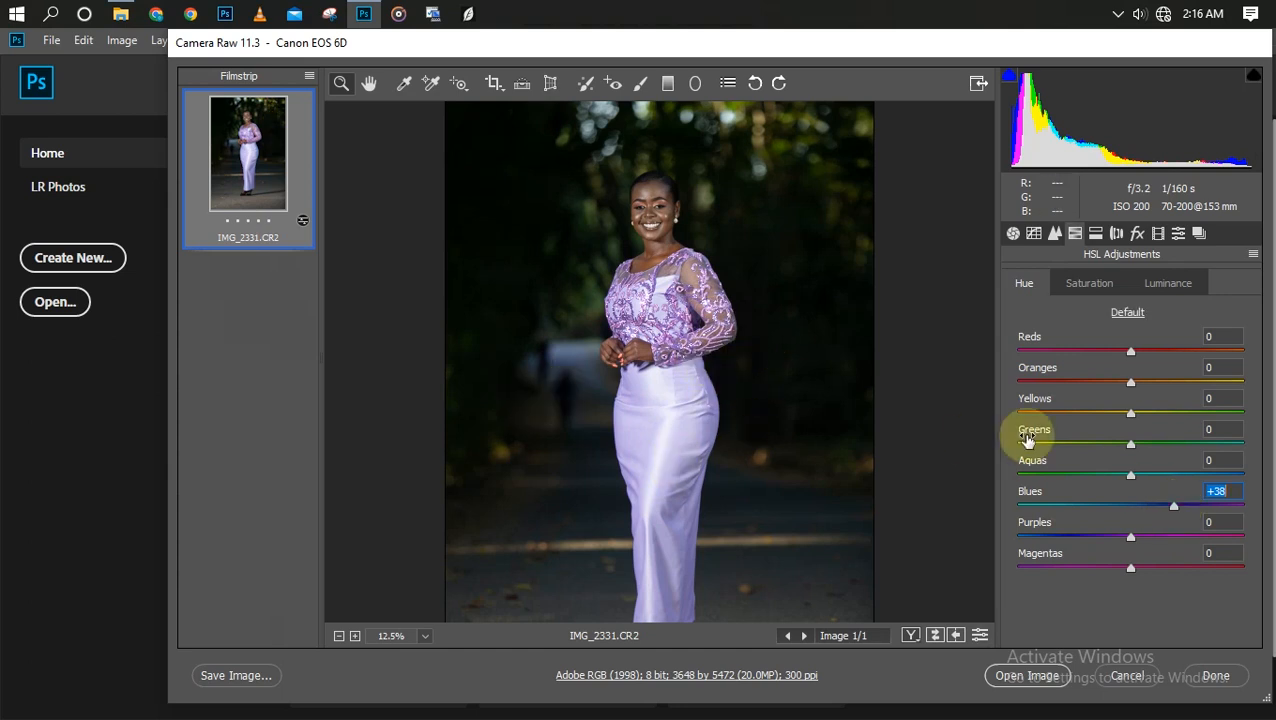
drag(1174, 504, 1204, 504)
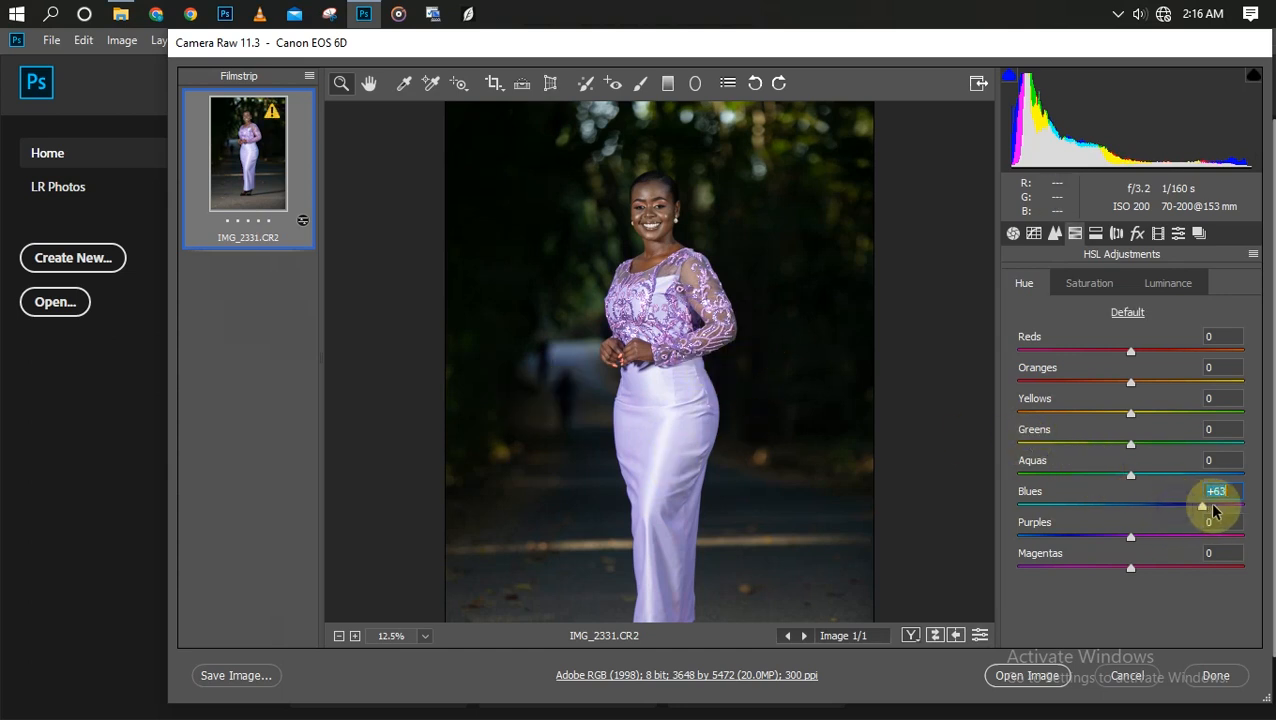
drag(1204, 508, 1230, 508)
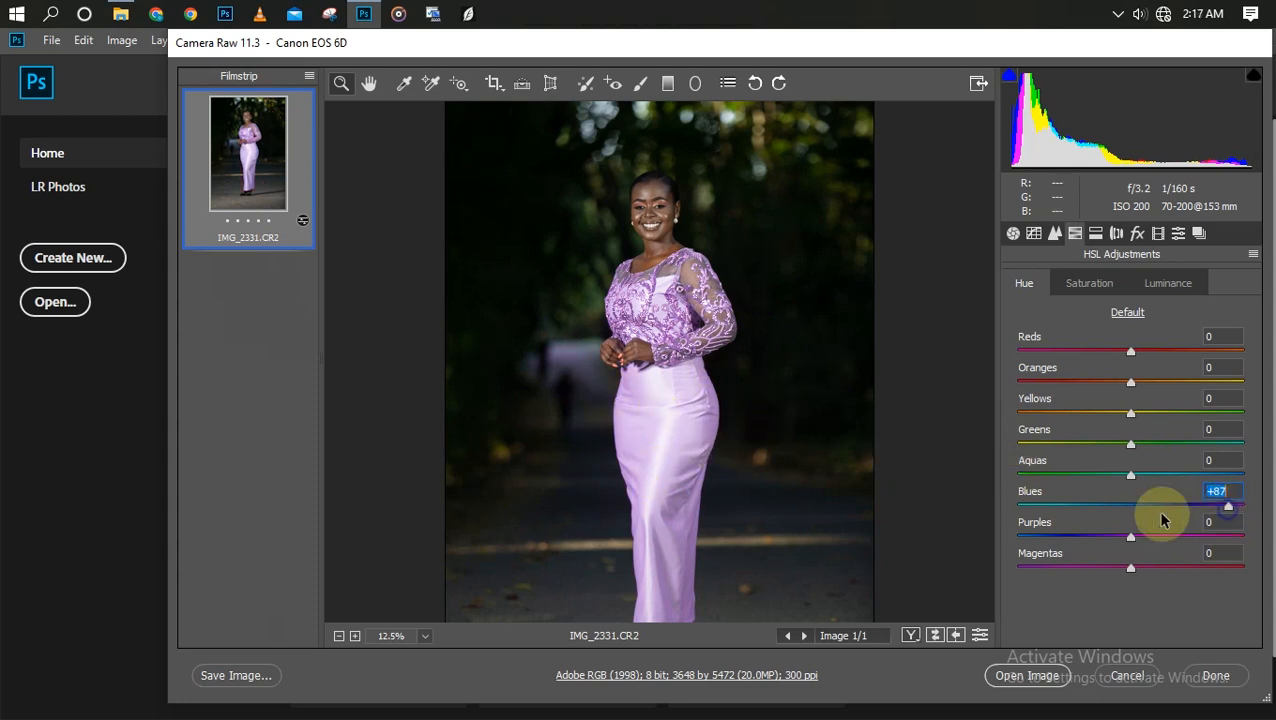
drag(1228, 506, 1130, 506)
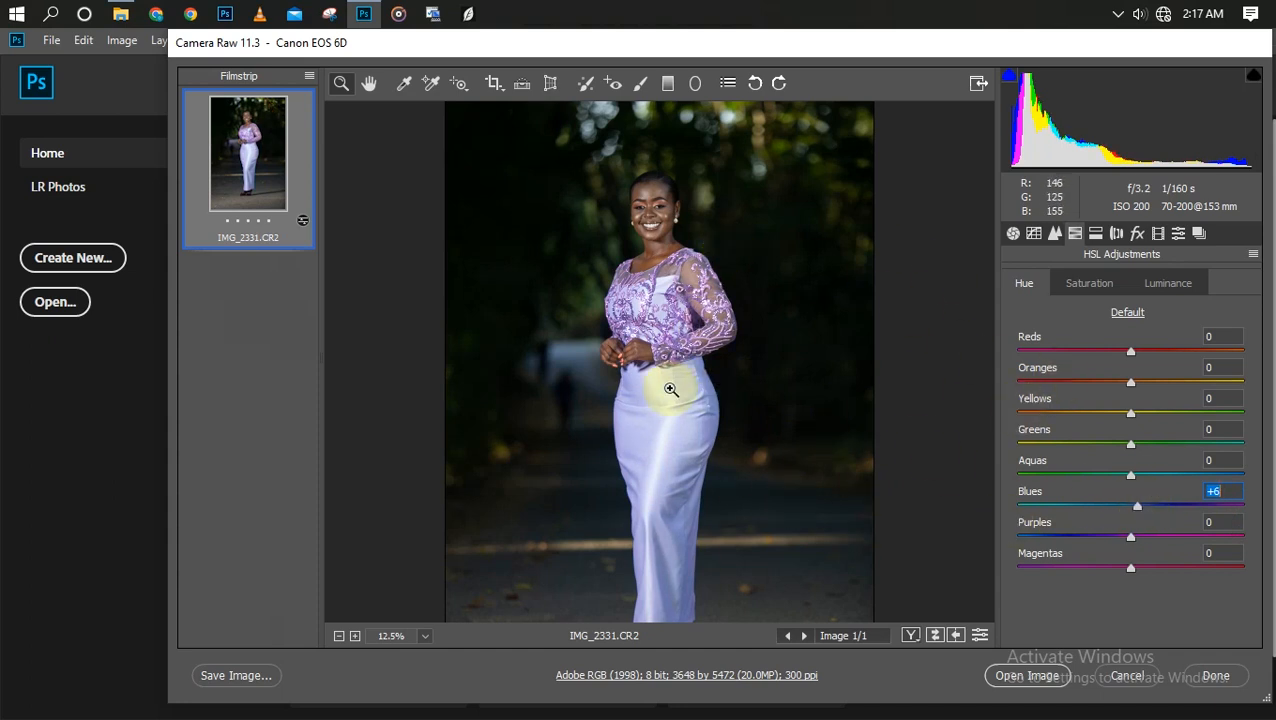
mouse_move(650, 426)
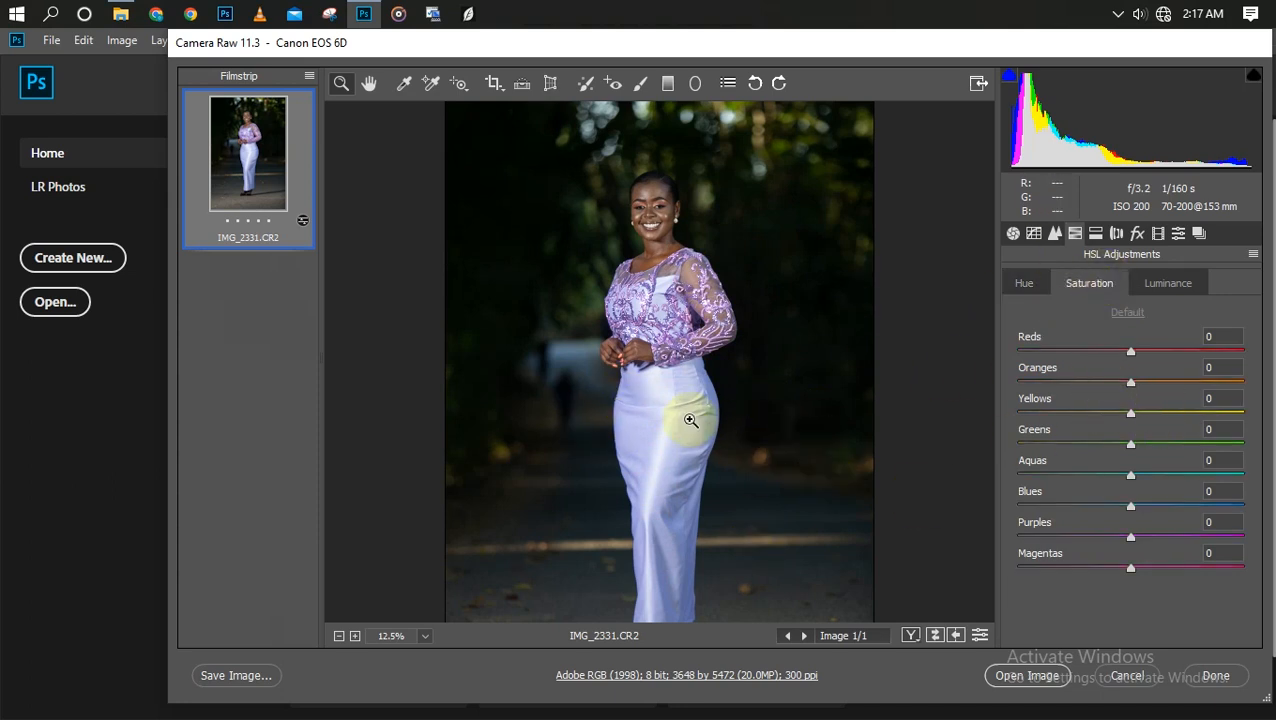
mouse_move(700, 482)
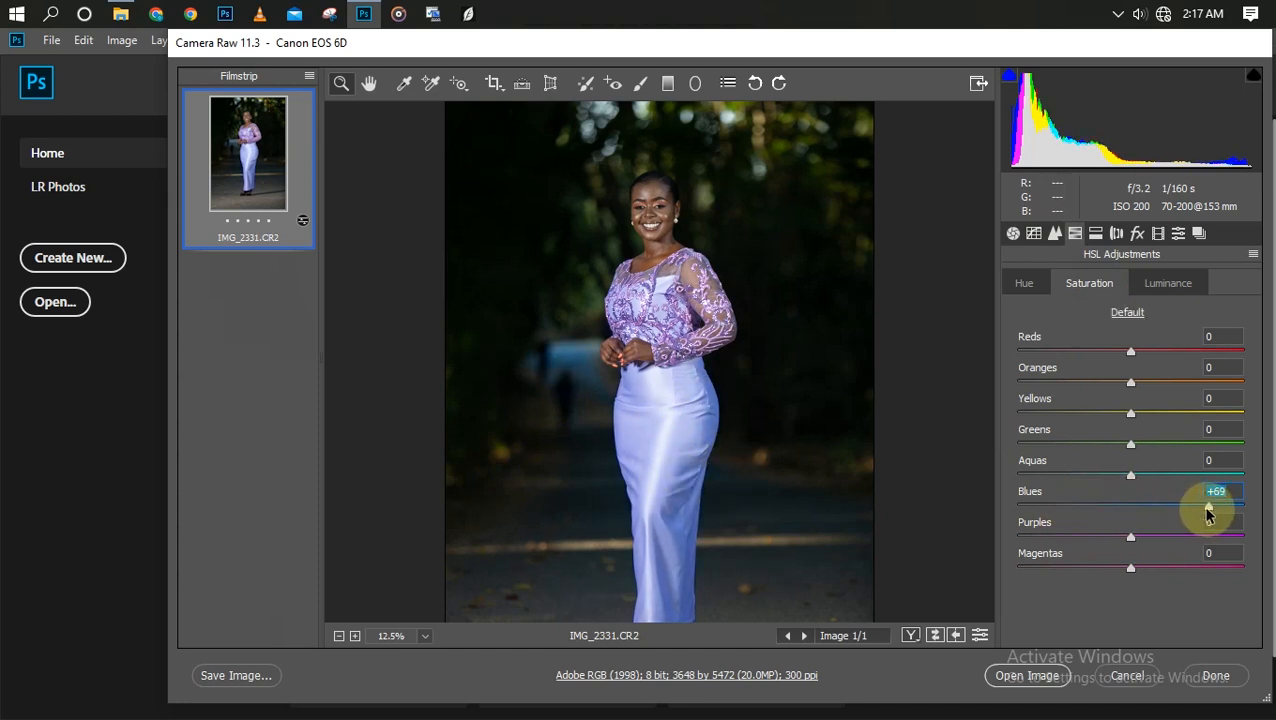
Step: Raise Aquas saturation to +58 alongside Blues at +69
drag(1132, 474, 1188, 474)
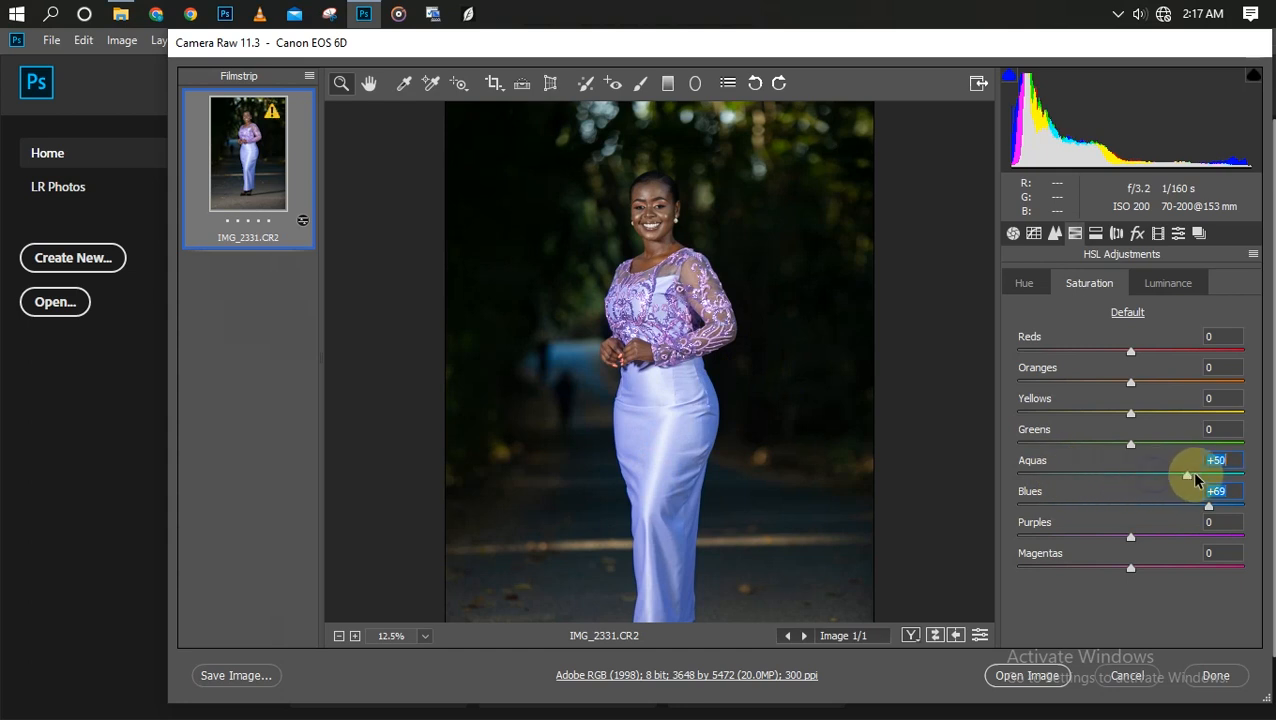
drag(1188, 474, 1196, 474)
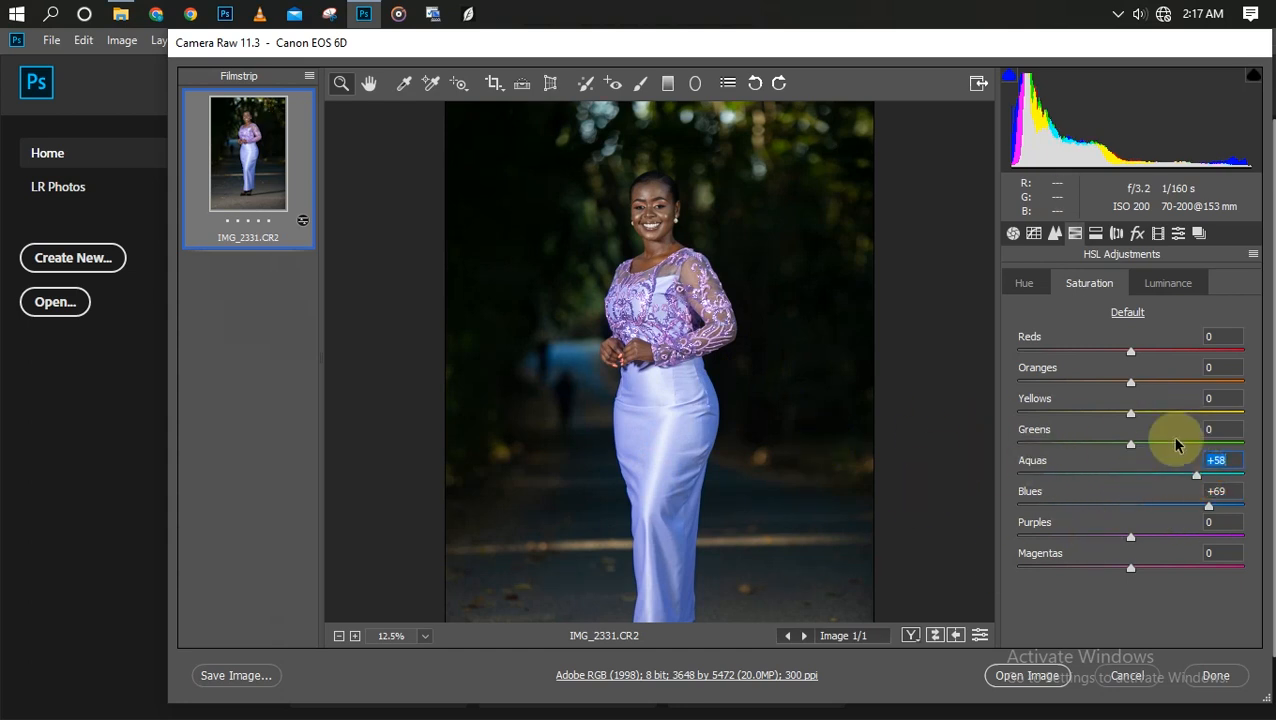
mouse_move(896, 344)
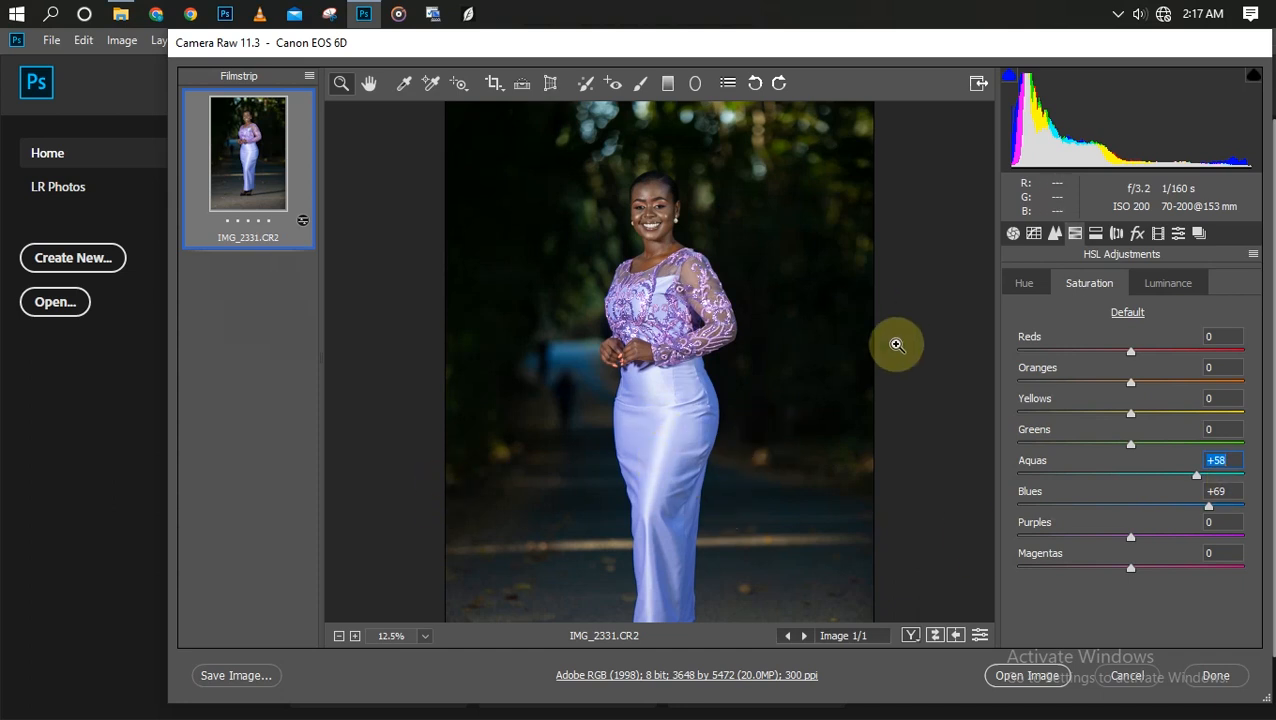
click(1168, 282)
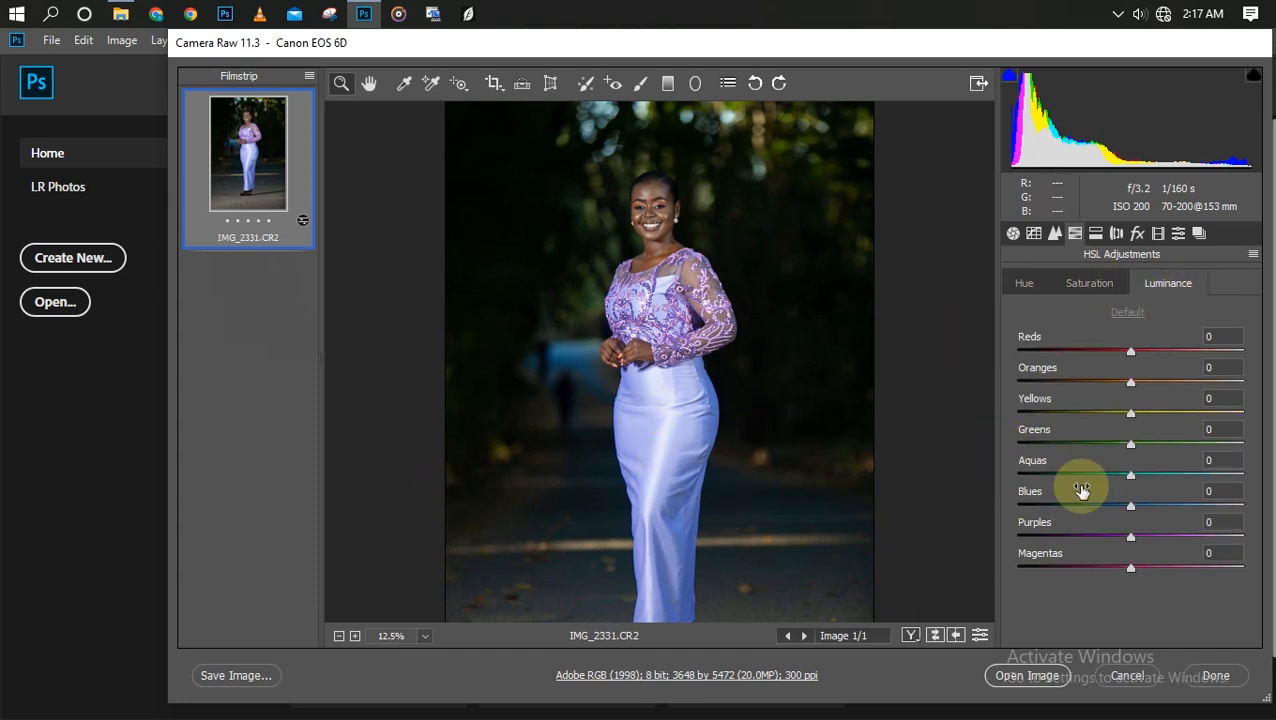
mouse_move(1168, 500)
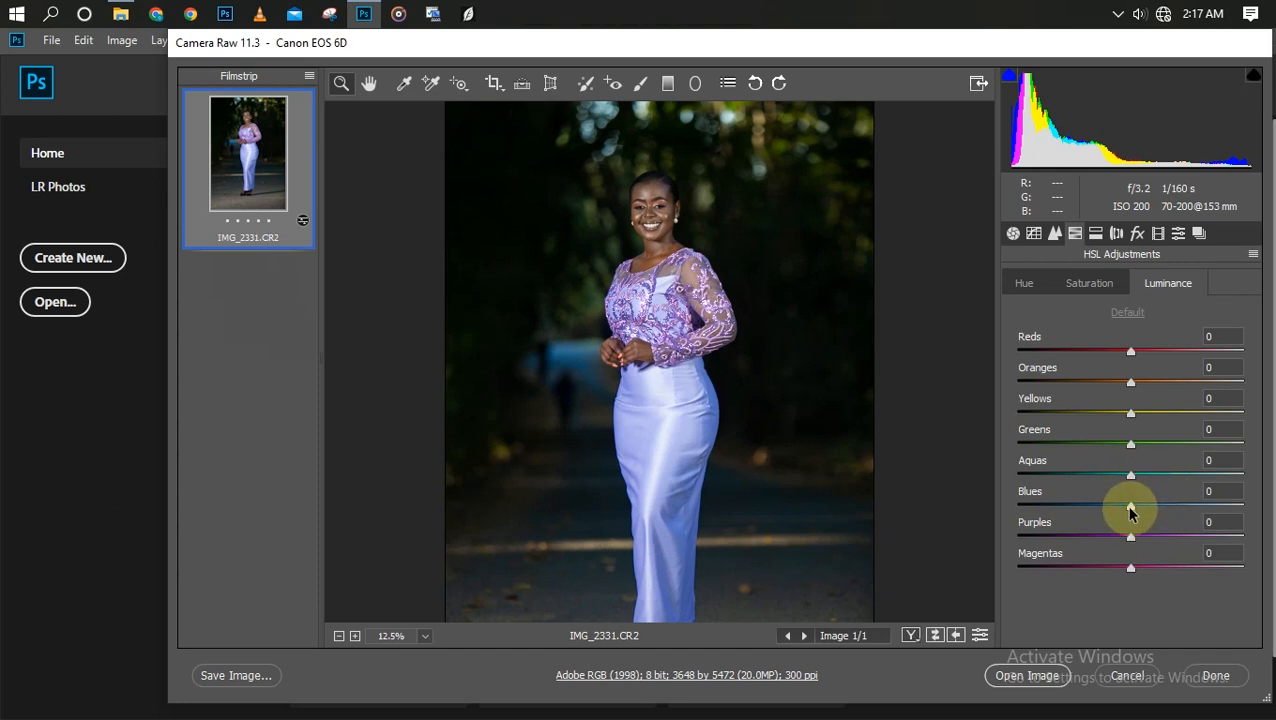
drag(1132, 504, 1044, 504)
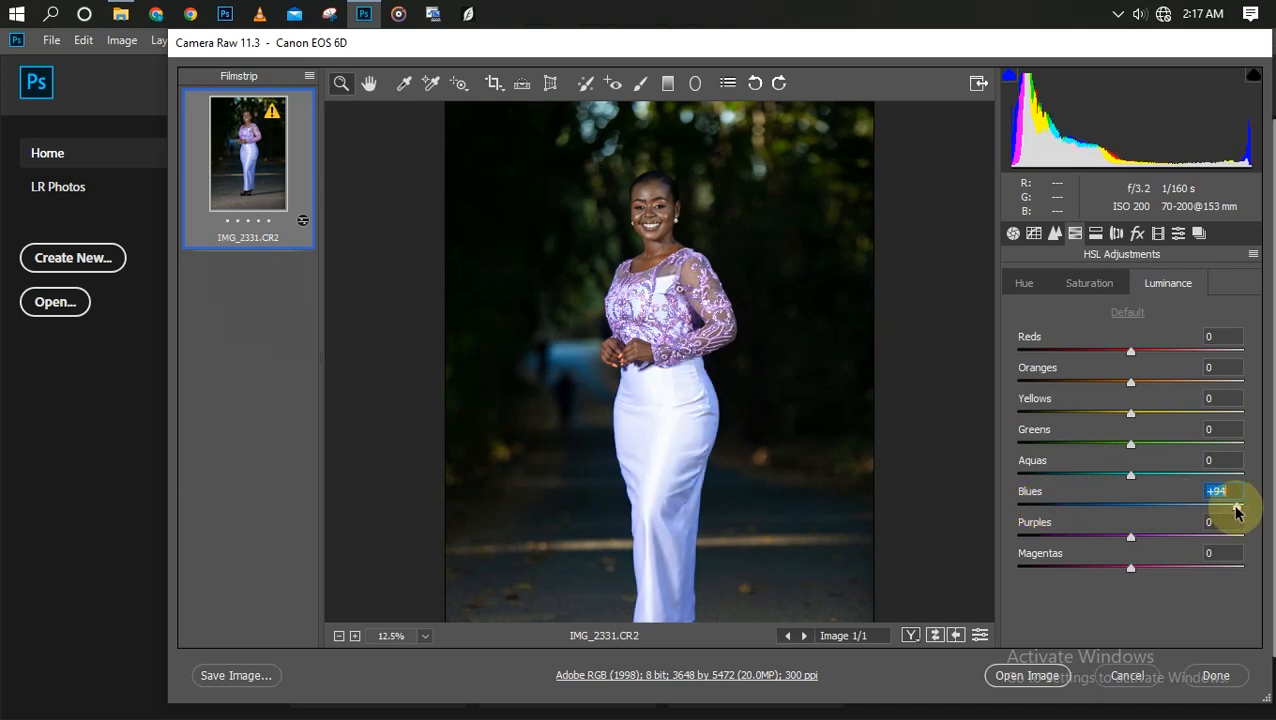
drag(1236, 508, 1244, 508)
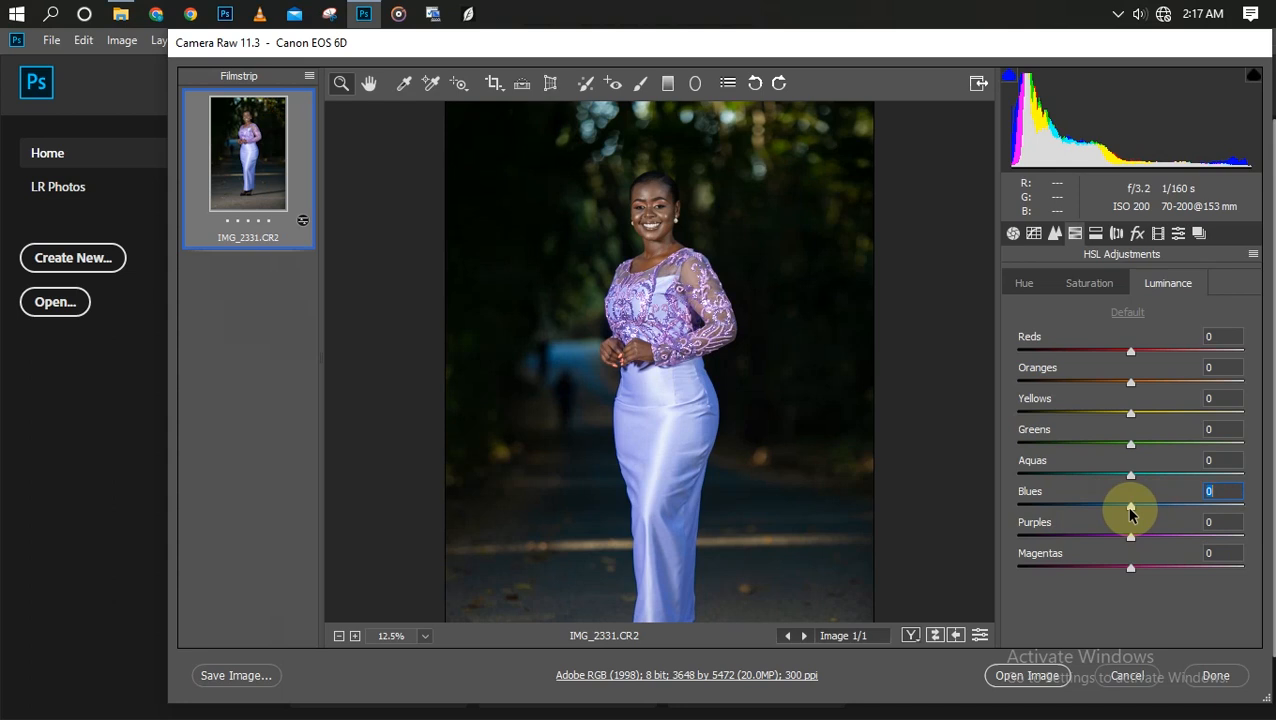
mouse_move(1104, 336)
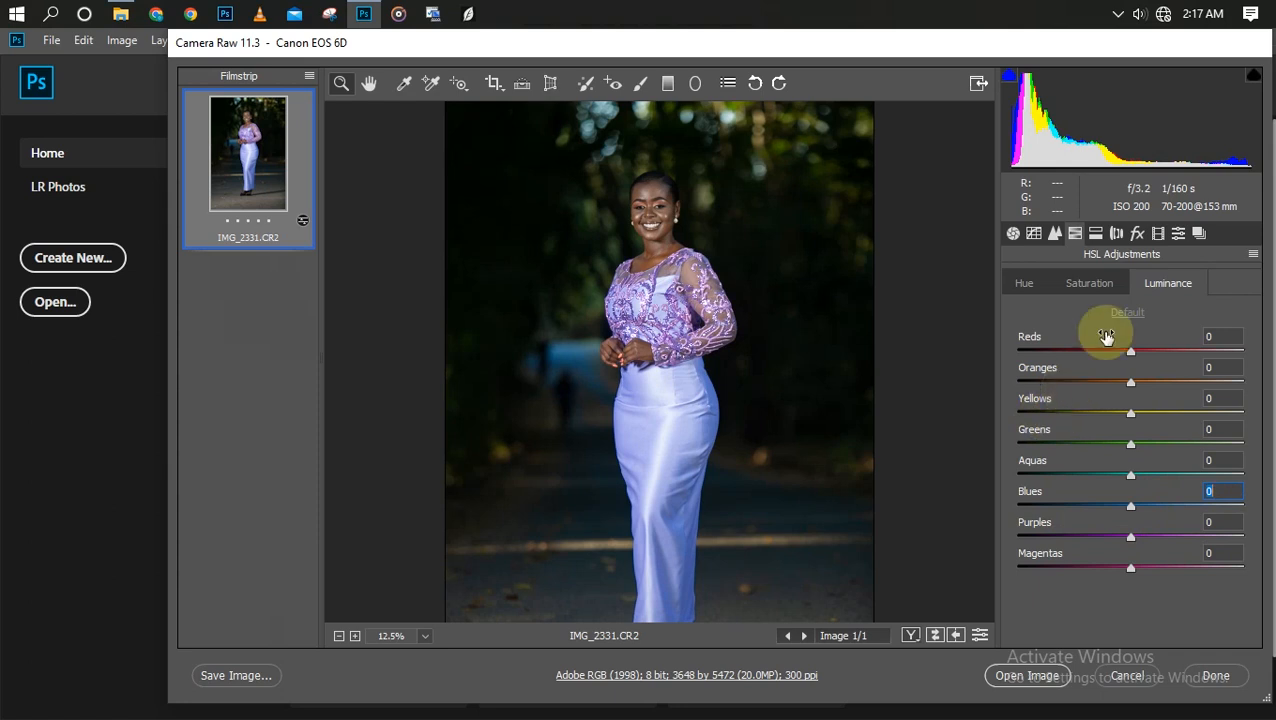
Step: Boost Aquas saturation to +74
click(1088, 282)
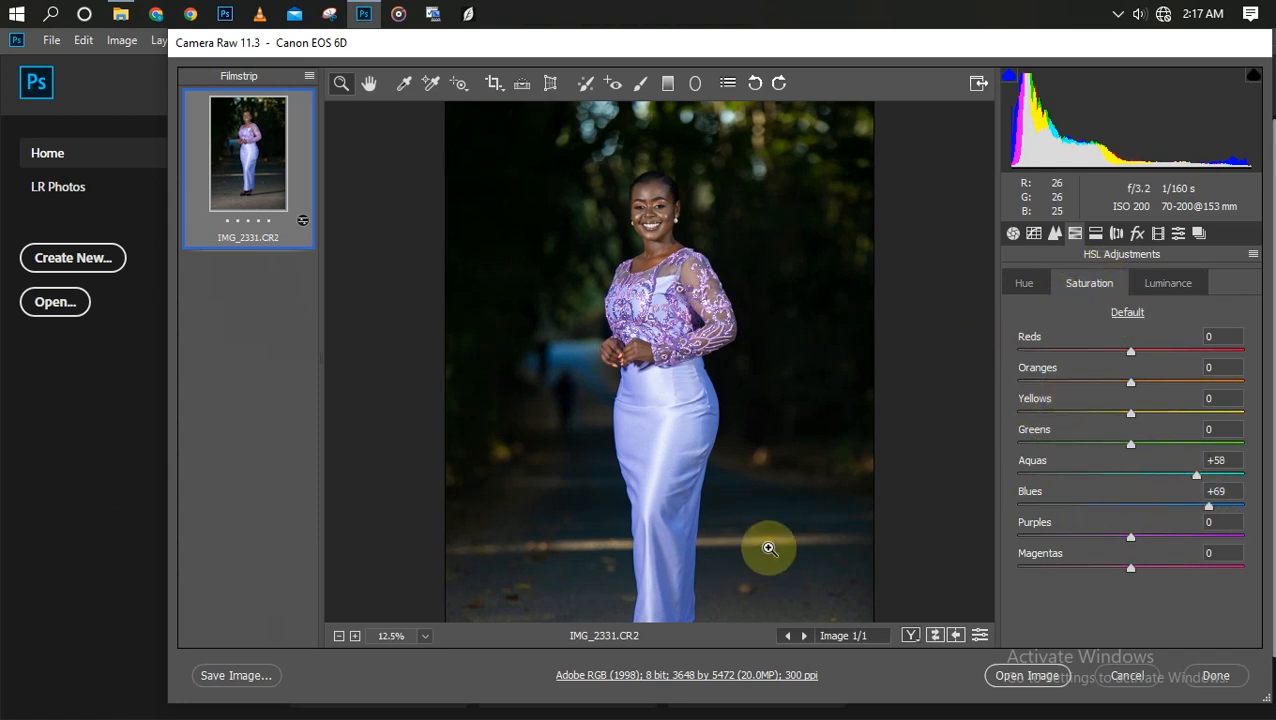
drag(1196, 476, 1216, 476)
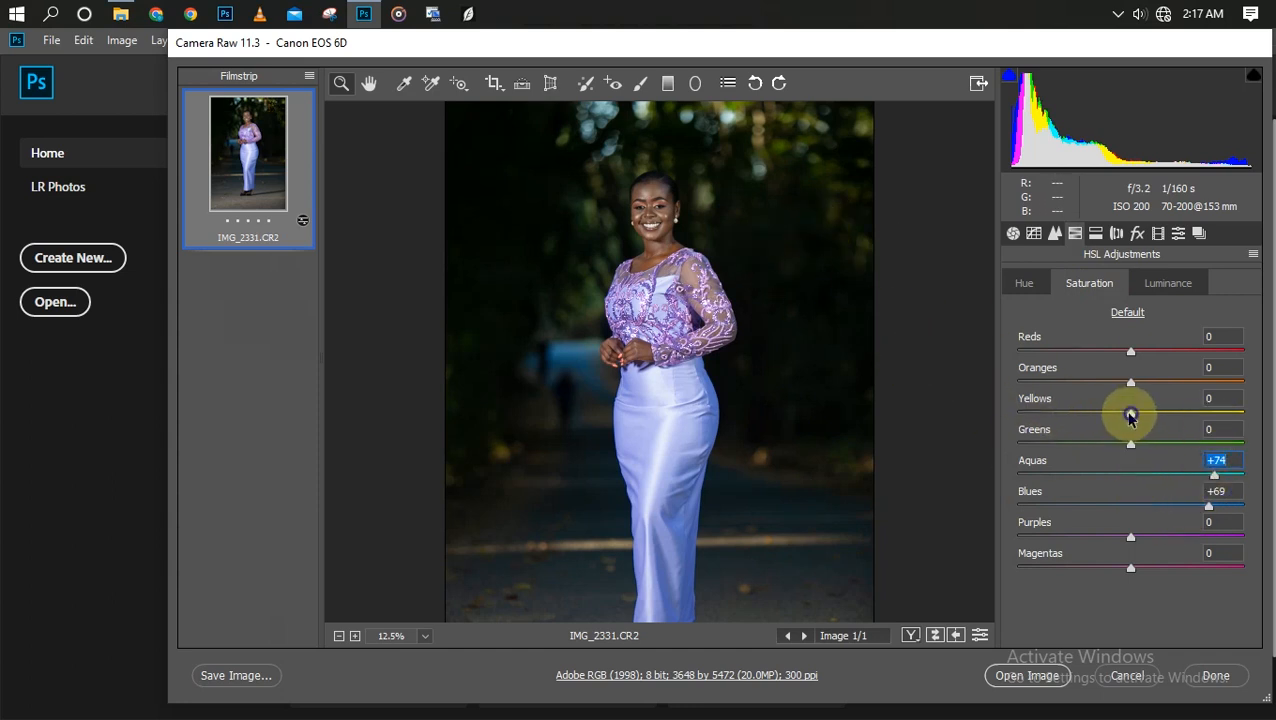
drag(1132, 412, 1214, 398)
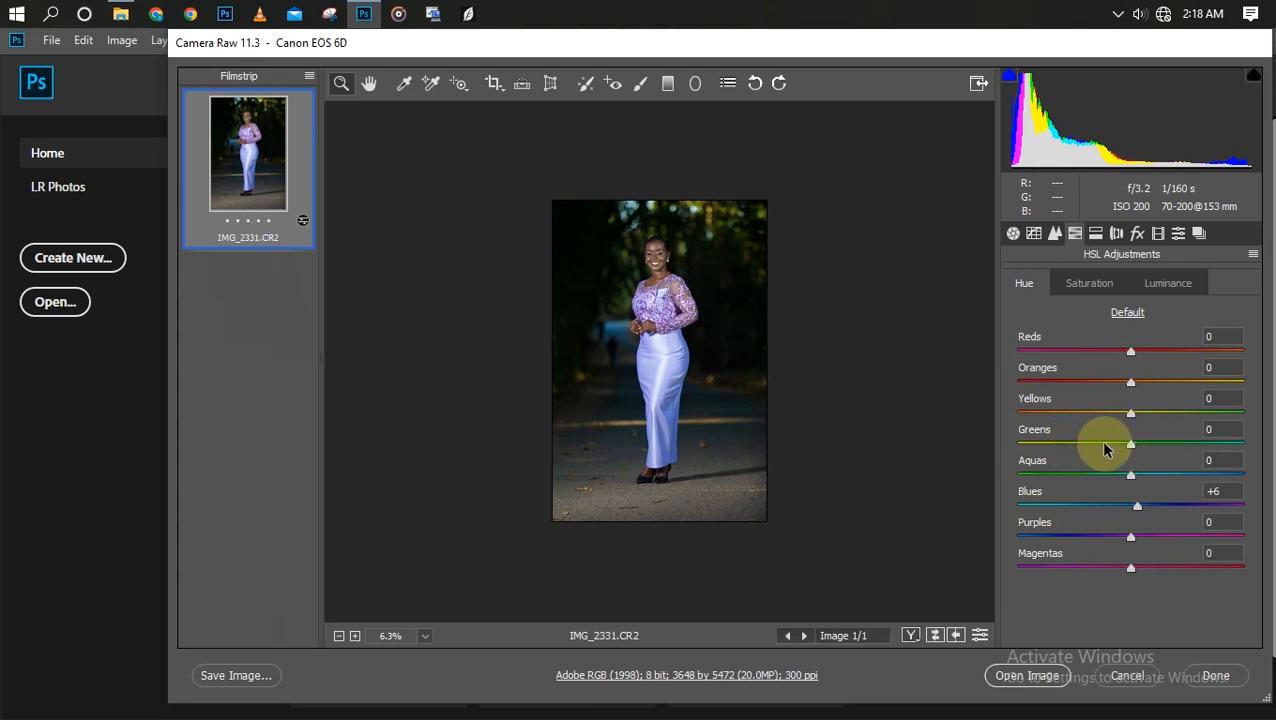
Step: Shift Greens hue to −63 and Yellows hue to −28 for the background foliage
drag(1130, 446, 1084, 446)
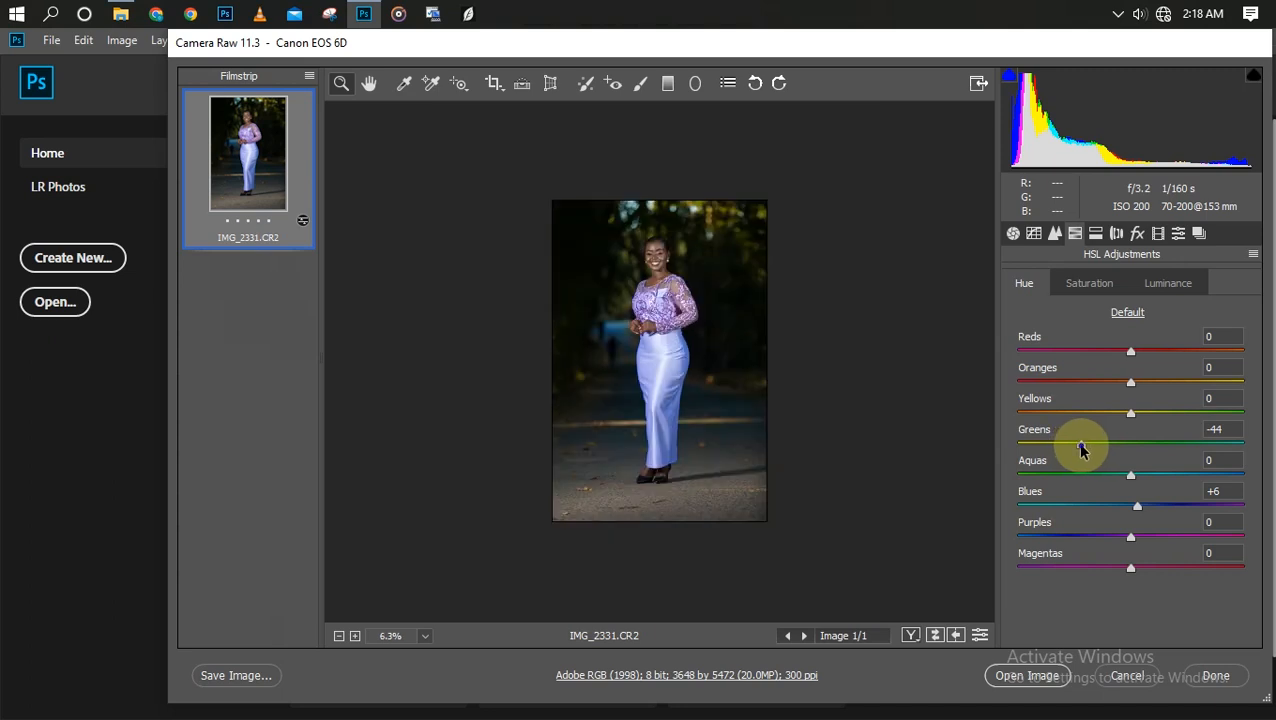
drag(1080, 448, 1062, 448)
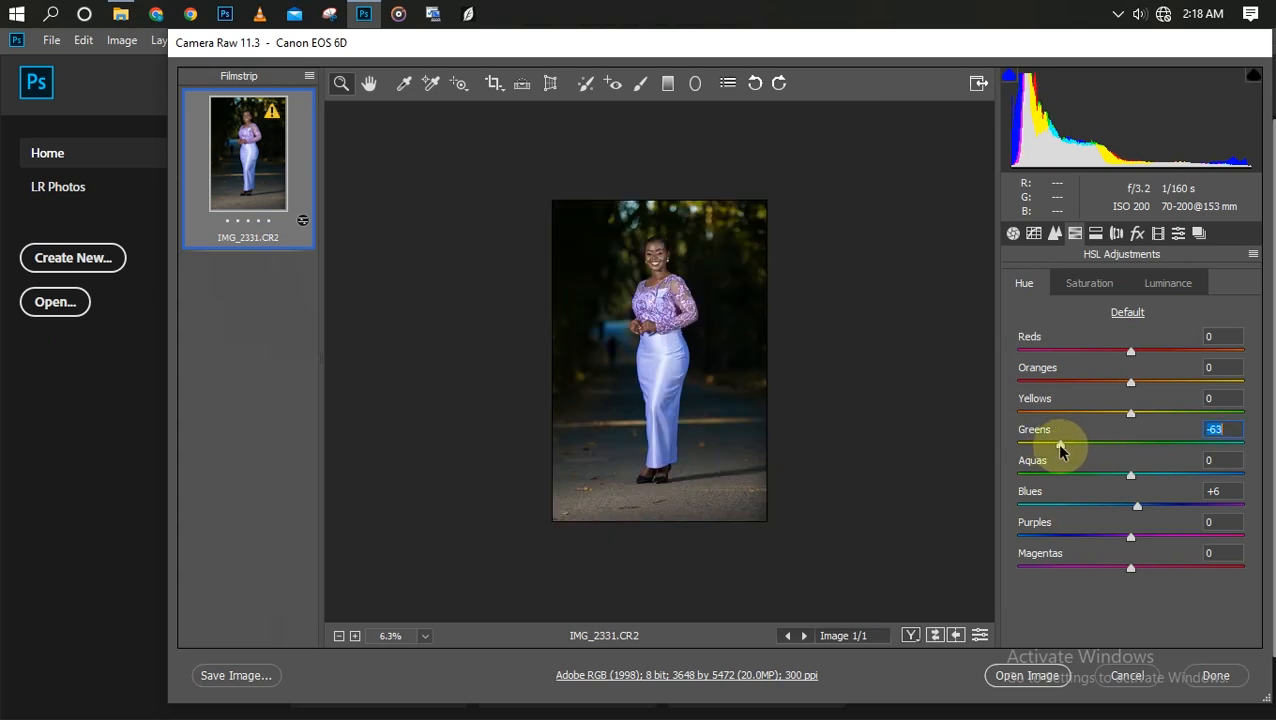
mouse_move(1130, 418)
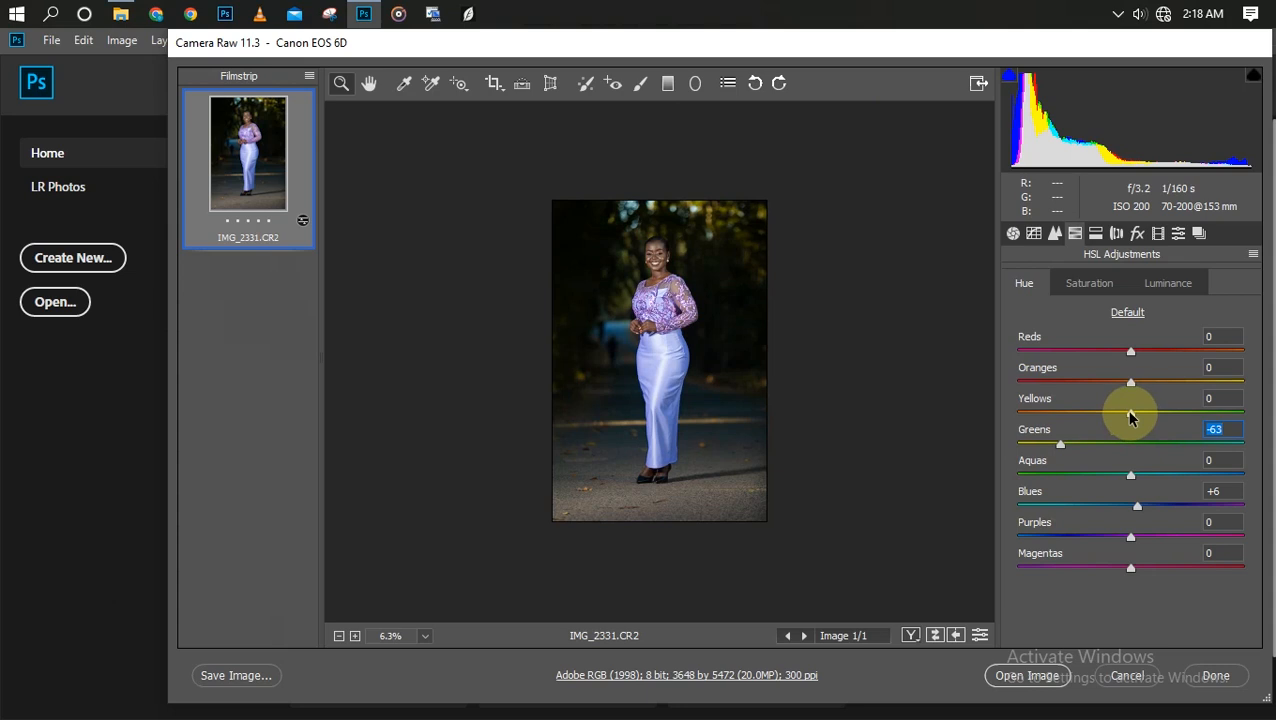
mouse_move(1130, 418)
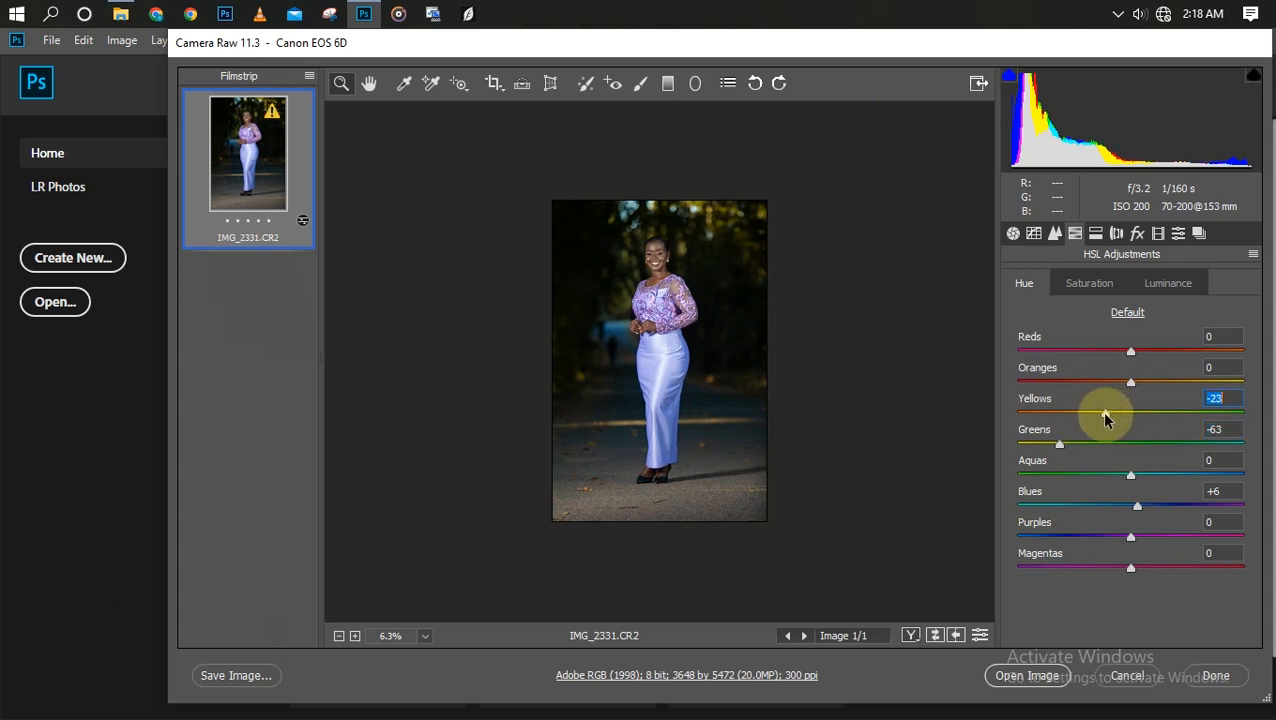
drag(1132, 412, 1124, 412)
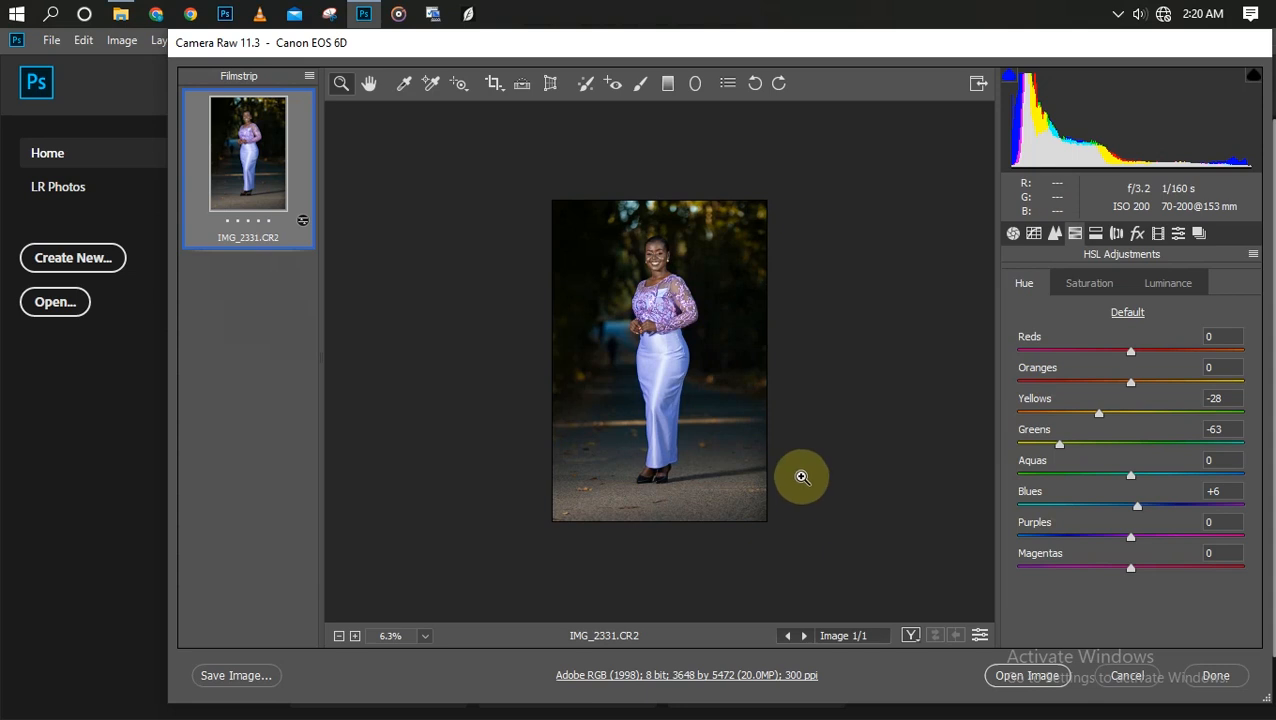
mouse_move(850, 296)
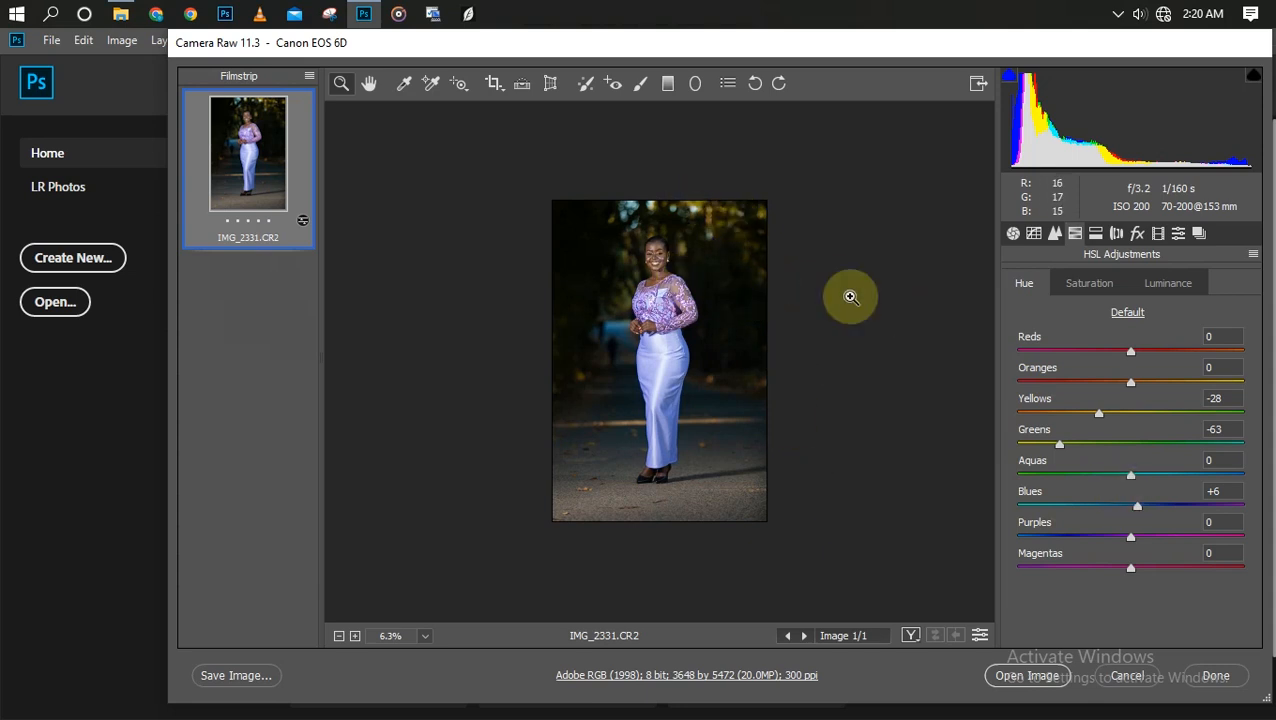
Step: Raise Oranges saturation to +16 to warm the skin, checking the face up close
click(1088, 284)
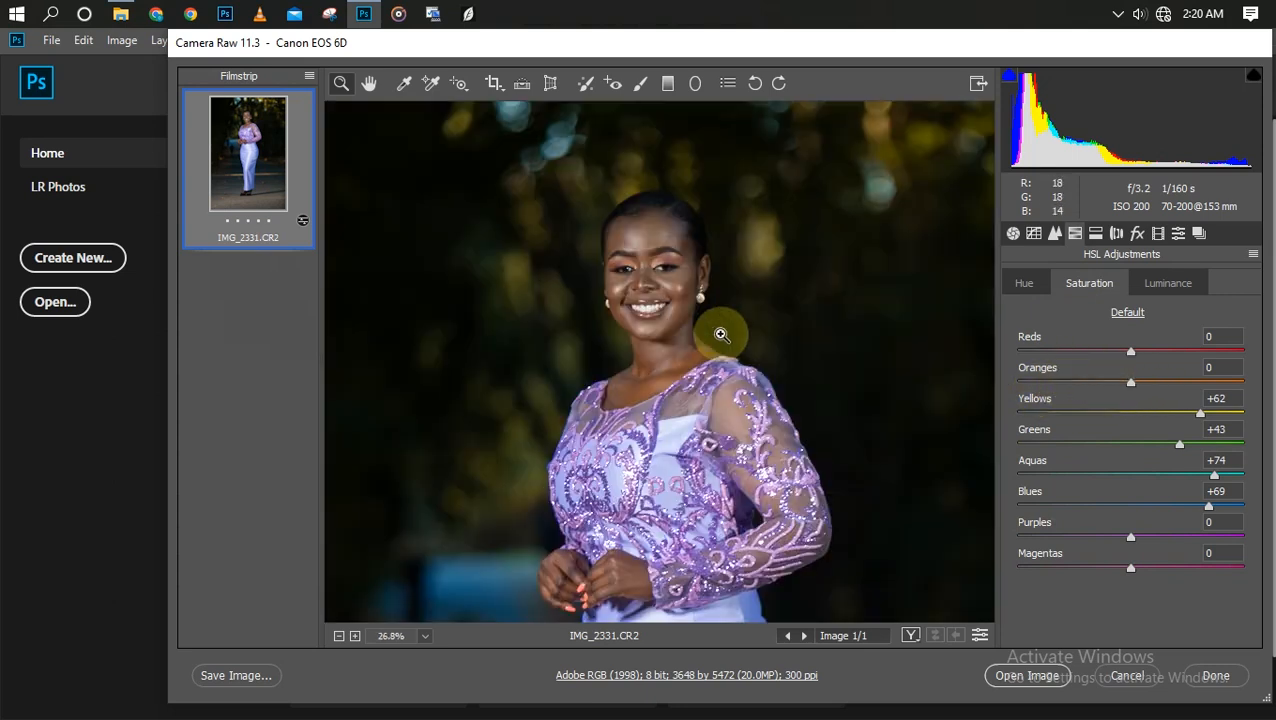
mouse_move(1244, 362)
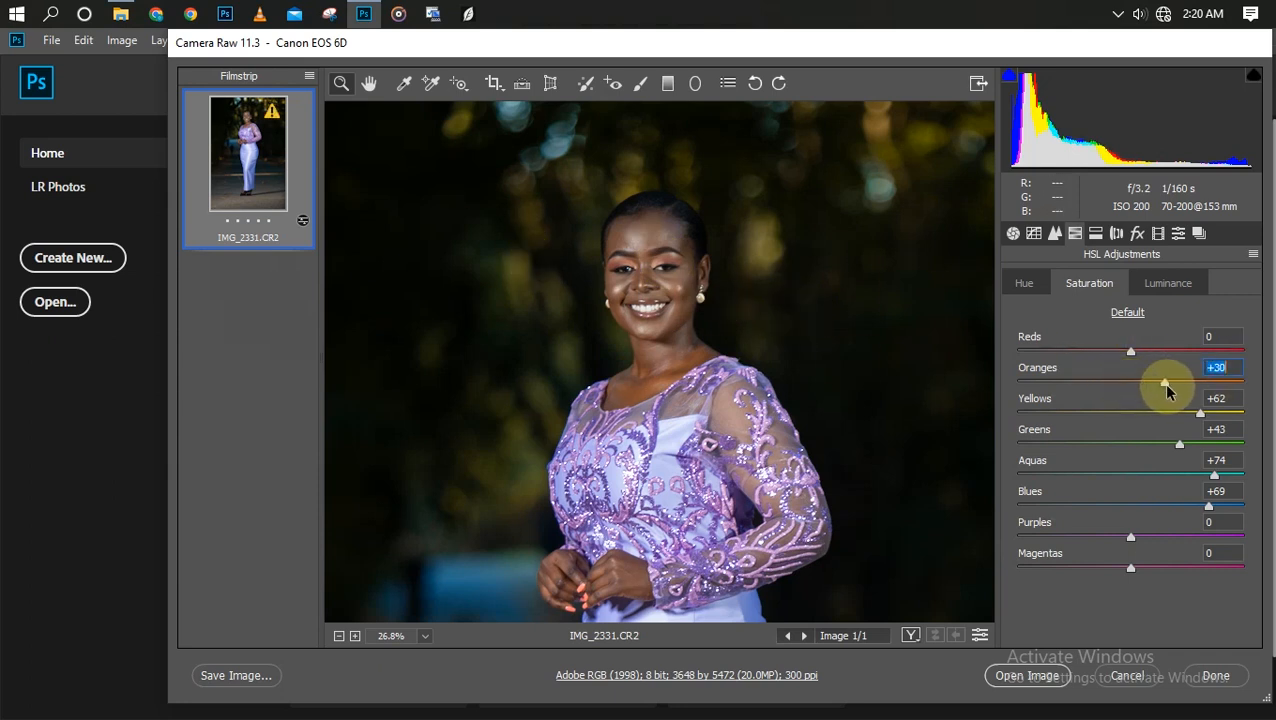
drag(1166, 384, 1200, 384)
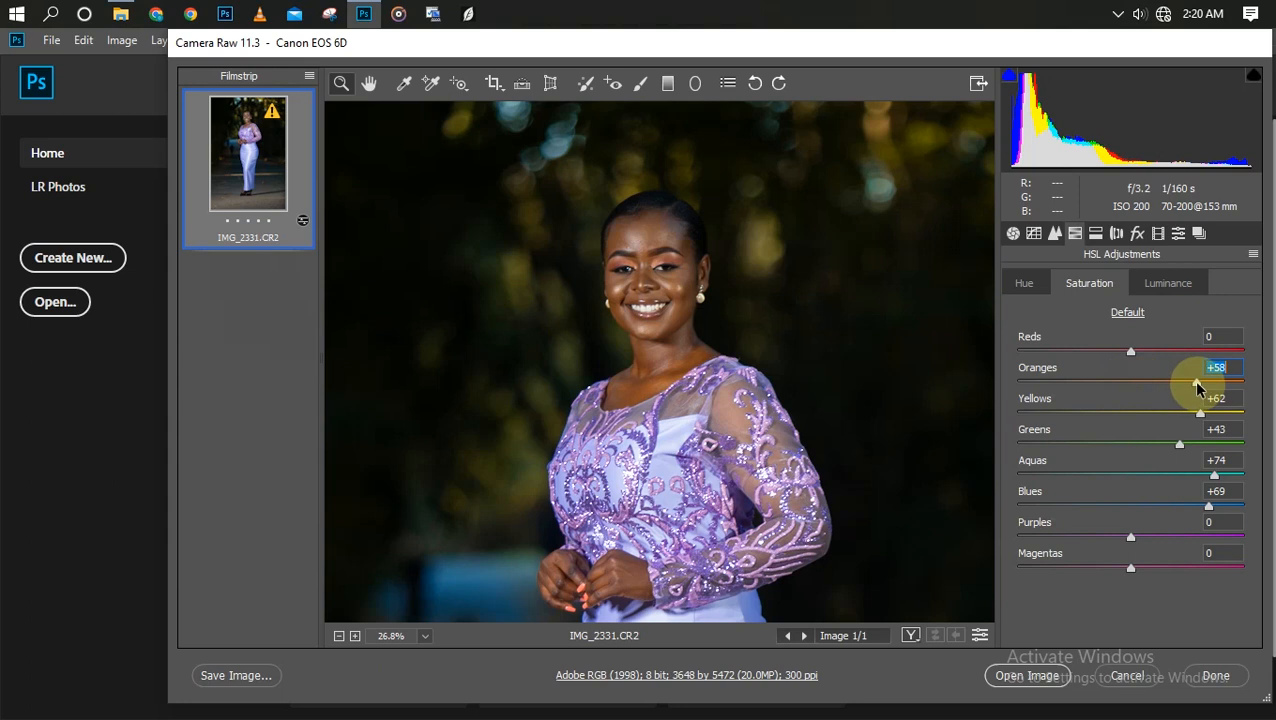
drag(1200, 384, 1144, 384)
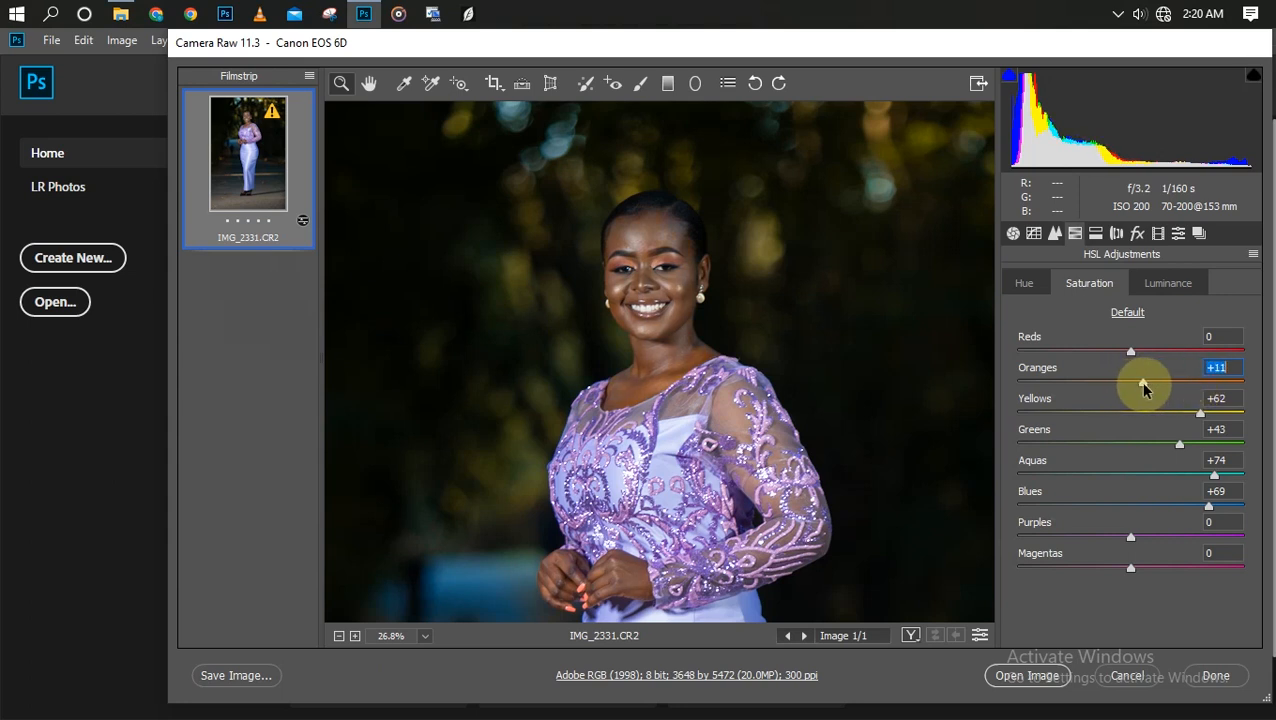
drag(1130, 382, 1136, 382)
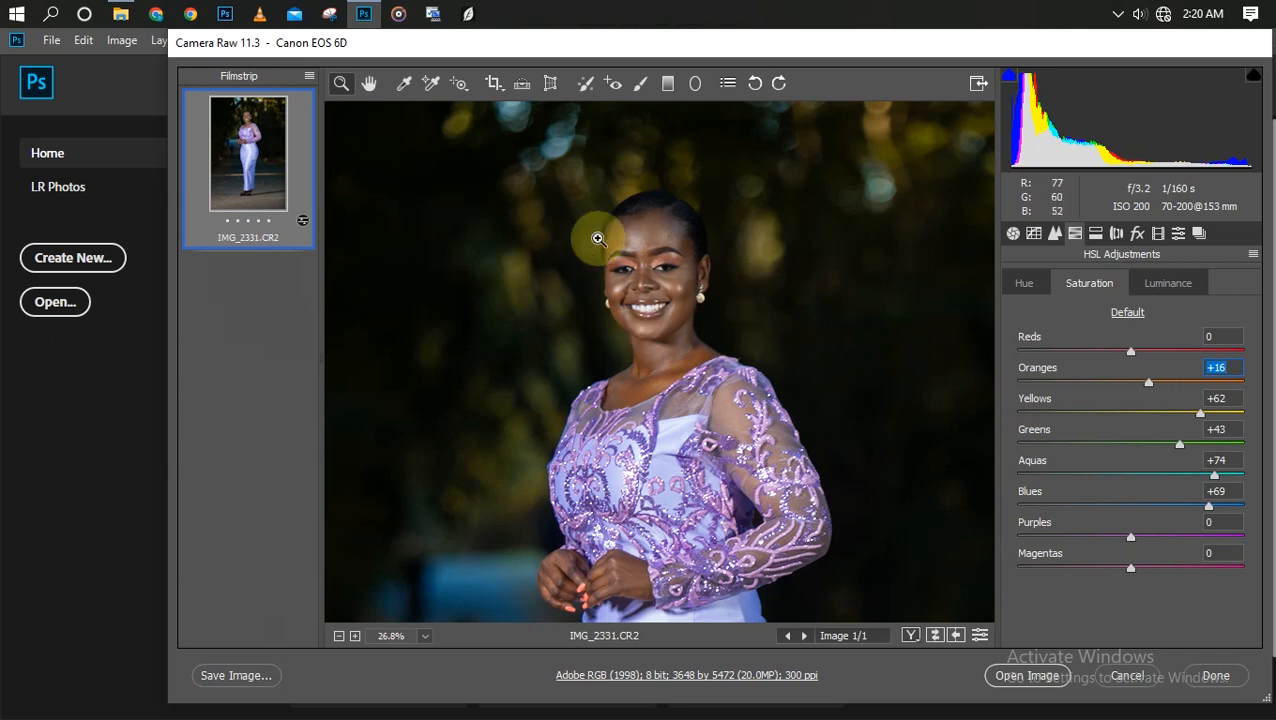
mouse_move(862, 348)
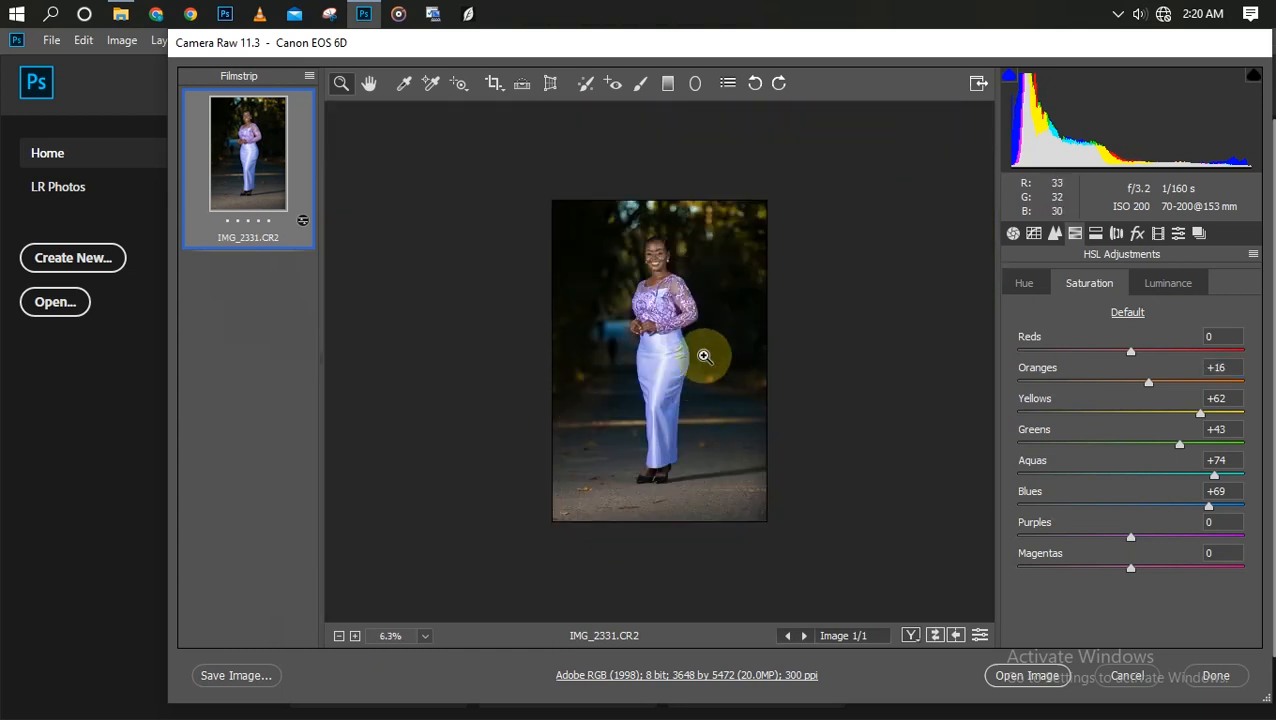
click(704, 356)
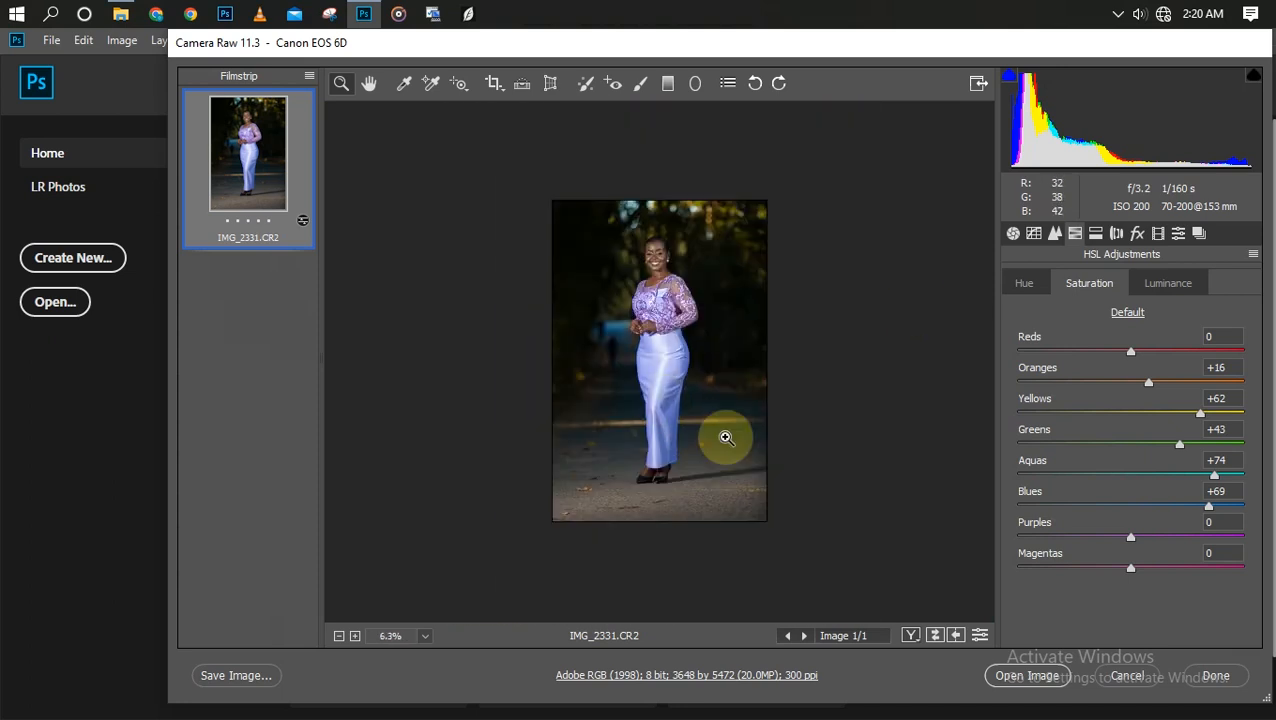
Step: Raise Purples saturation to +48 and Magentas to +71 to intensify the lilac dress
click(726, 438)
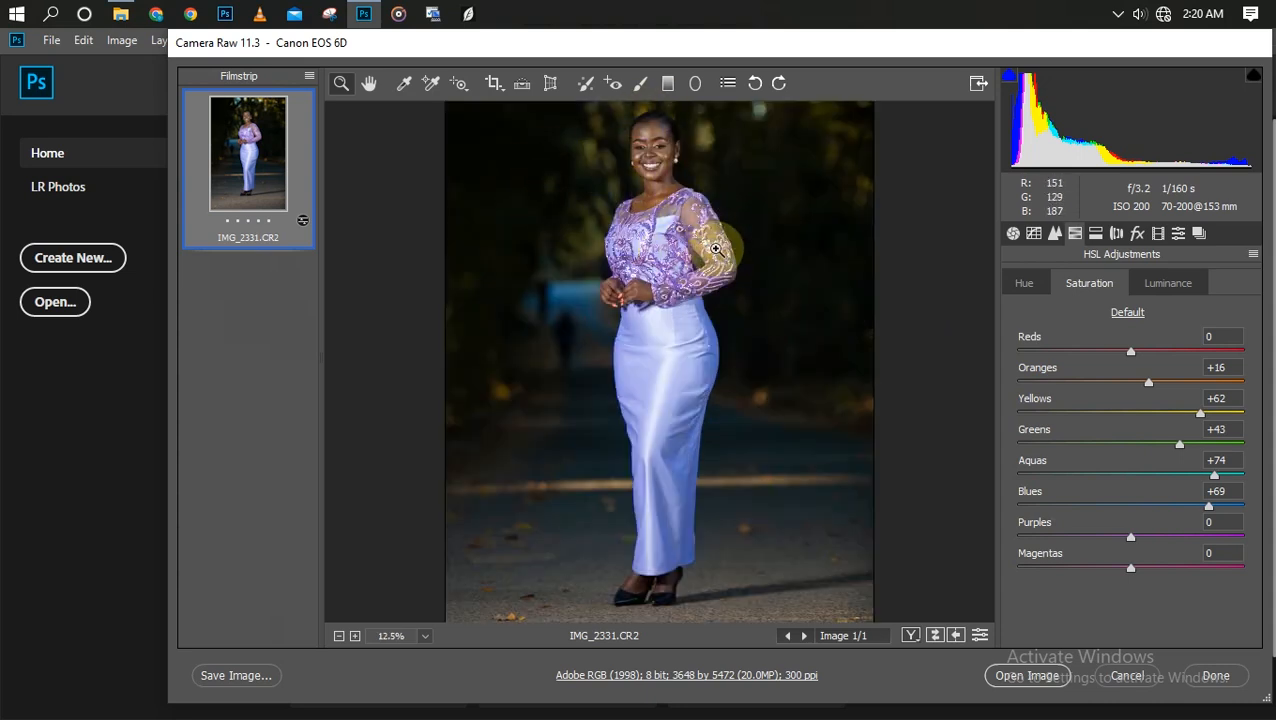
mouse_move(1020, 544)
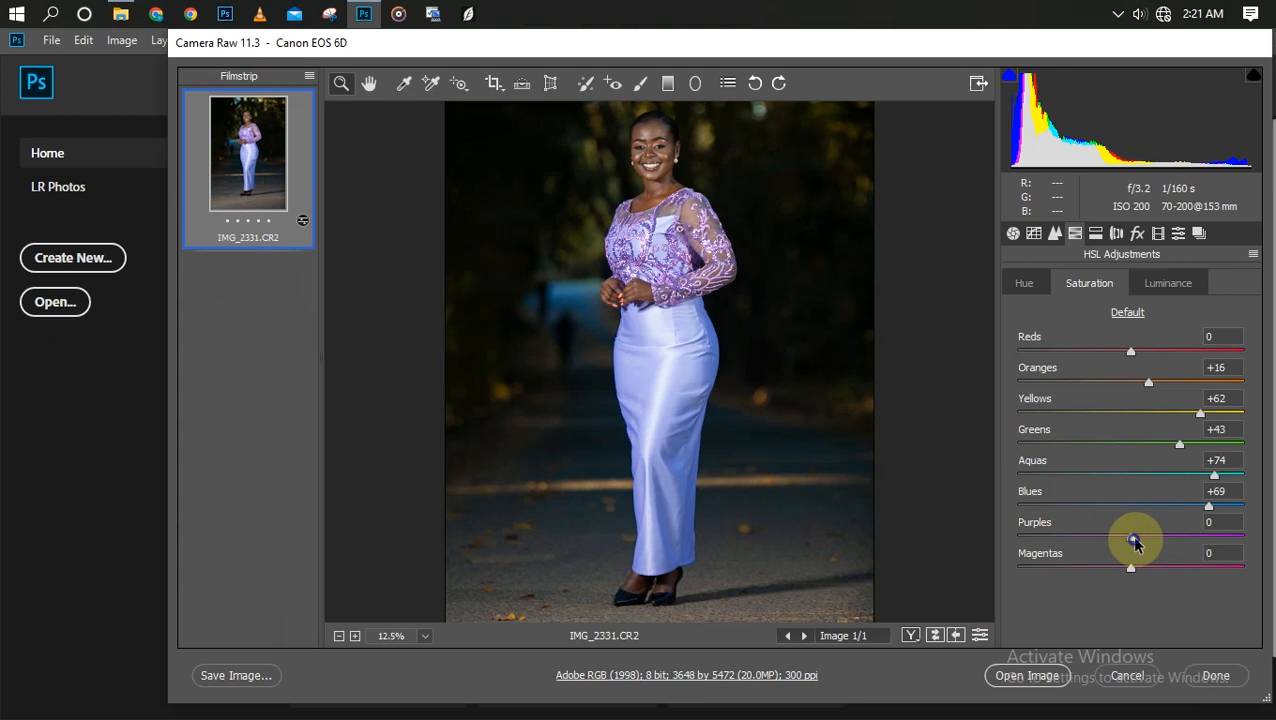
drag(1132, 536, 1190, 536)
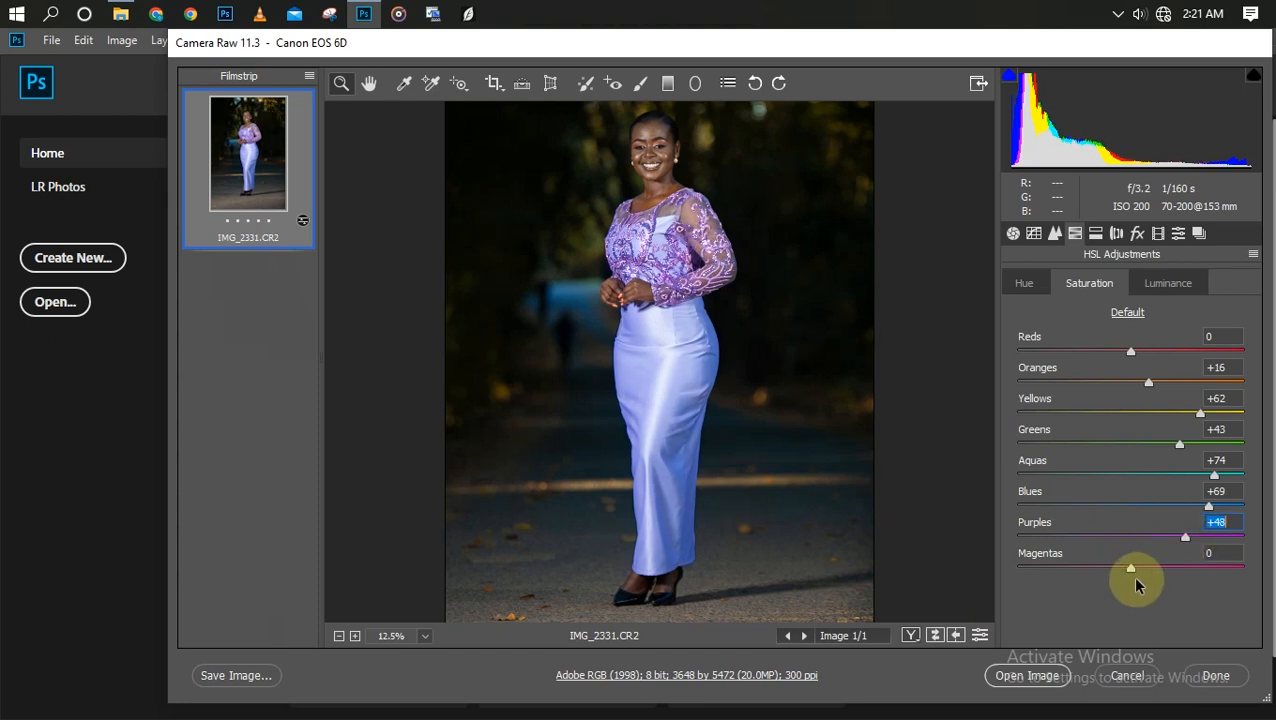
drag(1130, 568, 1136, 568)
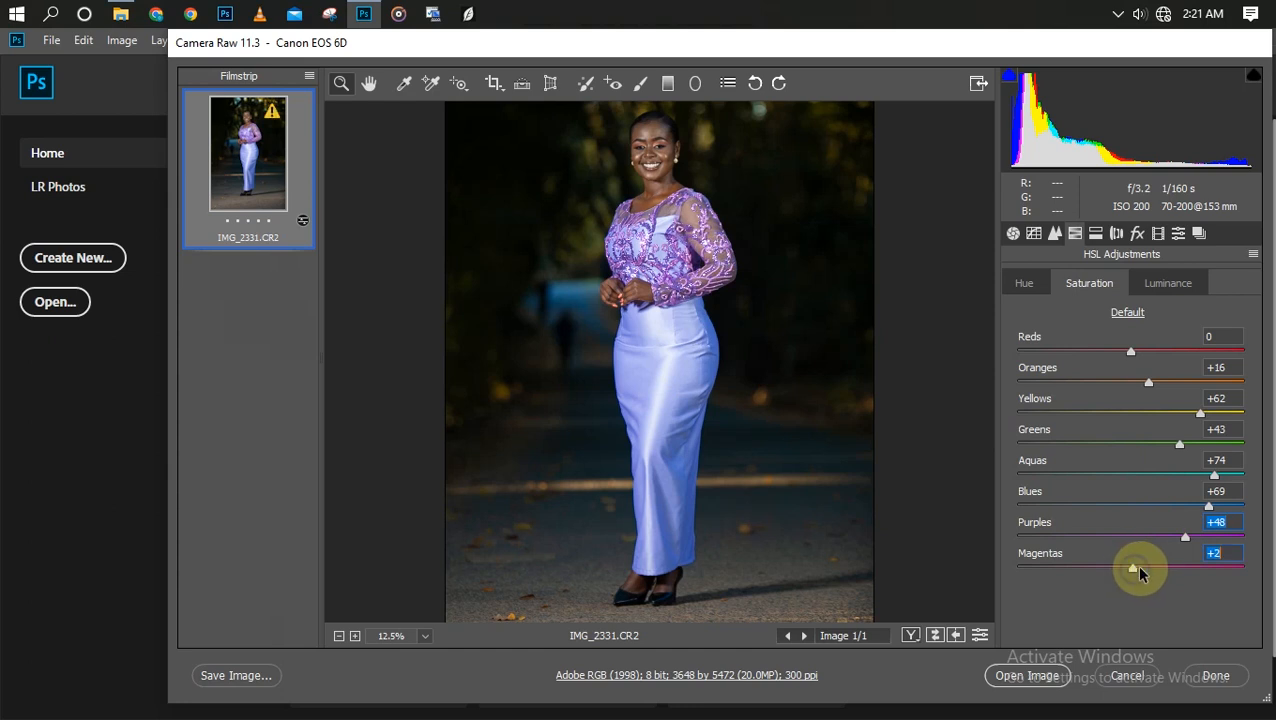
drag(1136, 568, 1112, 568)
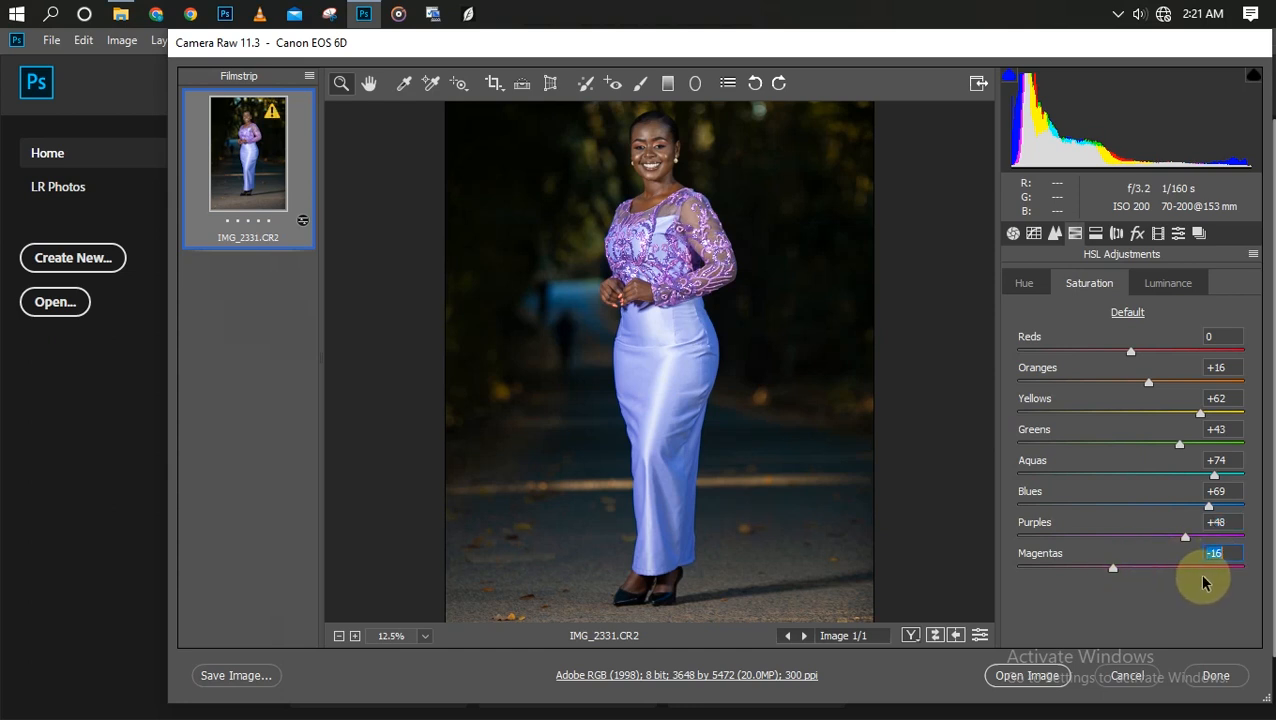
drag(1112, 568, 1212, 568)
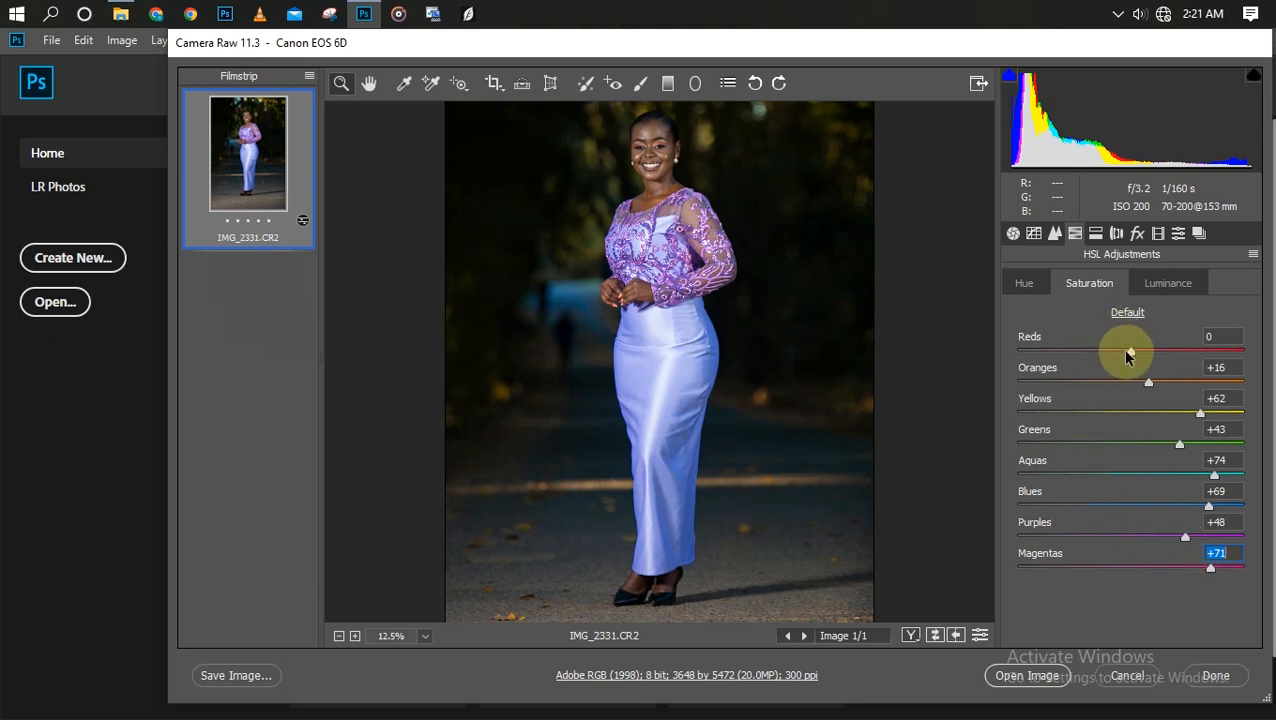
mouse_move(1150, 388)
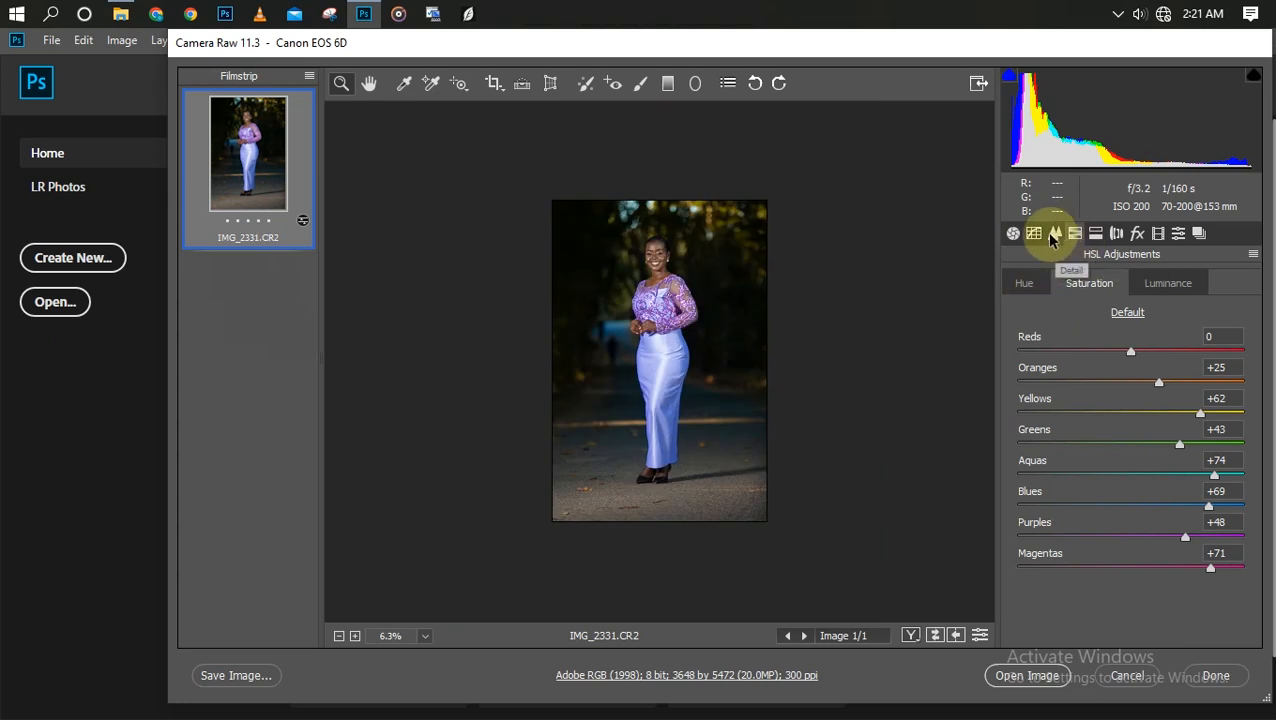
mouse_move(1096, 232)
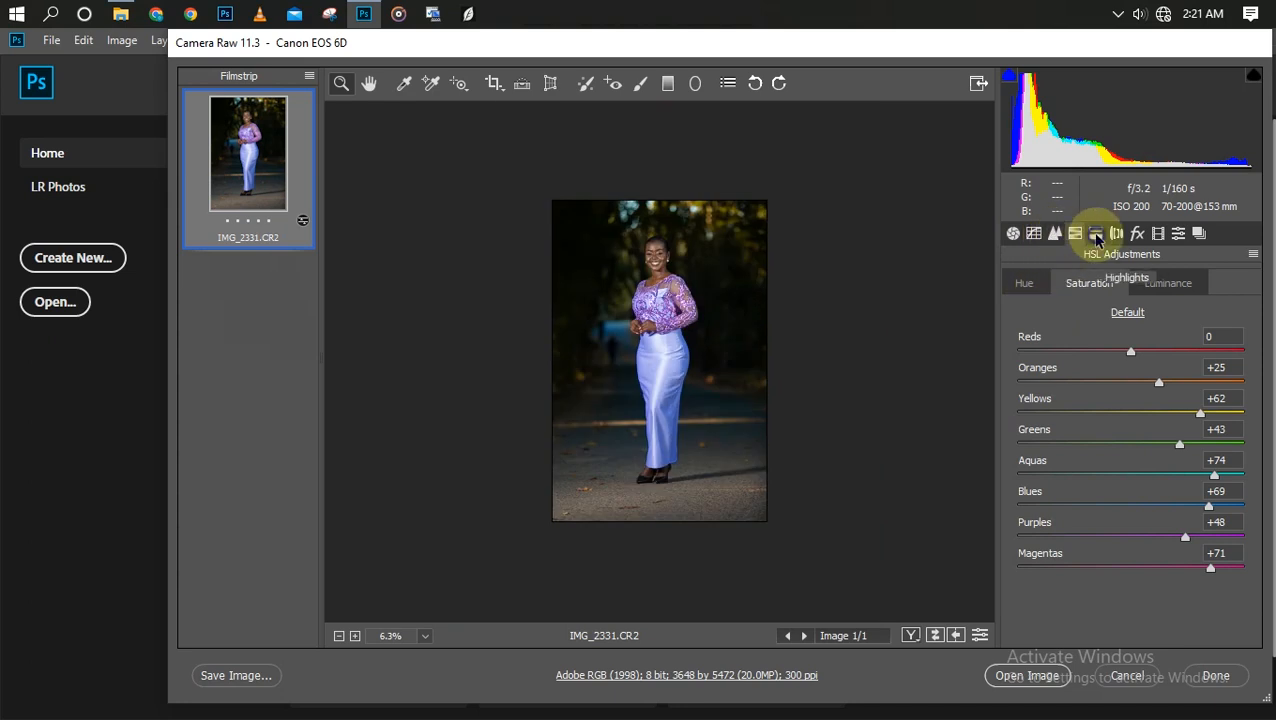
Step: Tint the highlights at hue 33, saturation 12 in Split Toning and view before/after side by side
click(1096, 232)
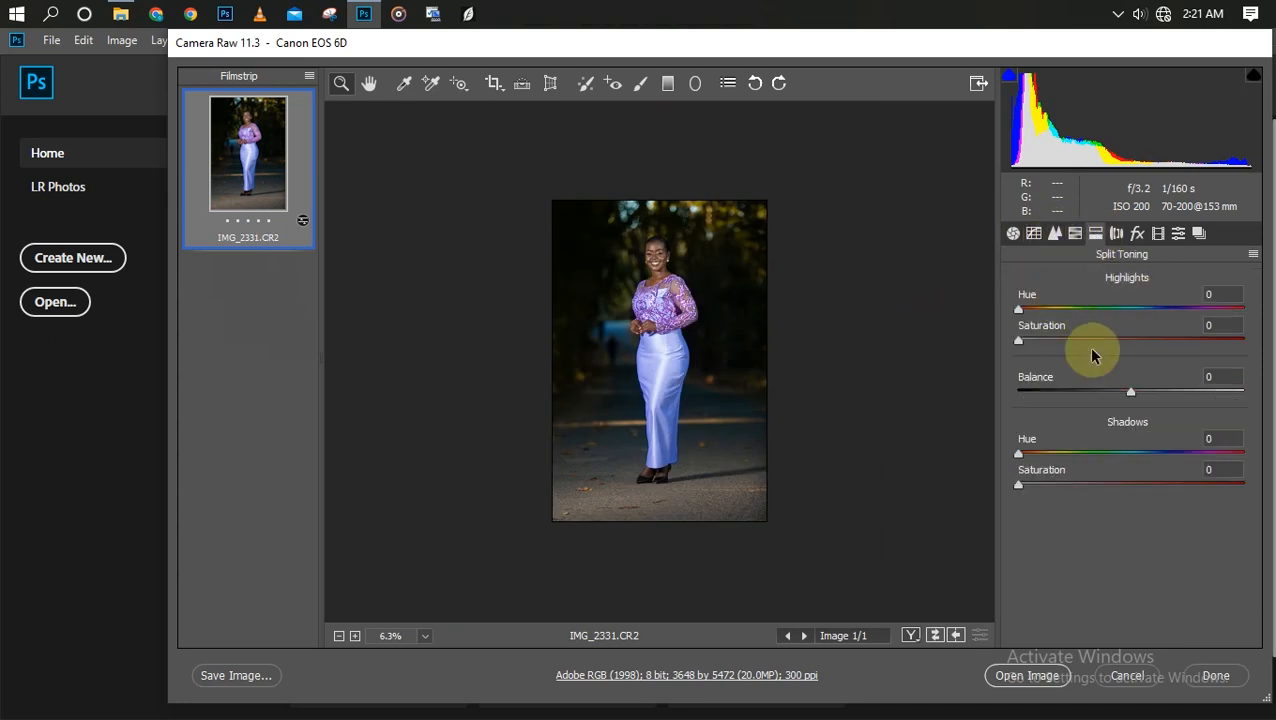
mouse_move(1020, 310)
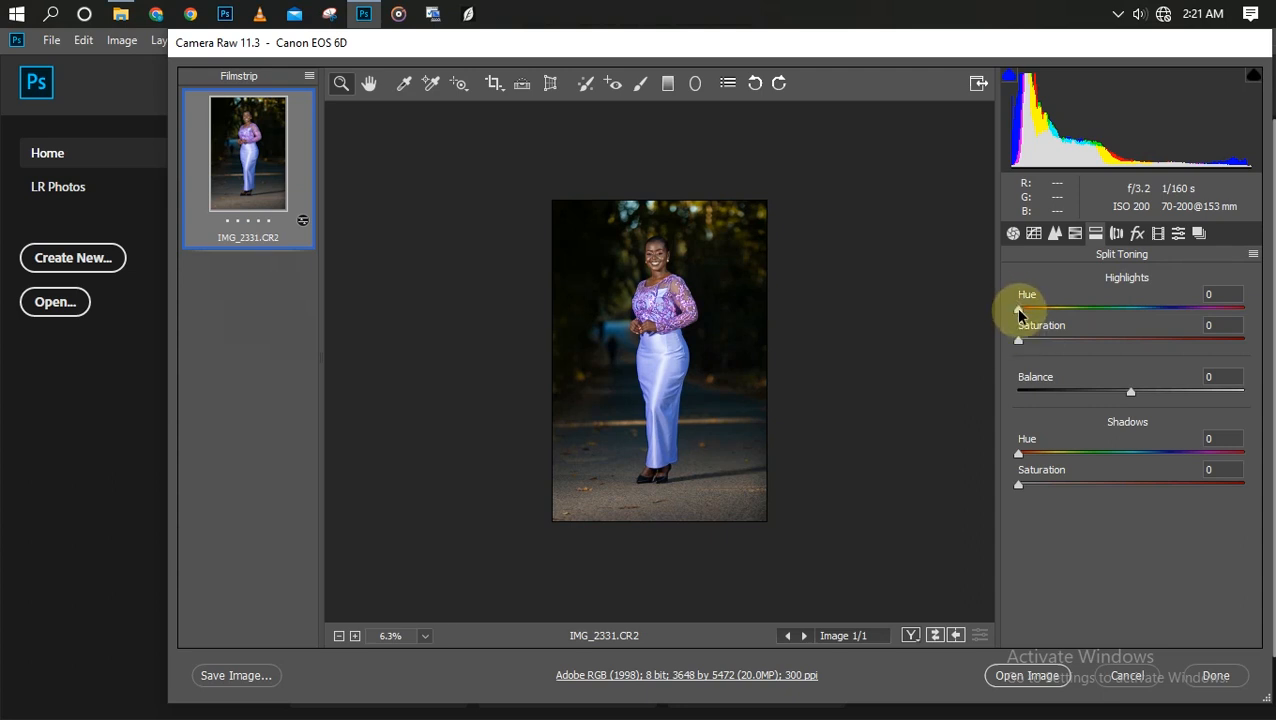
drag(1016, 312, 1040, 312)
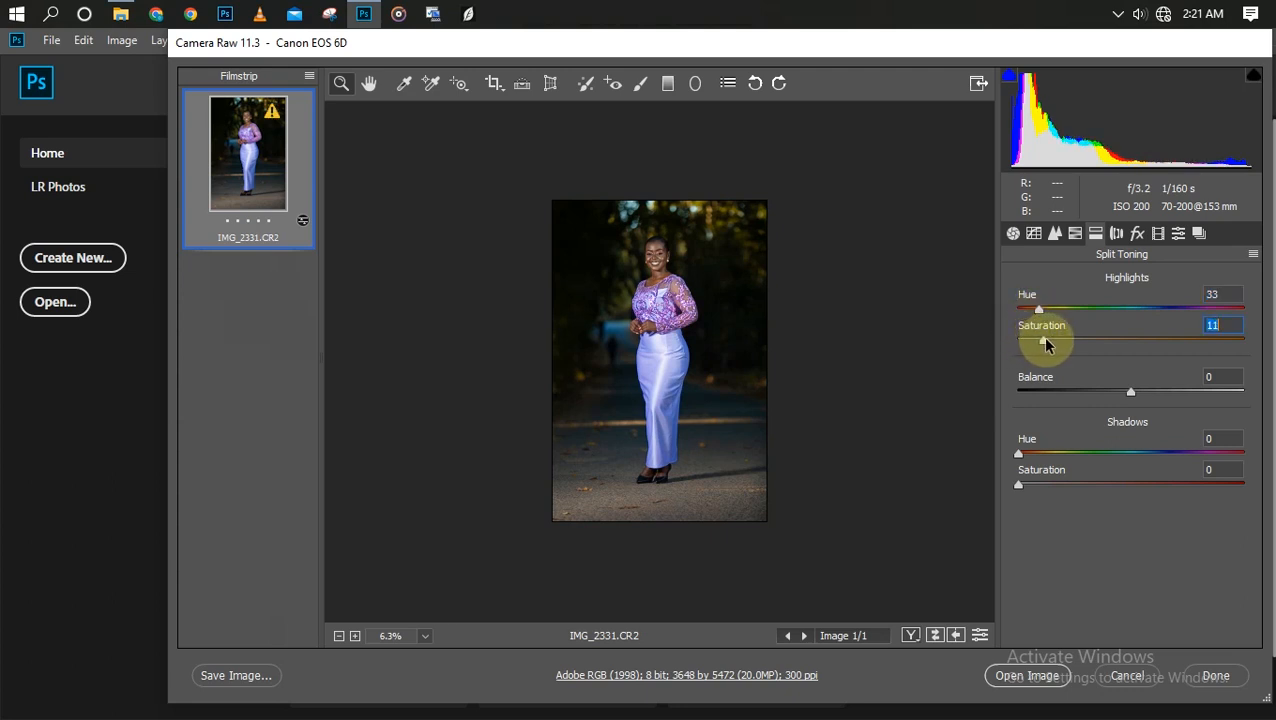
drag(1044, 344, 1048, 344)
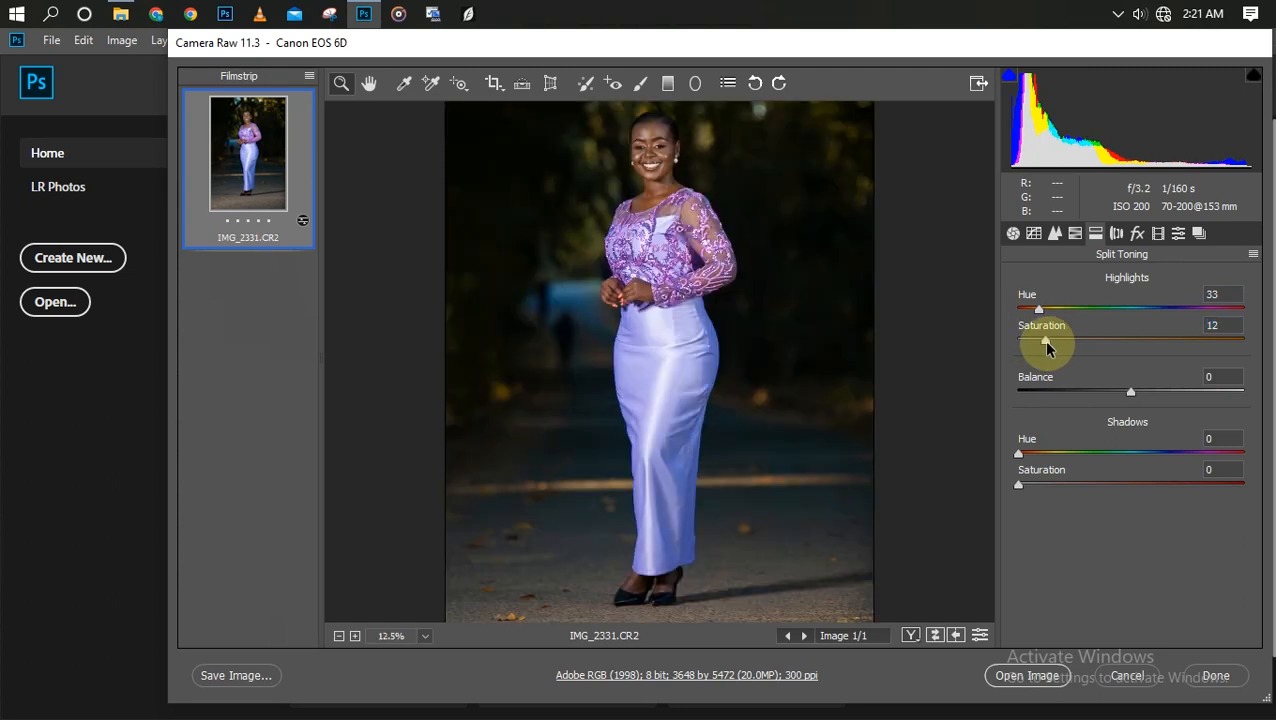
mouse_move(892, 514)
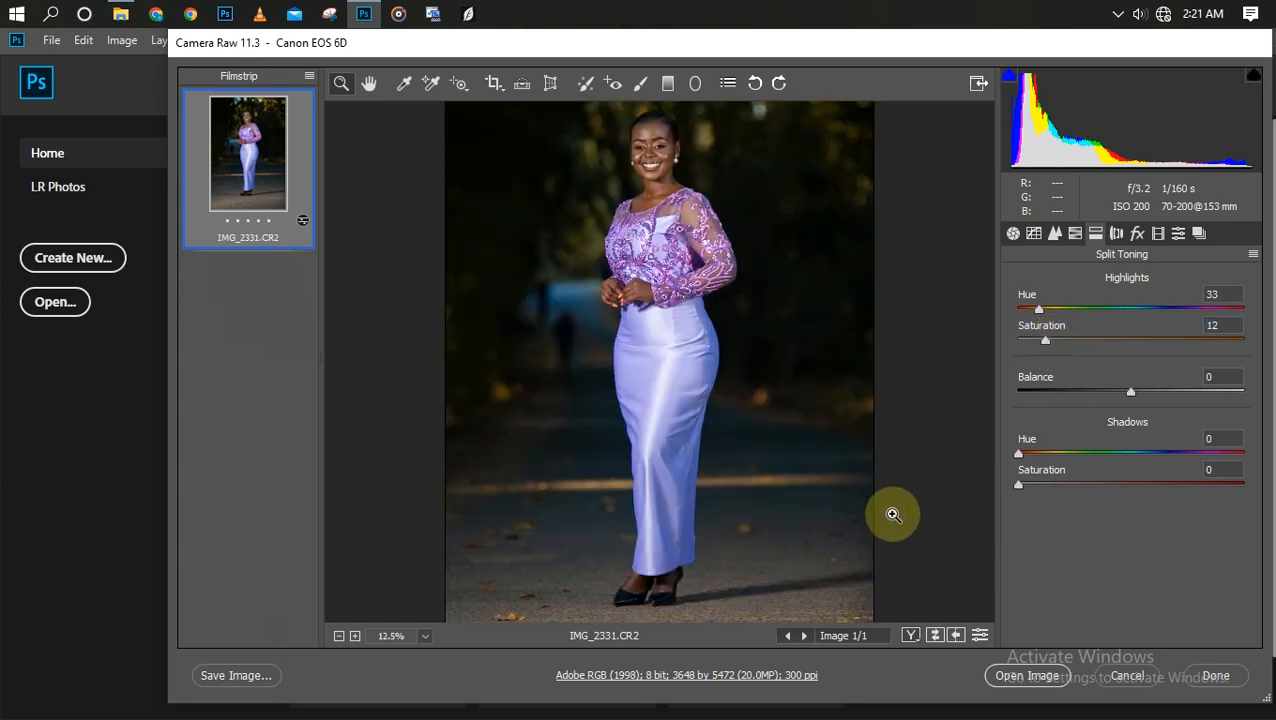
click(978, 636)
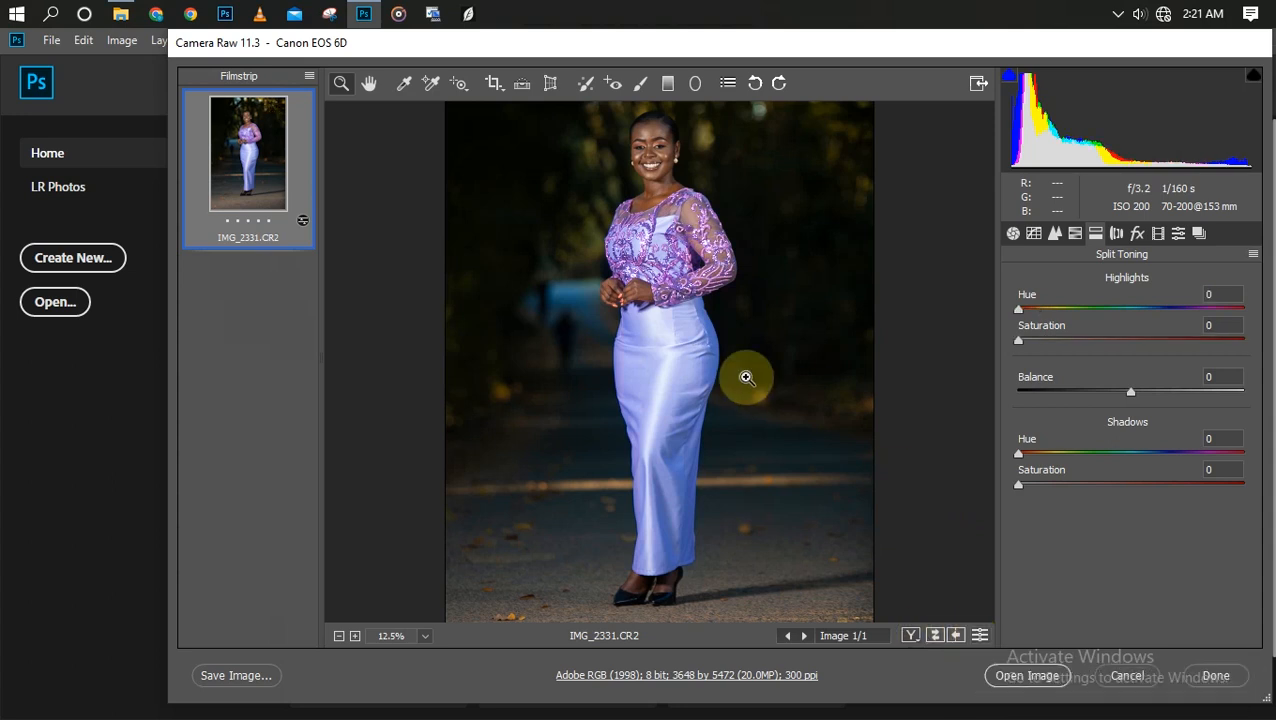
mouse_move(978, 636)
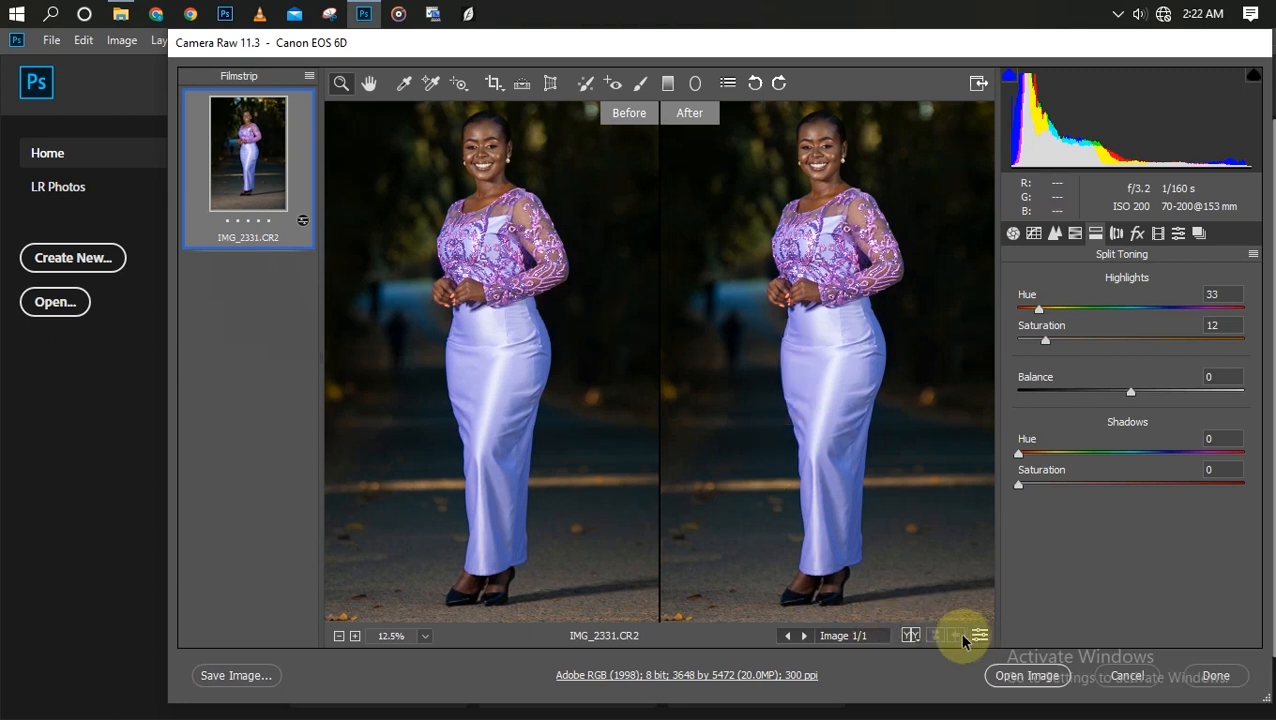
Step: Return to single view and set the shadow tint hue to 38
click(912, 636)
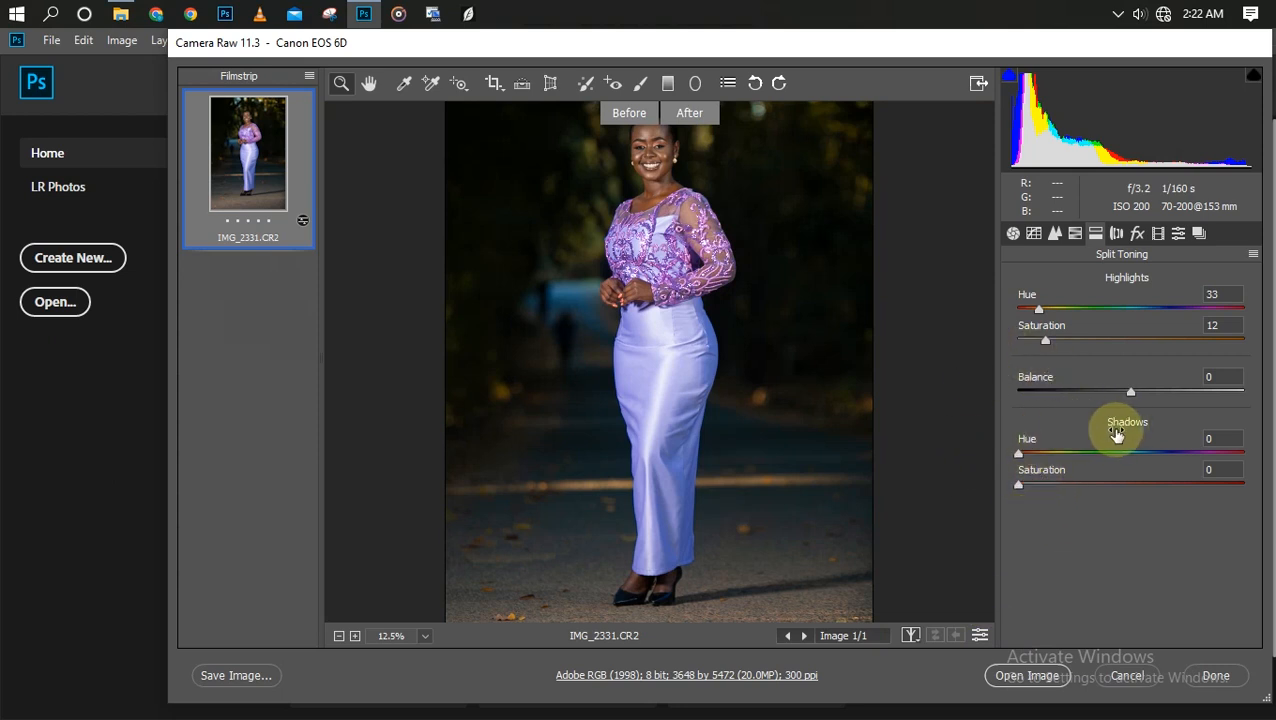
mouse_move(1032, 476)
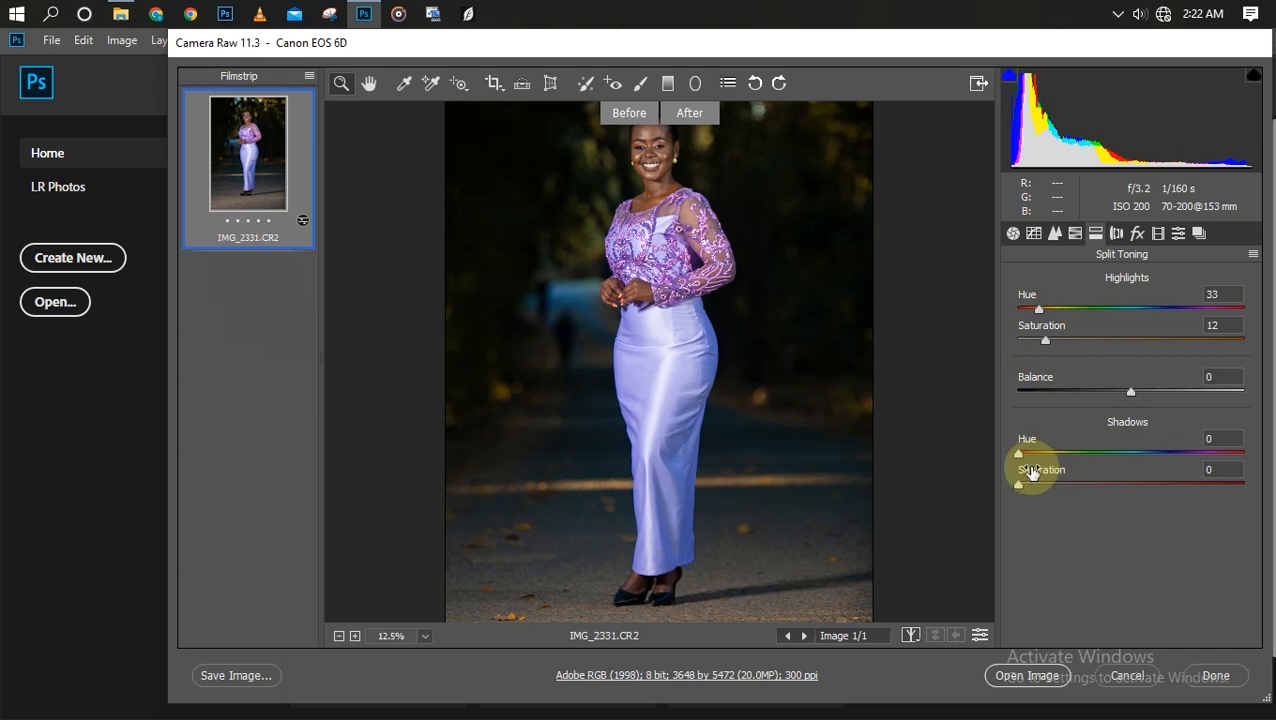
drag(1020, 452, 1044, 452)
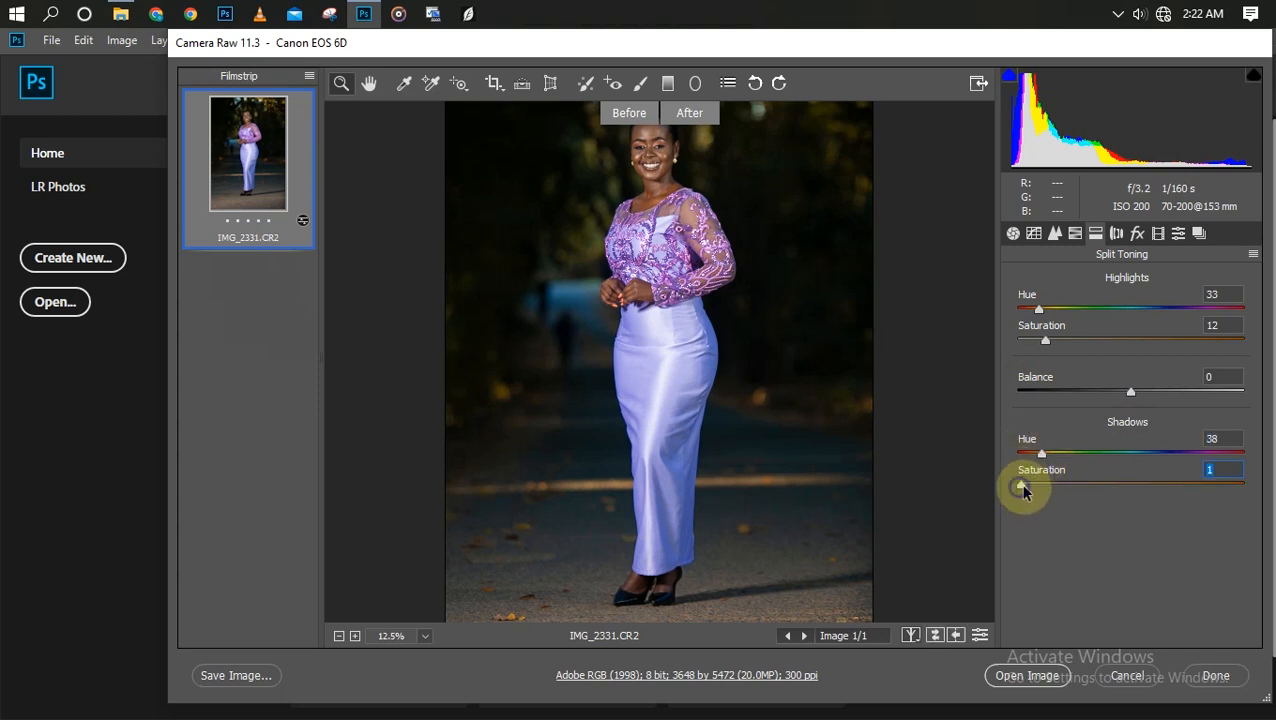
drag(1026, 482, 1050, 482)
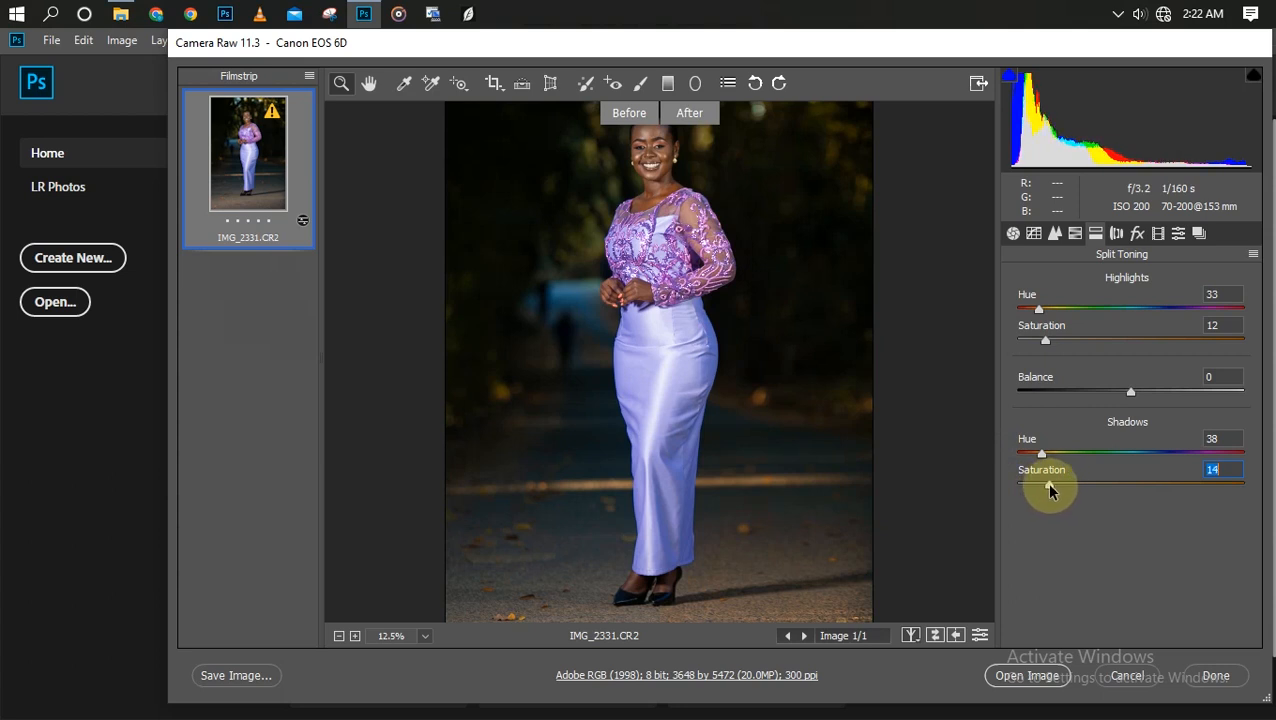
Step: Try a strong shadow saturation, then pull it back to about 20
drag(1044, 484, 1176, 484)
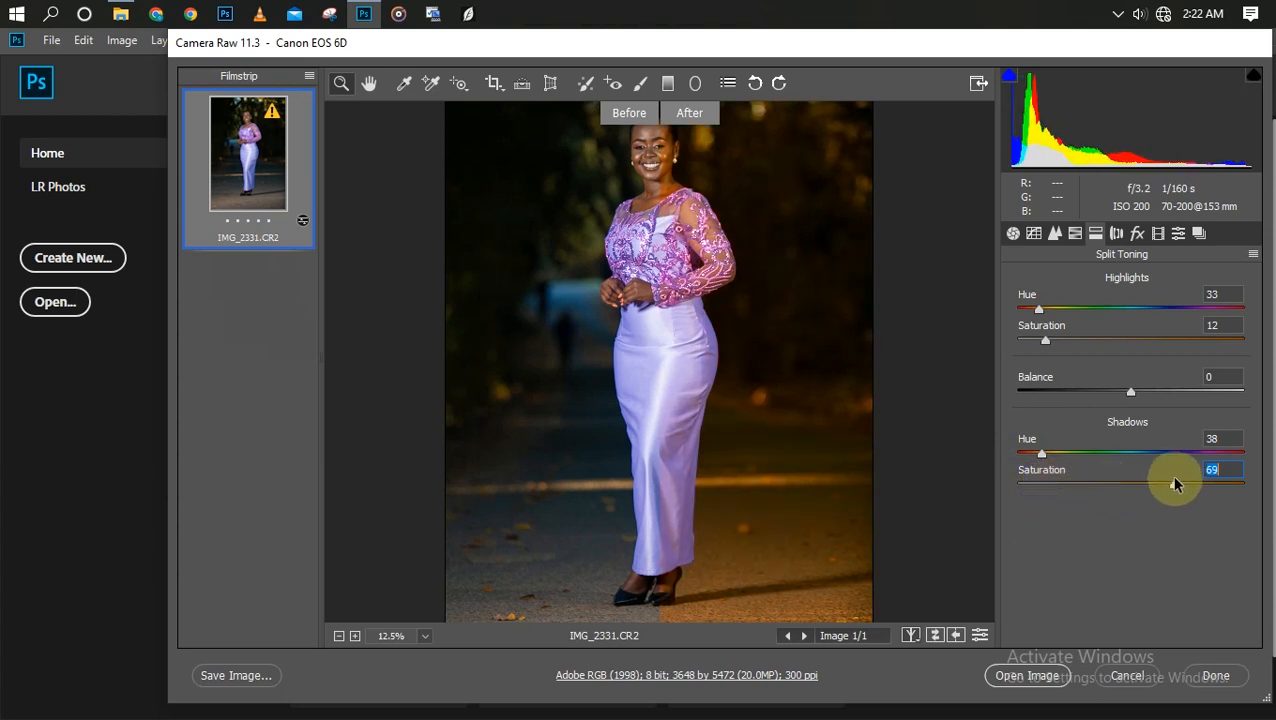
drag(1170, 482, 1178, 482)
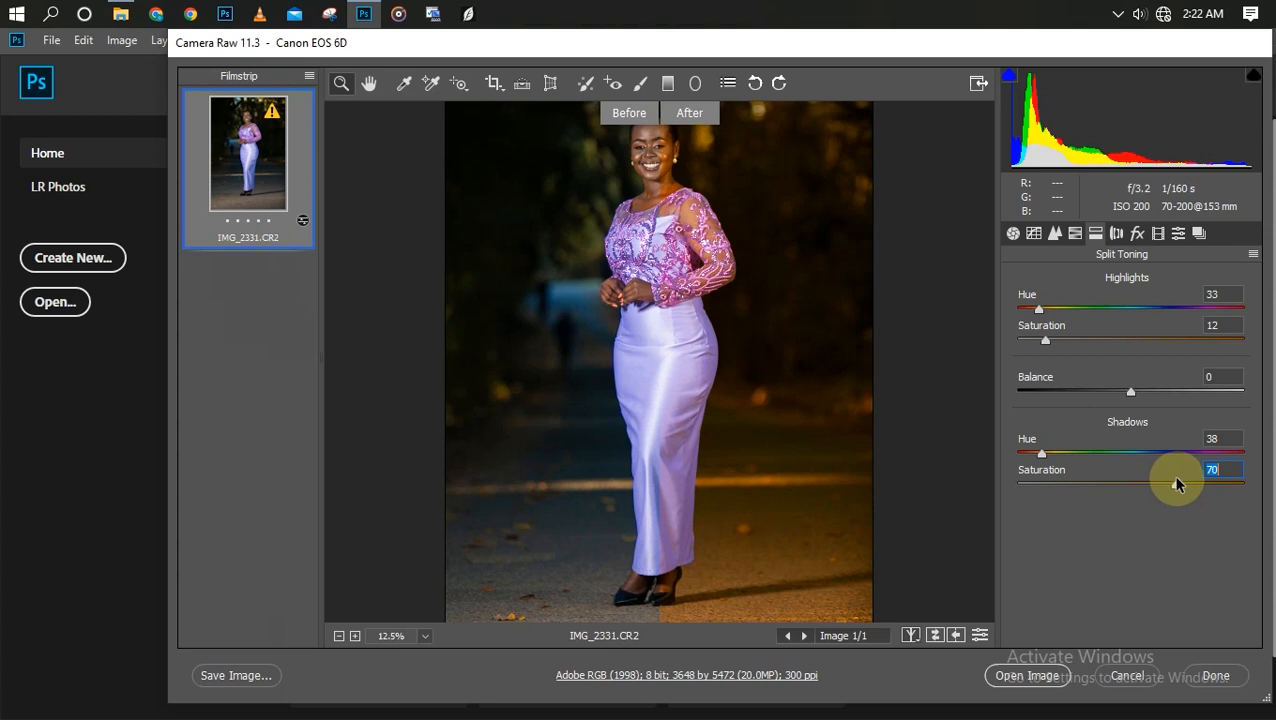
drag(1180, 482, 1064, 482)
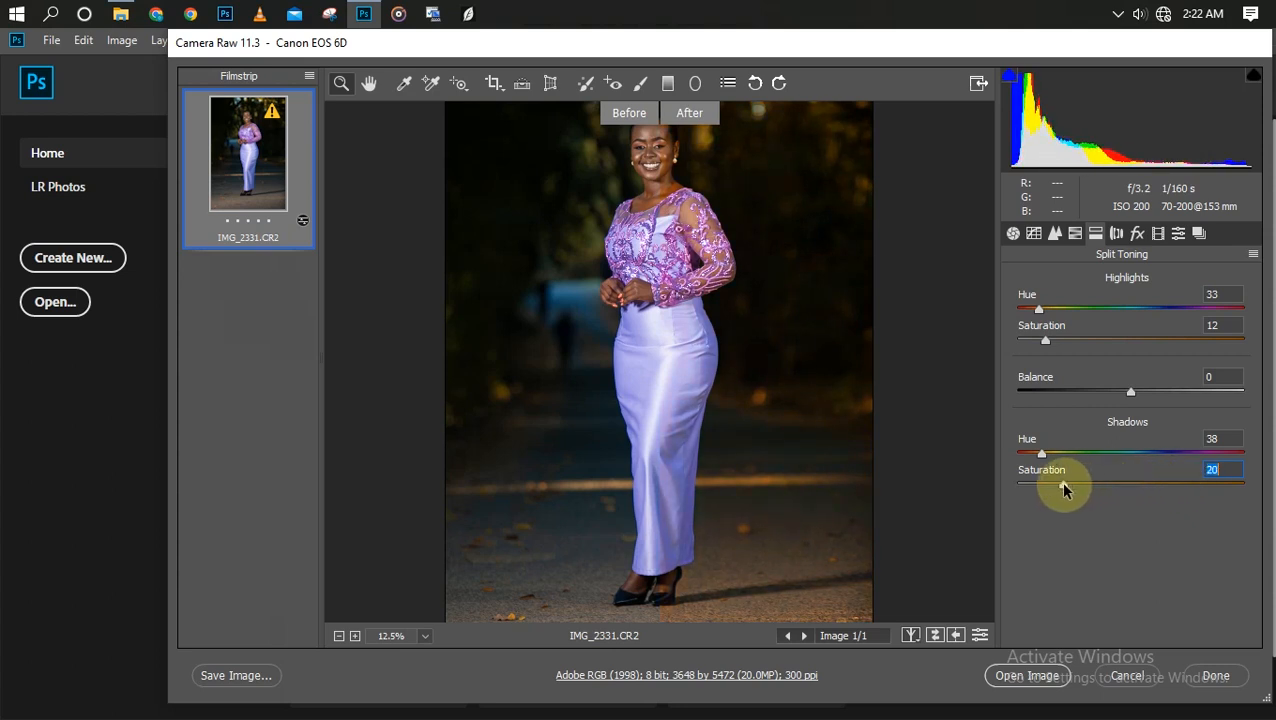
drag(1064, 480, 1038, 480)
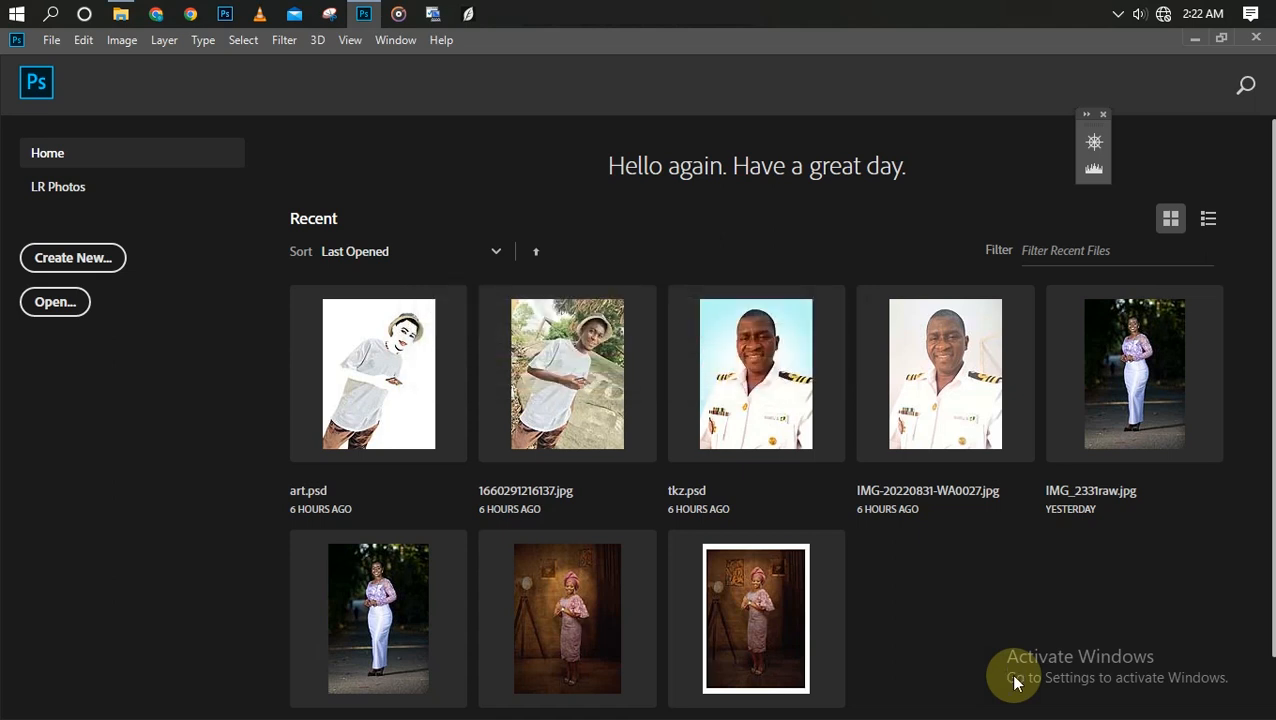
Step: Open the edited portrait from Photoshop's Home screen as a document
double_click(1134, 374)
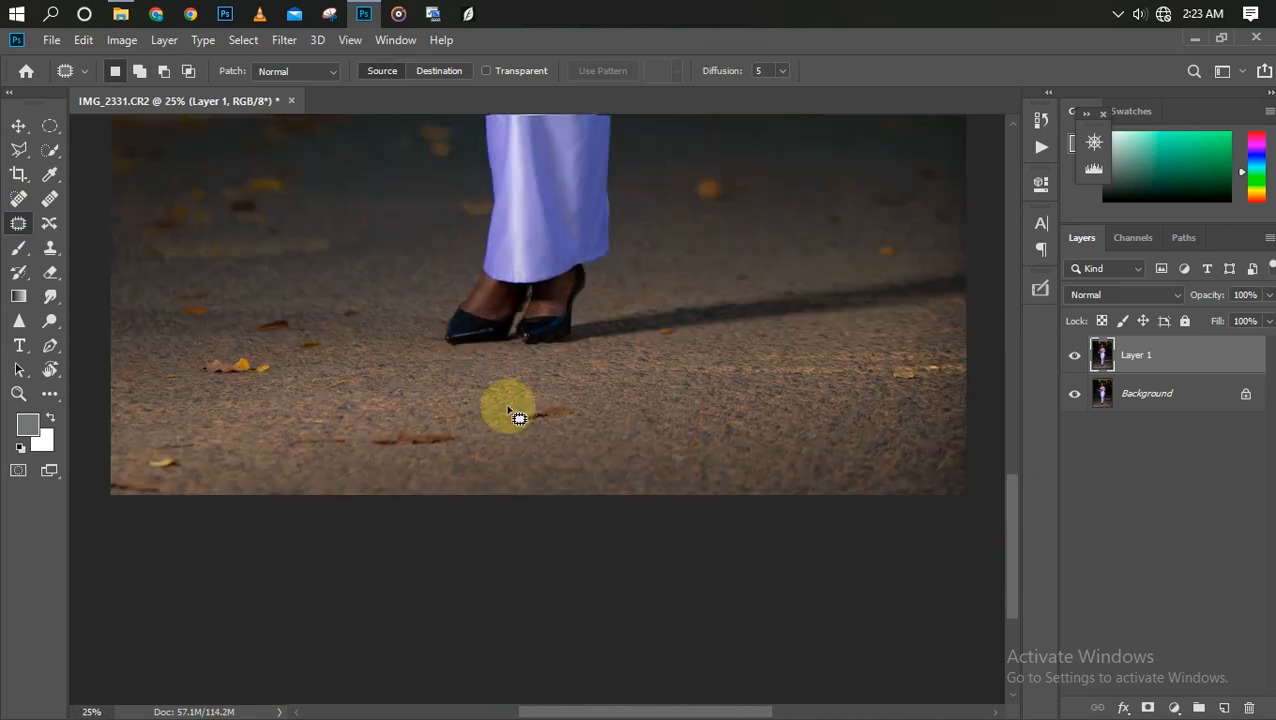
Step: Patch two stray leaves on the road near her feet with clean road texture
drag(516, 410, 550, 424)
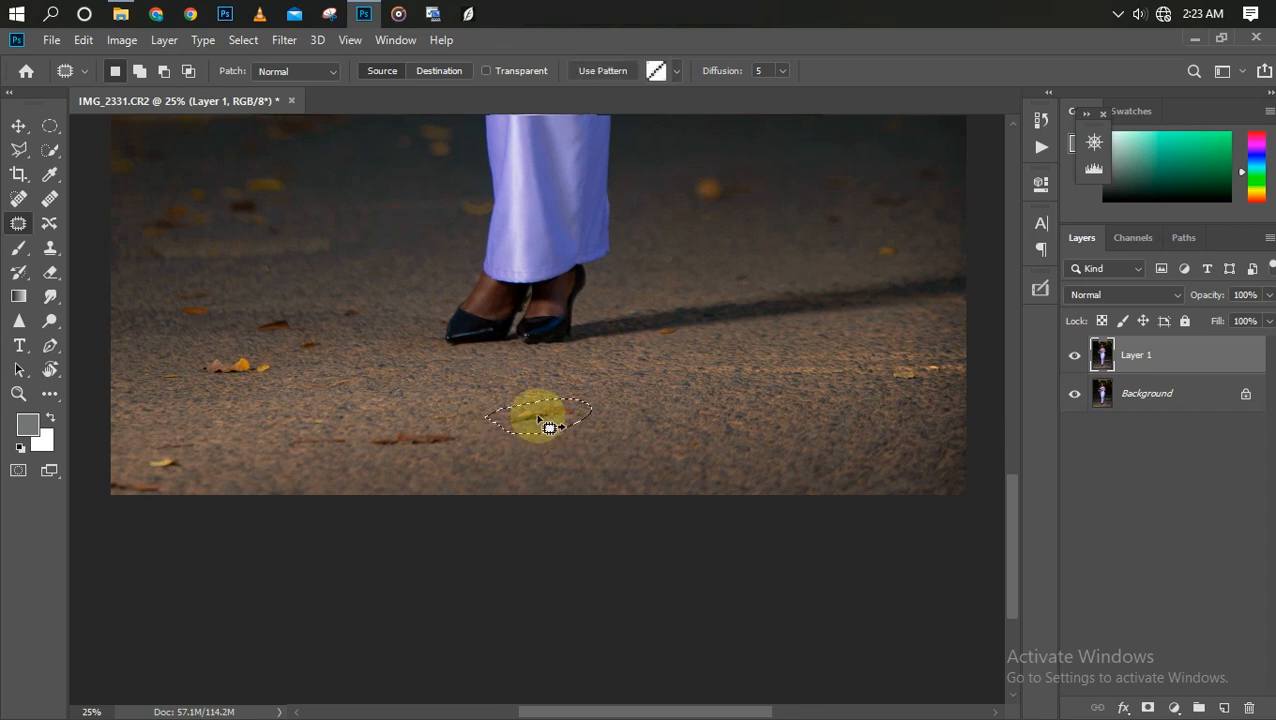
drag(540, 420, 284, 424)
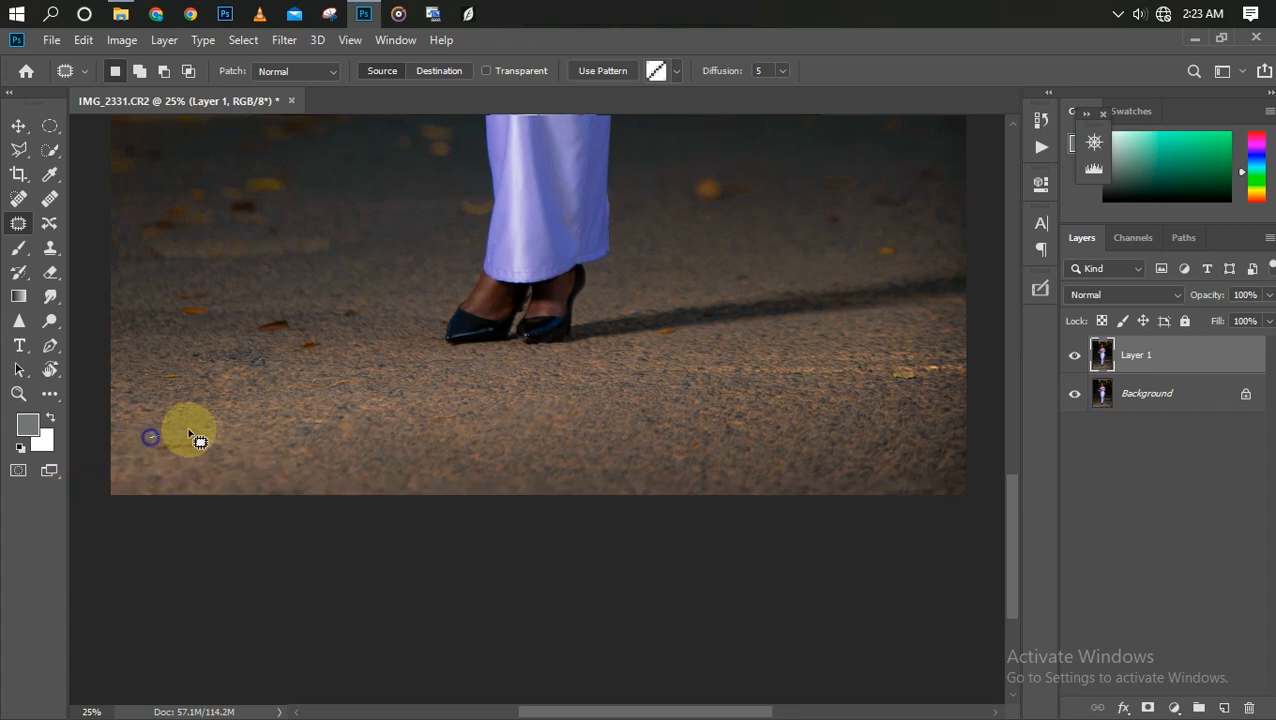
drag(180, 440, 316, 476)
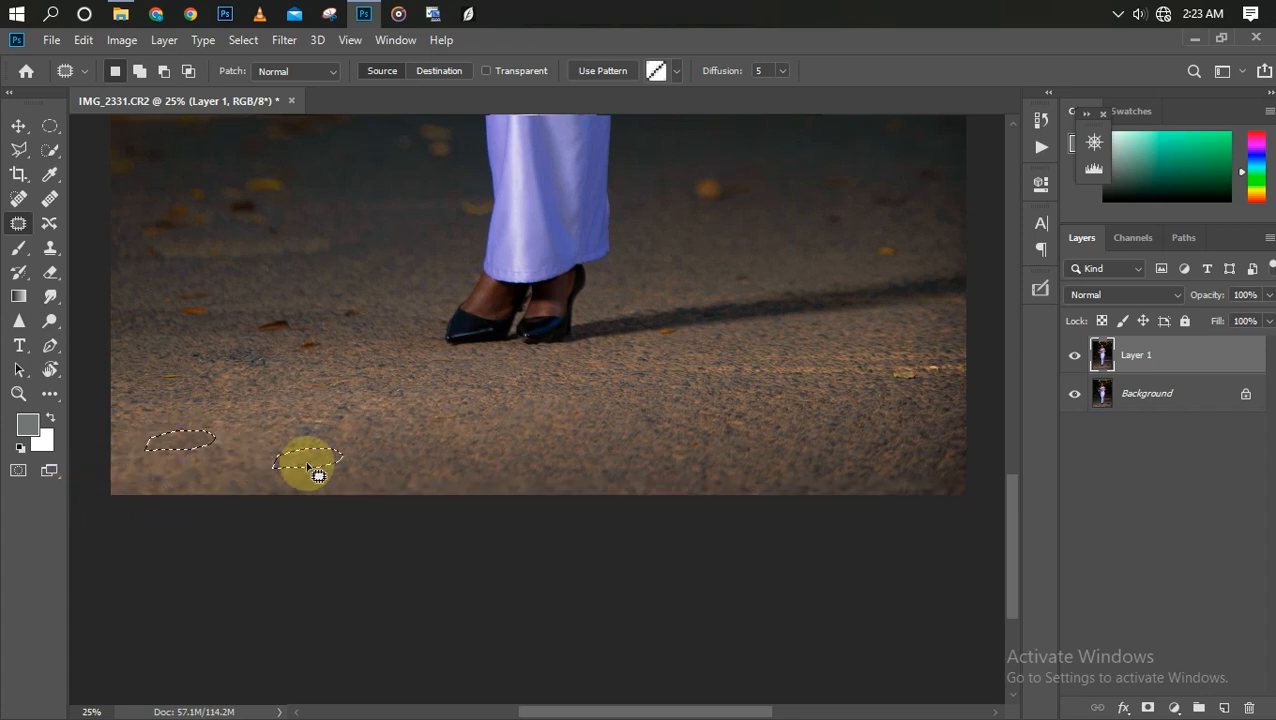
drag(316, 464, 254, 350)
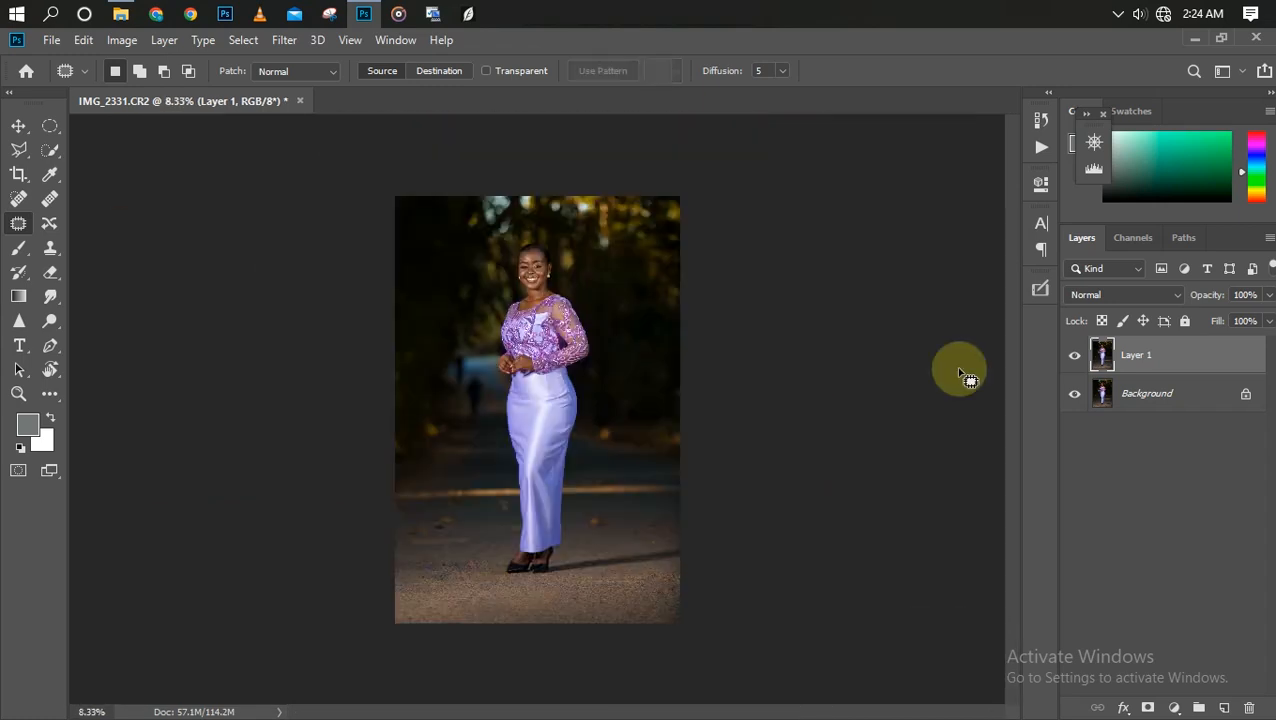
Step: Dismiss the 'No pixels are selected' warning and bring up the Ultimate Retouch panel
click(1076, 356)
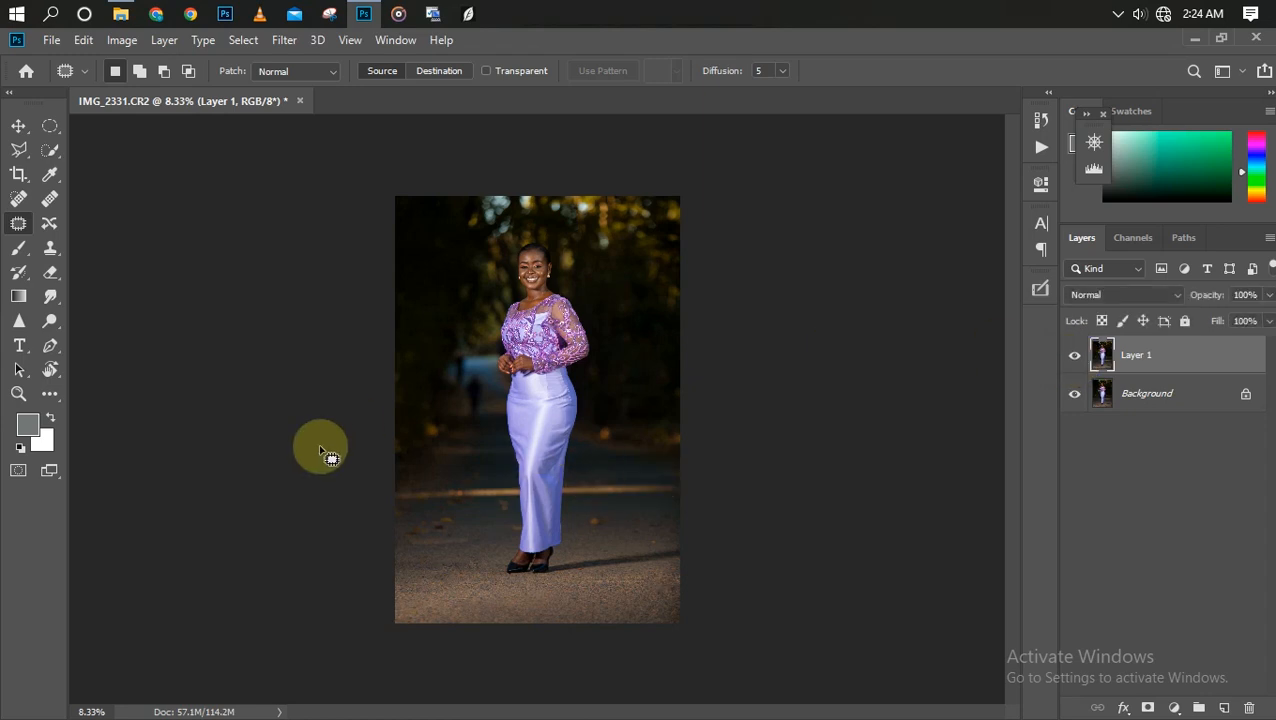
mouse_move(748, 496)
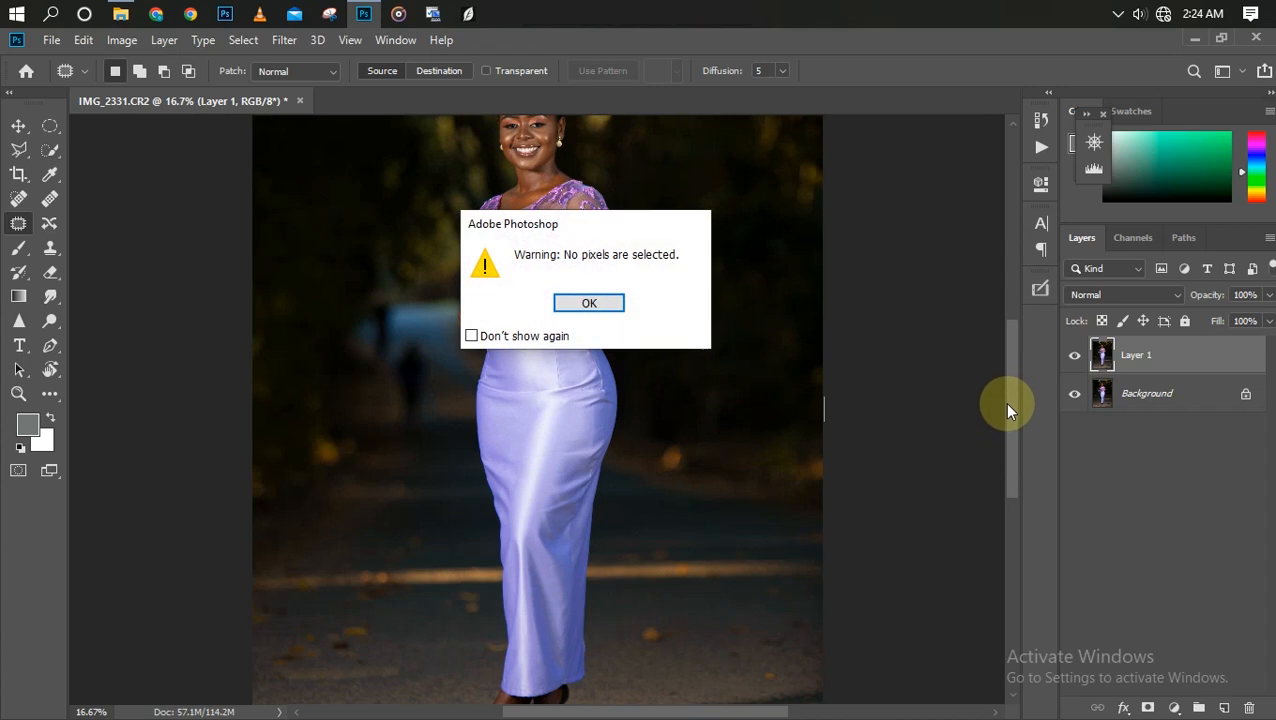
click(588, 304)
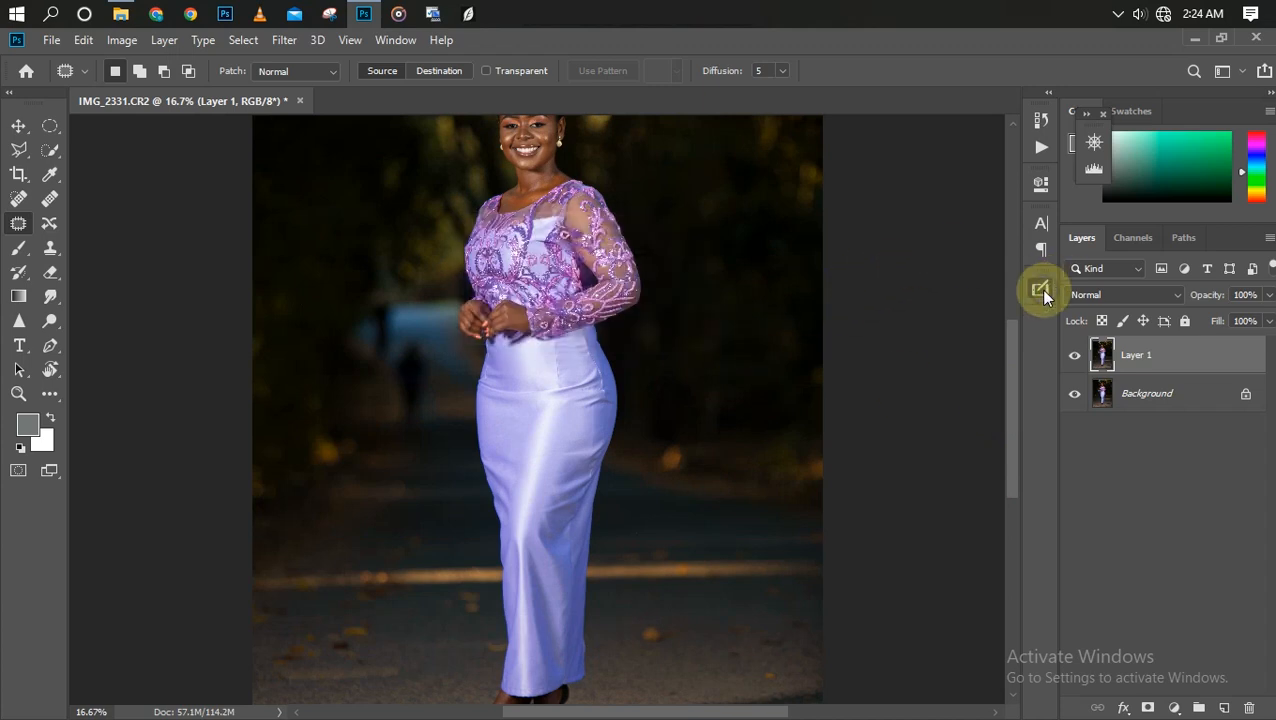
click(1040, 290)
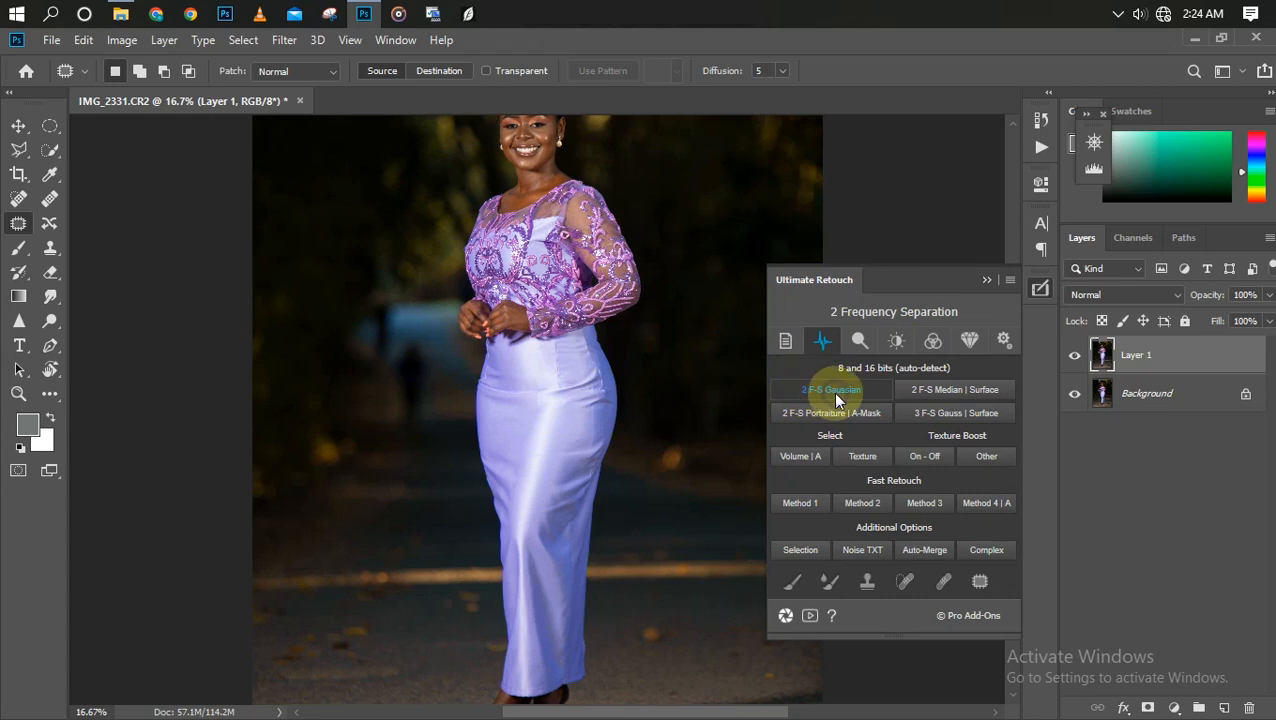
Step: Run 2 F-S Gaussian separation with its blur radius, then add the Volume I:A retouch layers
click(832, 388)
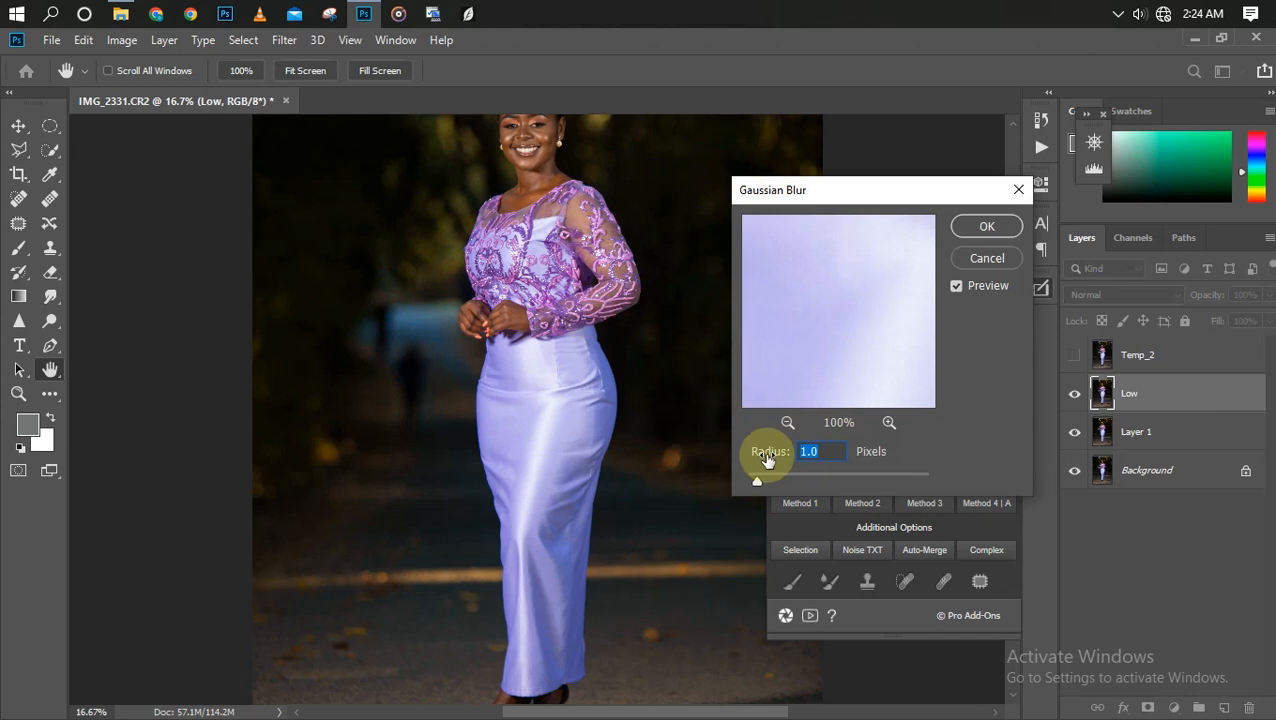
drag(756, 480, 780, 480)
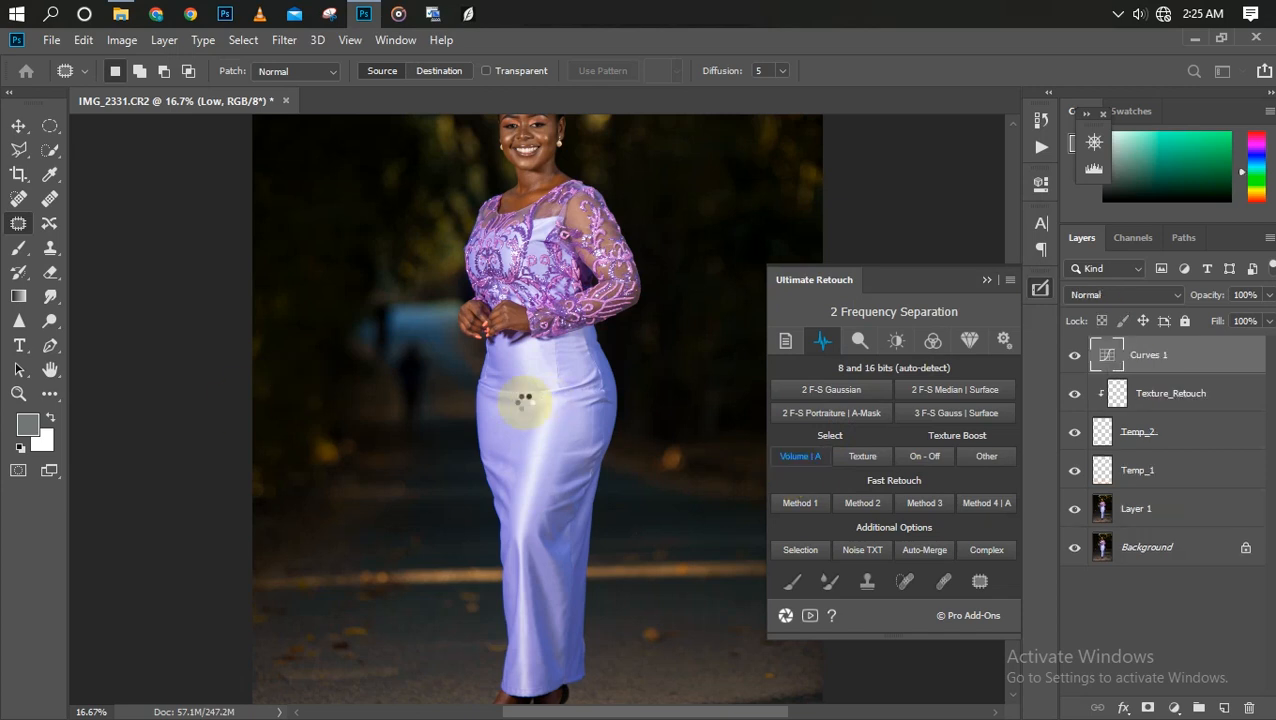
click(800, 456)
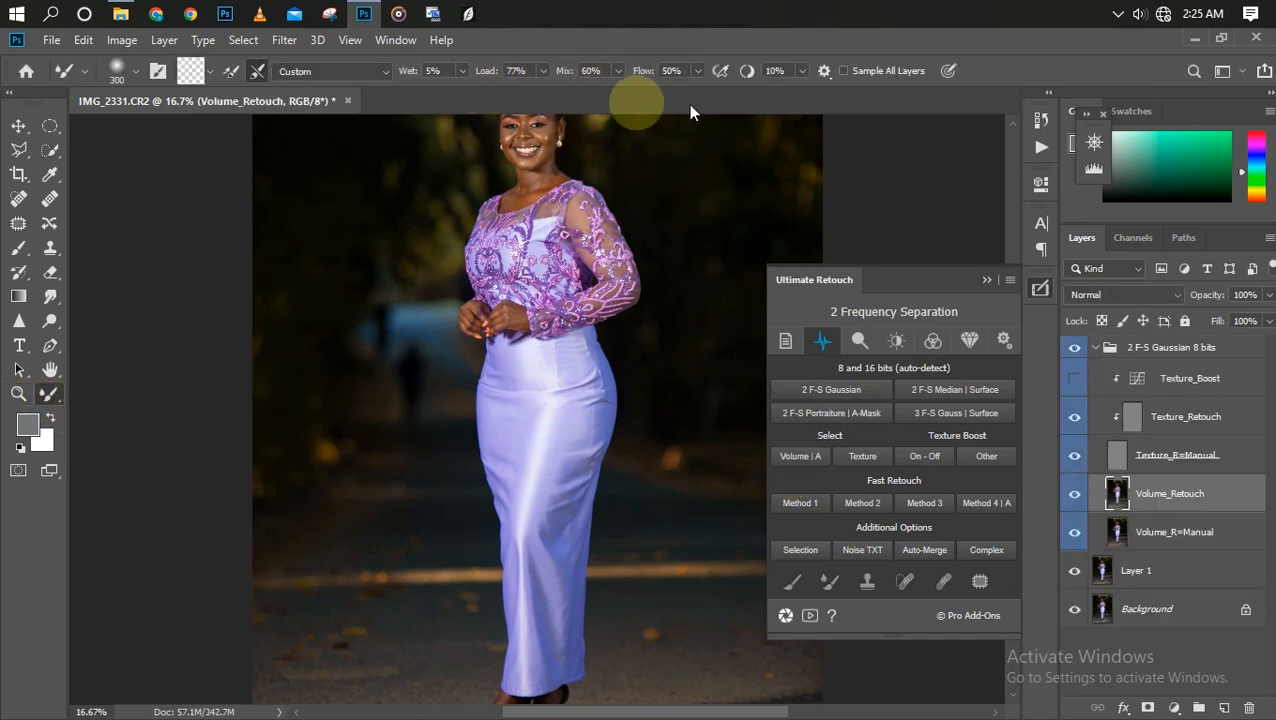
click(988, 280)
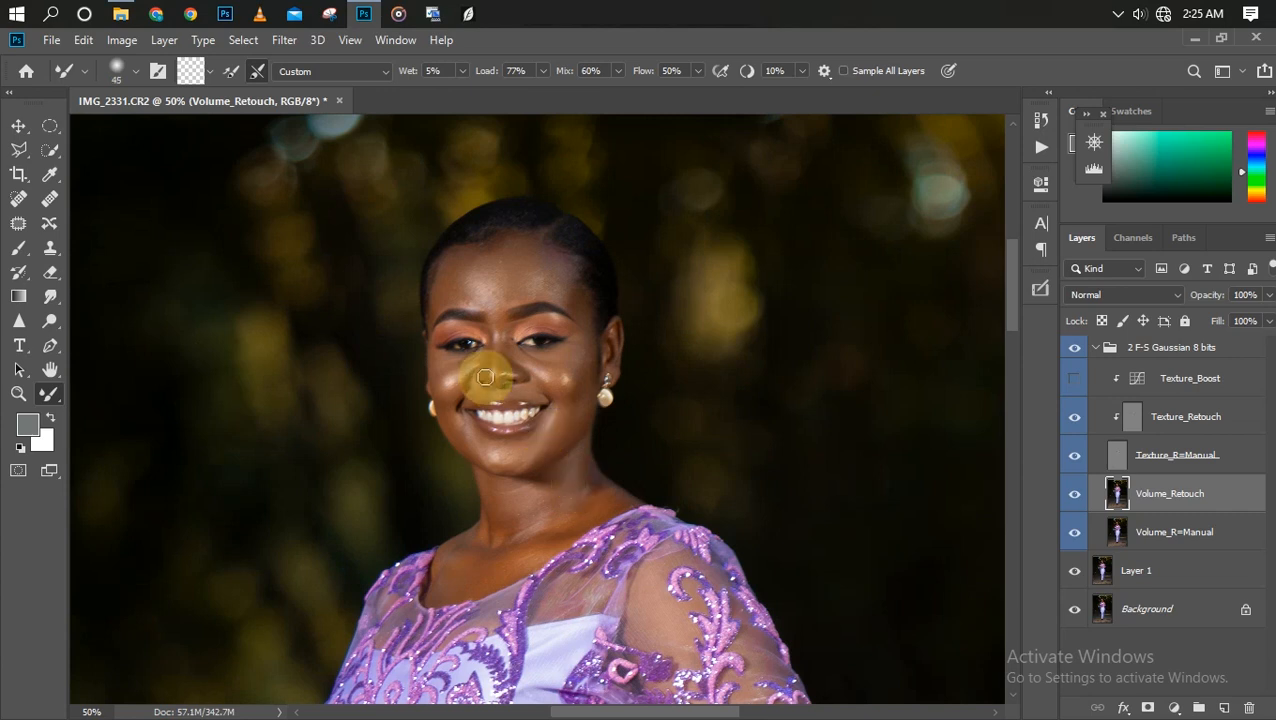
Step: Brush the Volume_Retouch layer over the nose, cheek and chin to even skin tone
drag(484, 376, 456, 324)
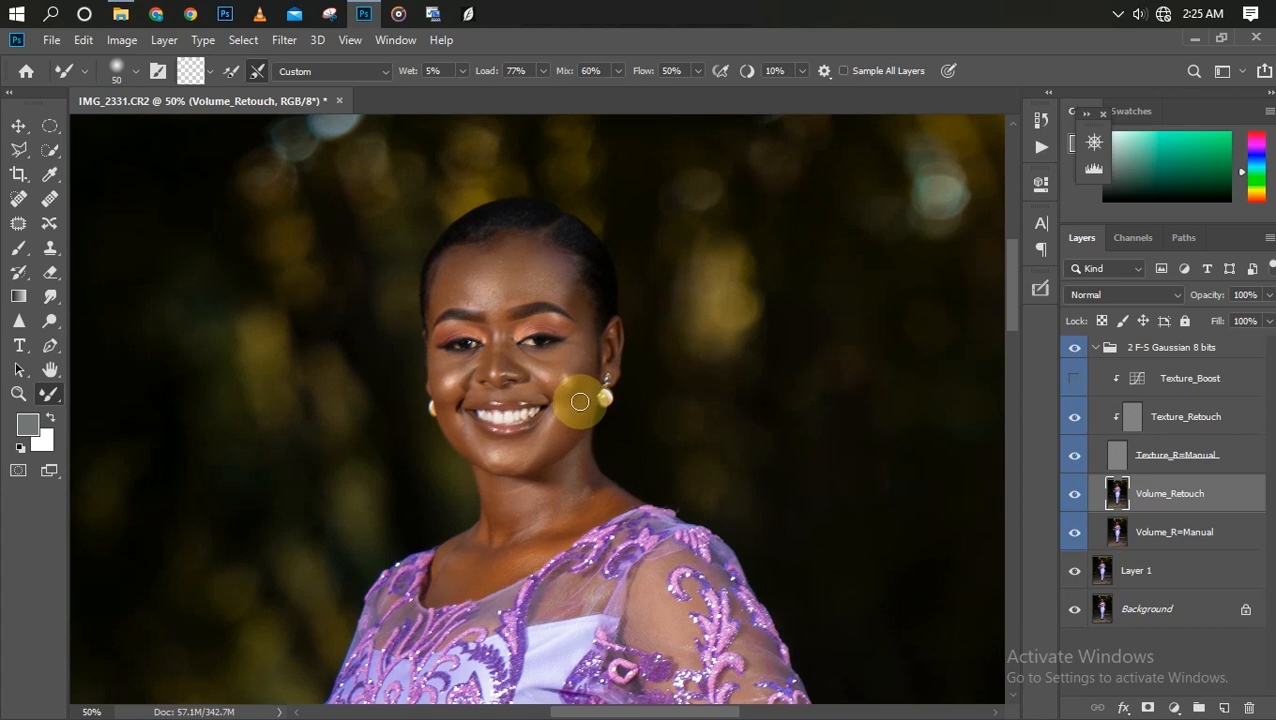
drag(580, 402, 542, 370)
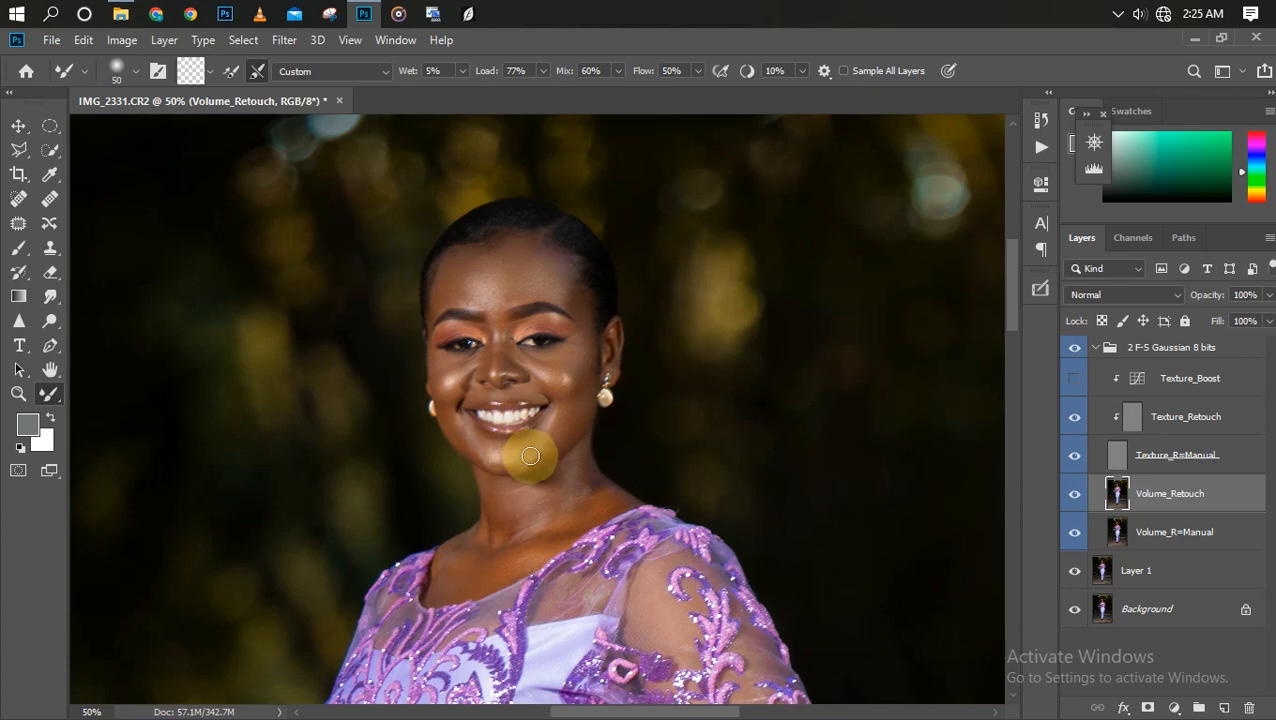
drag(530, 456, 448, 388)
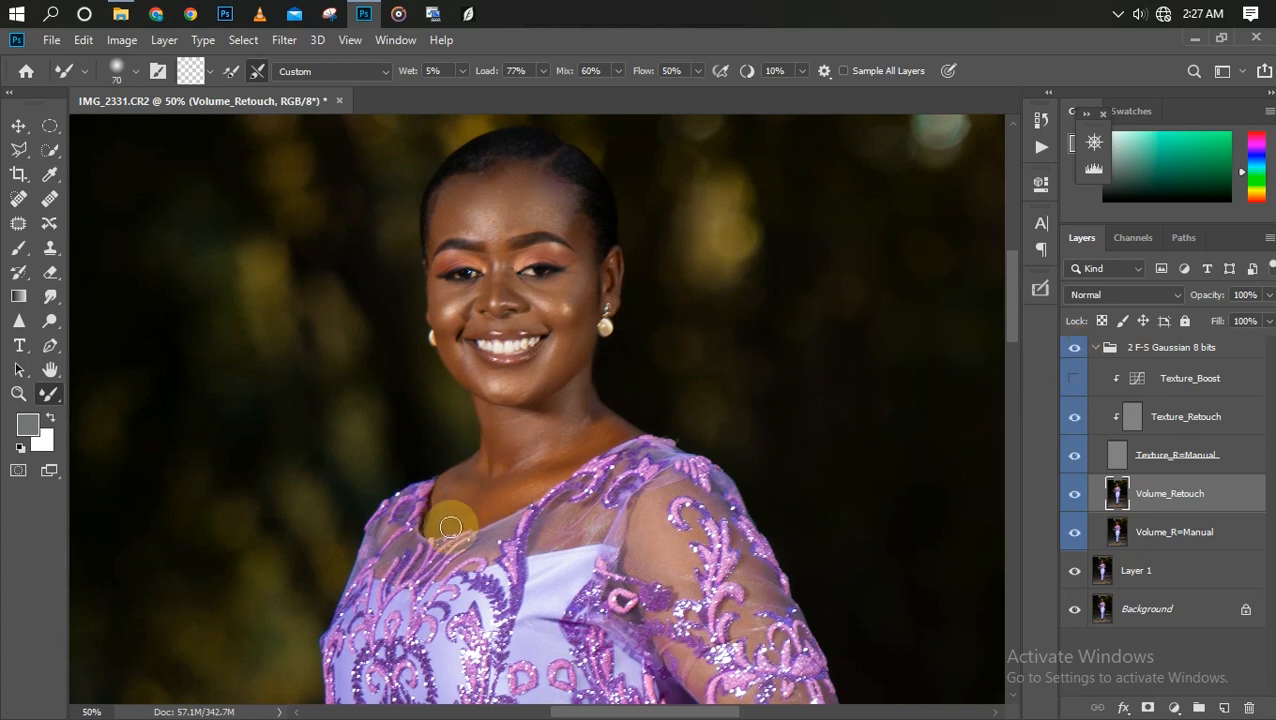
mouse_move(452, 516)
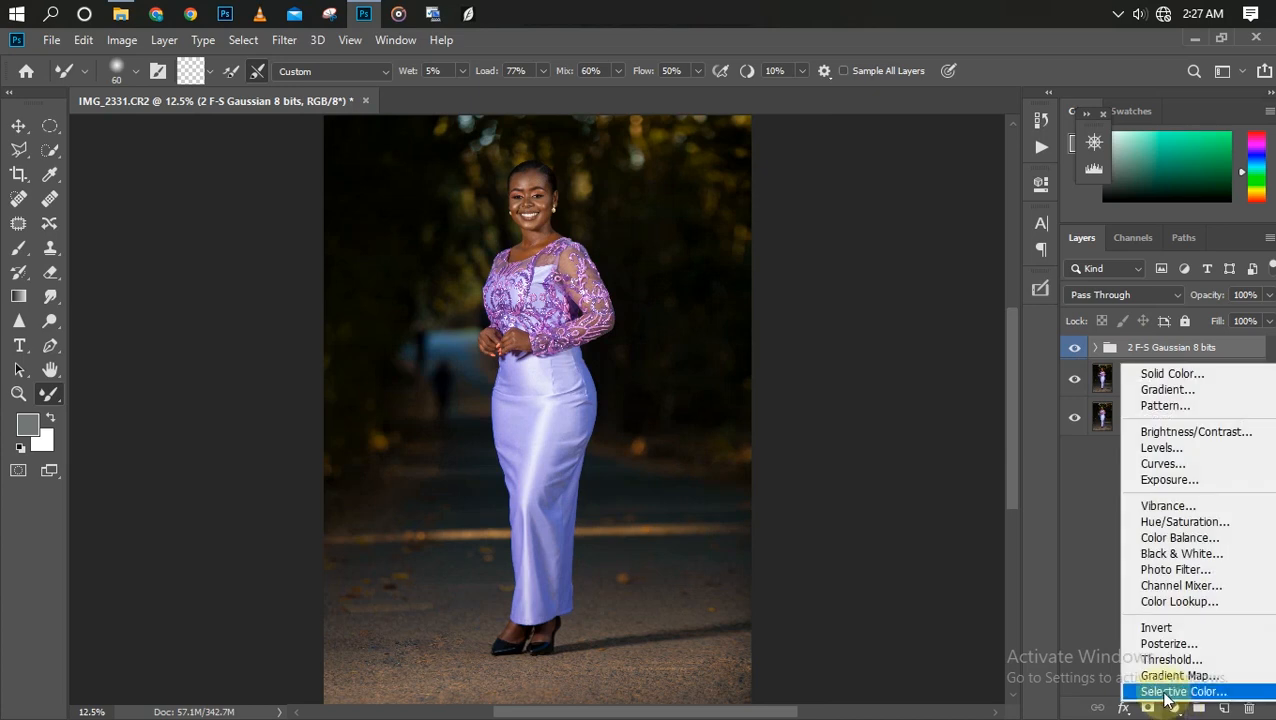
mouse_move(1190, 692)
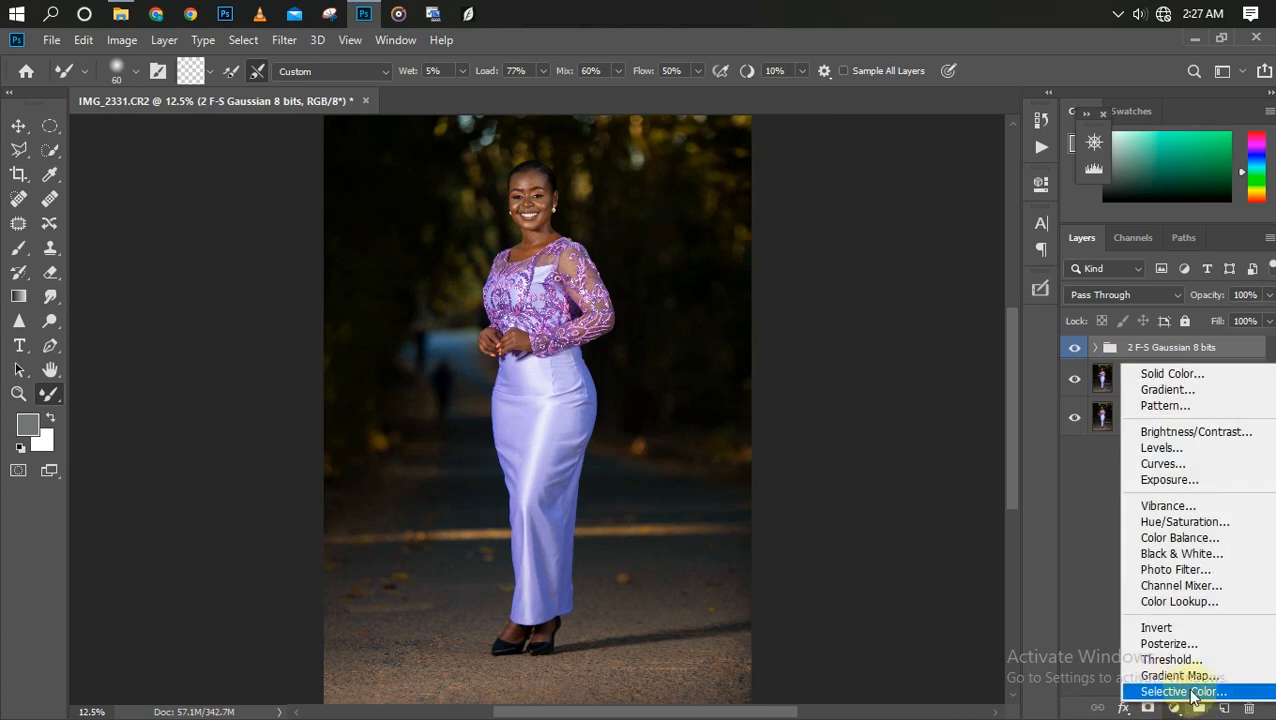
Step: Add a Selective Color adjustment layer targeting the Magentas range
click(1180, 692)
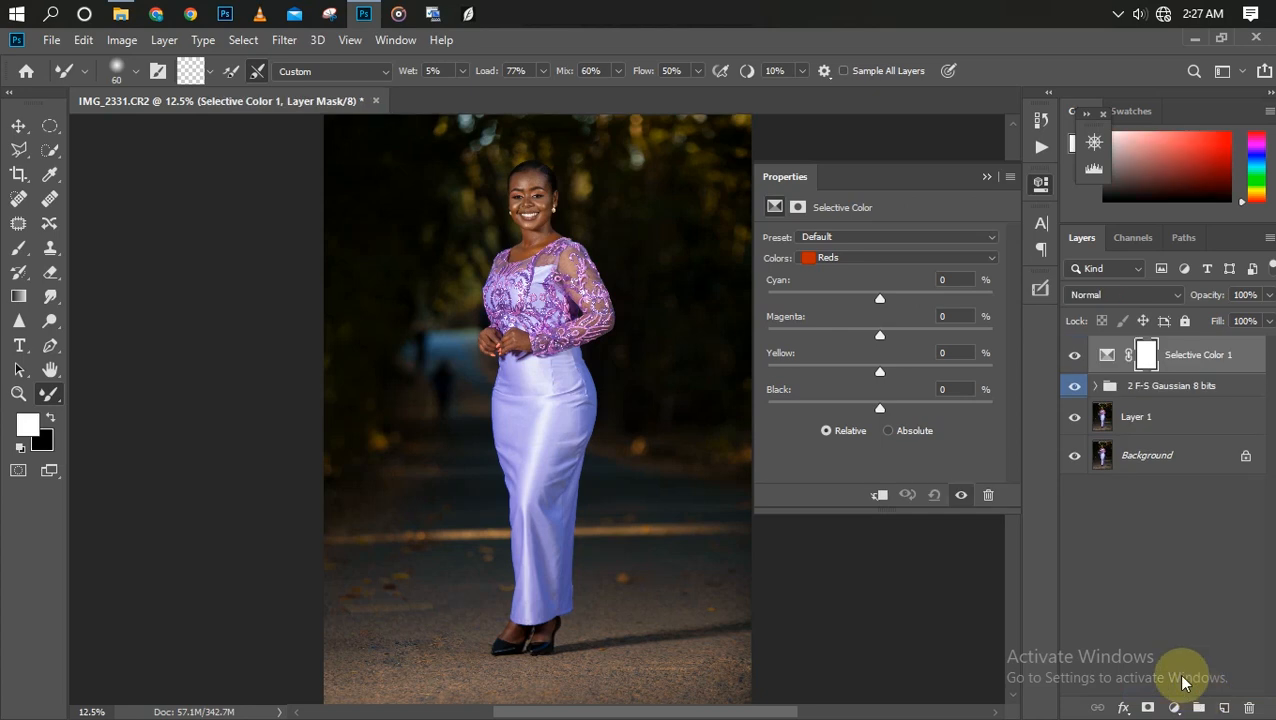
click(896, 258)
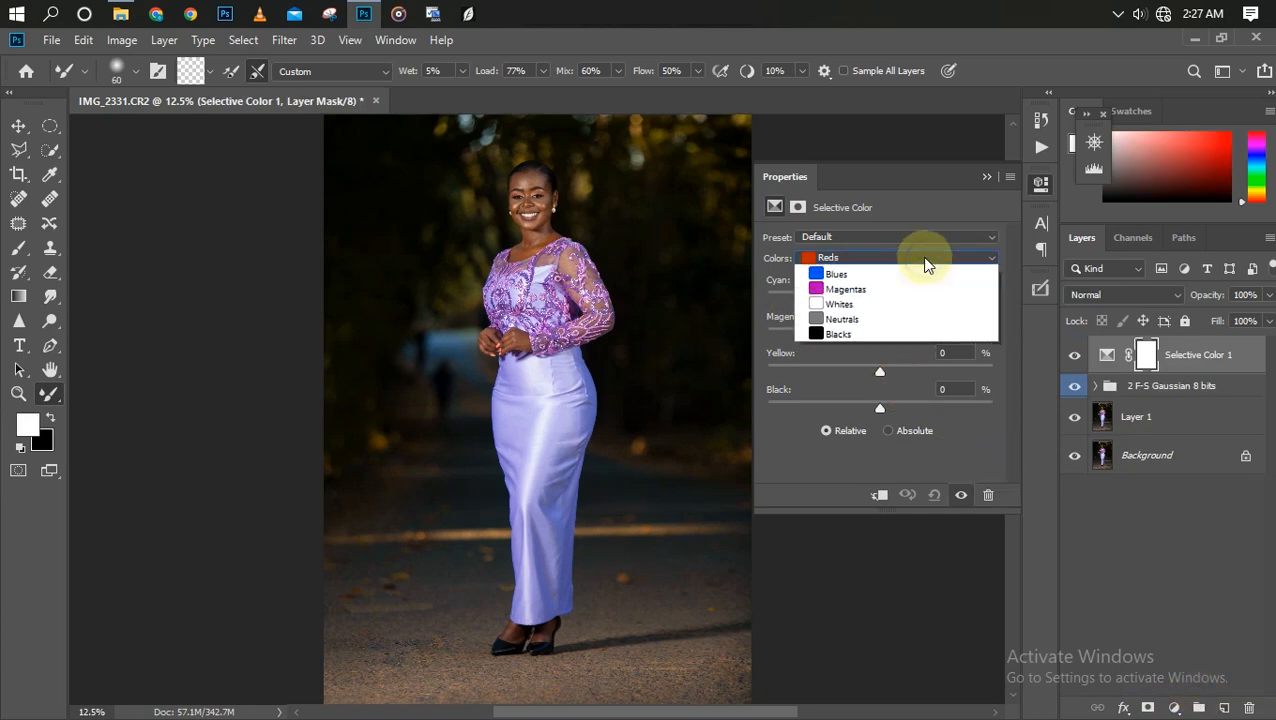
click(846, 288)
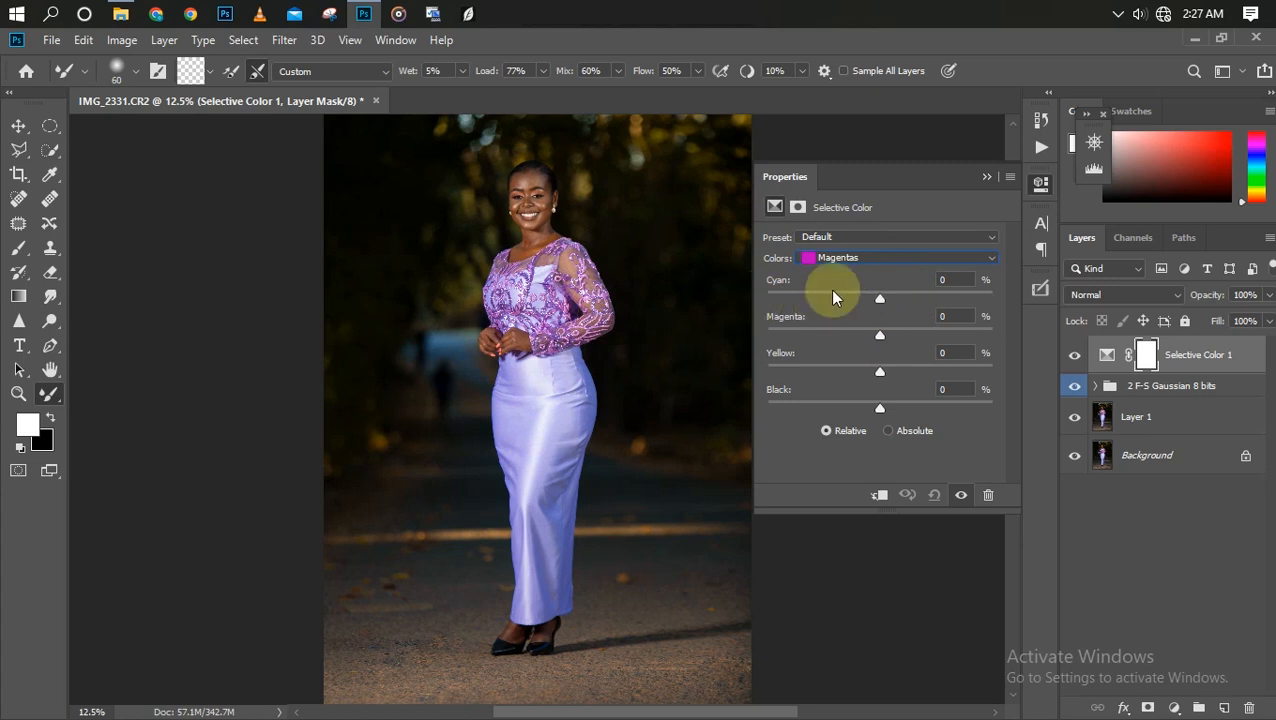
mouse_move(878, 410)
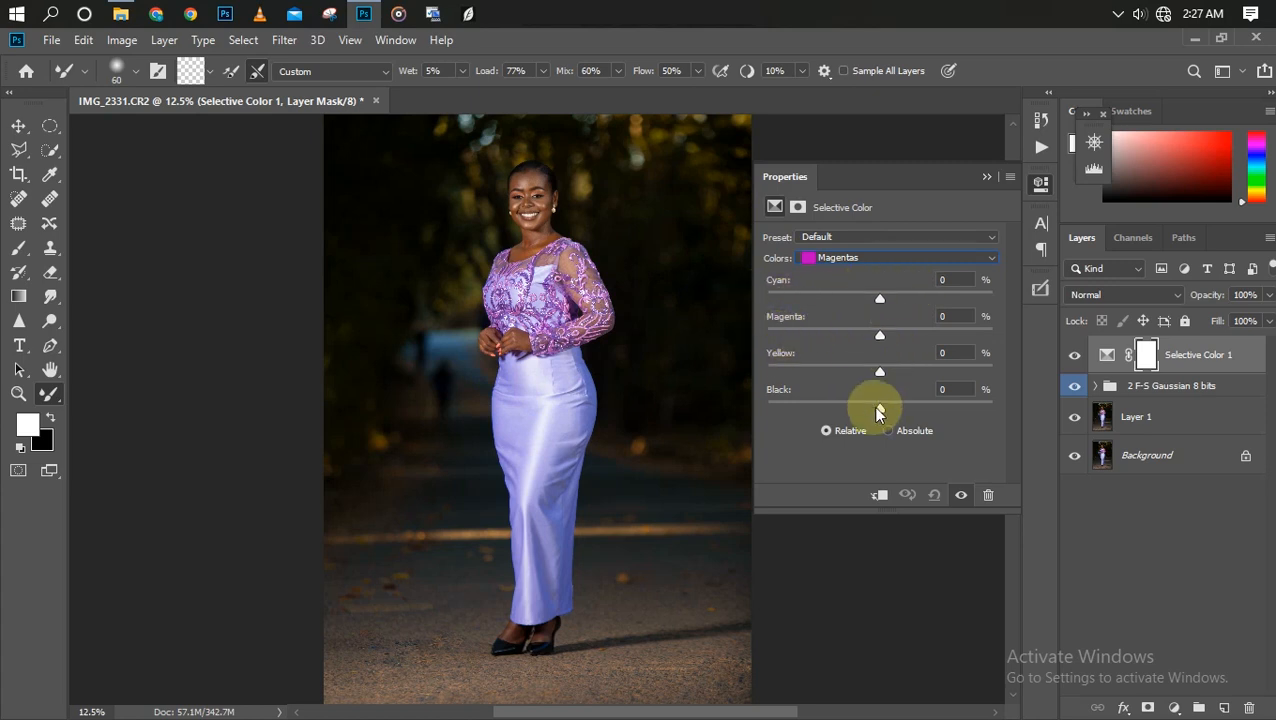
mouse_move(880, 300)
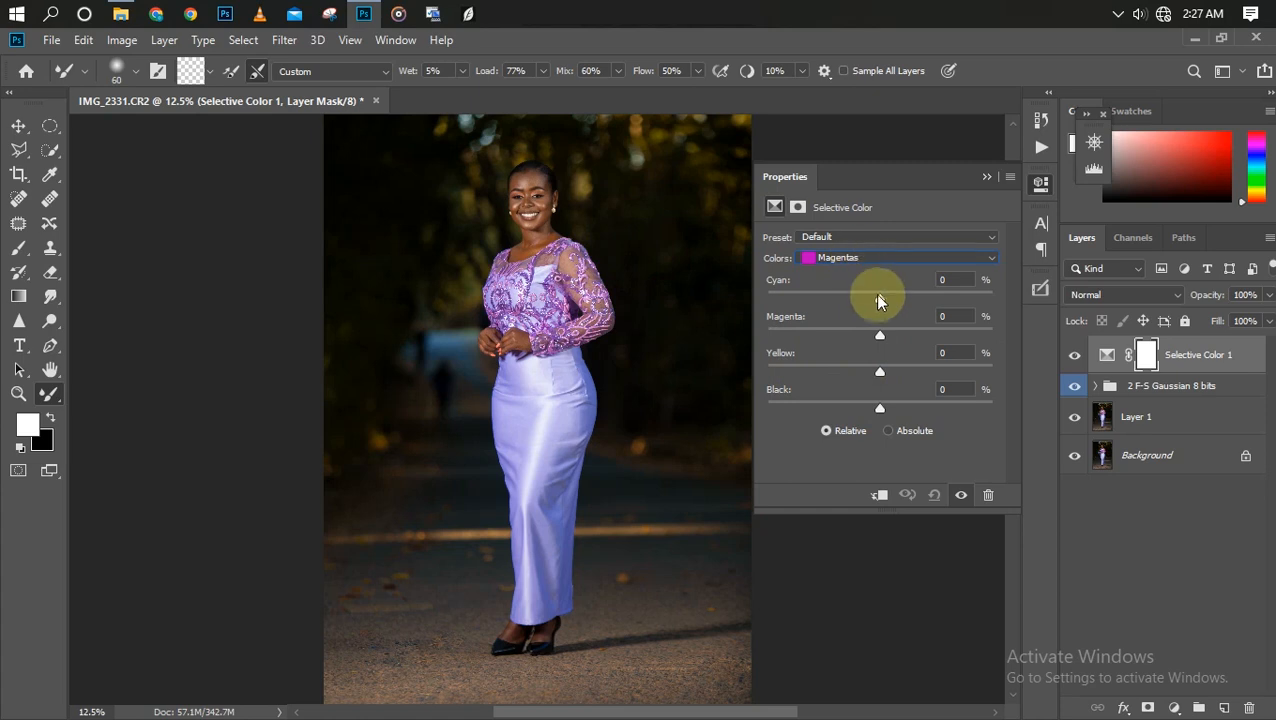
Step: Slide Cyan in the magentas down to minimum and back up, testing the dress colour
drag(880, 298, 846, 298)
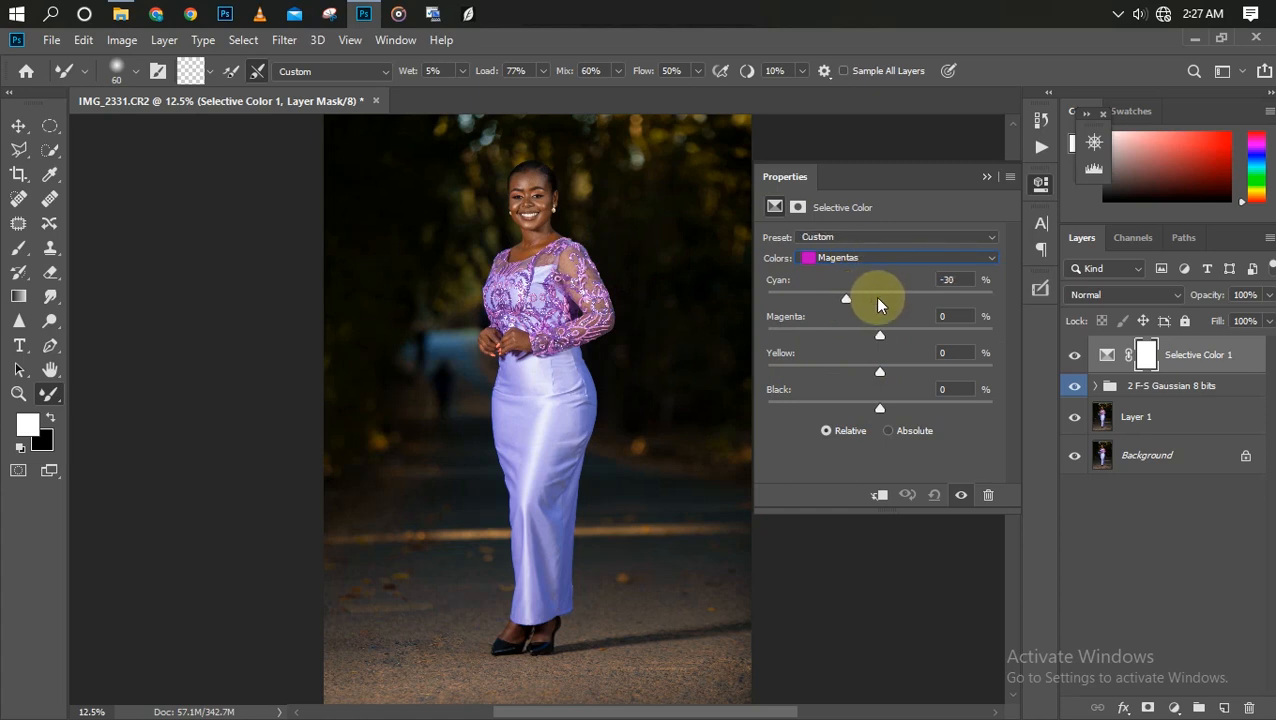
drag(846, 300, 824, 300)
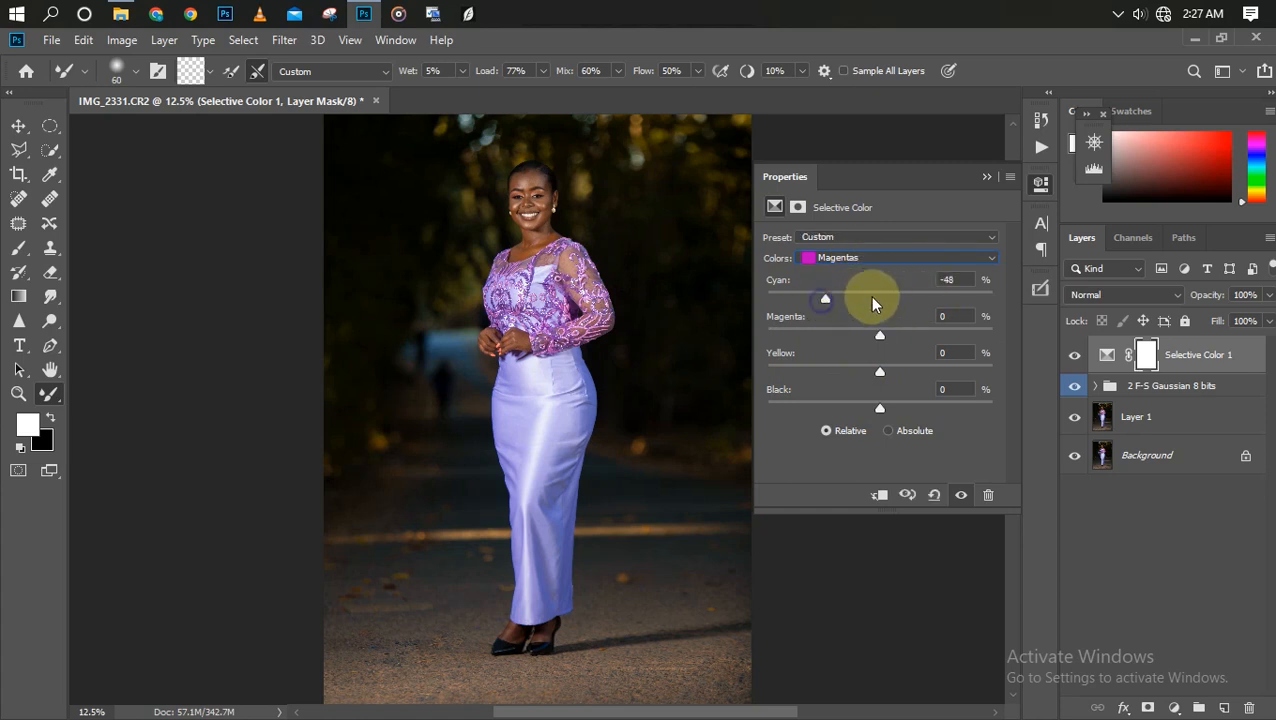
drag(824, 298, 766, 298)
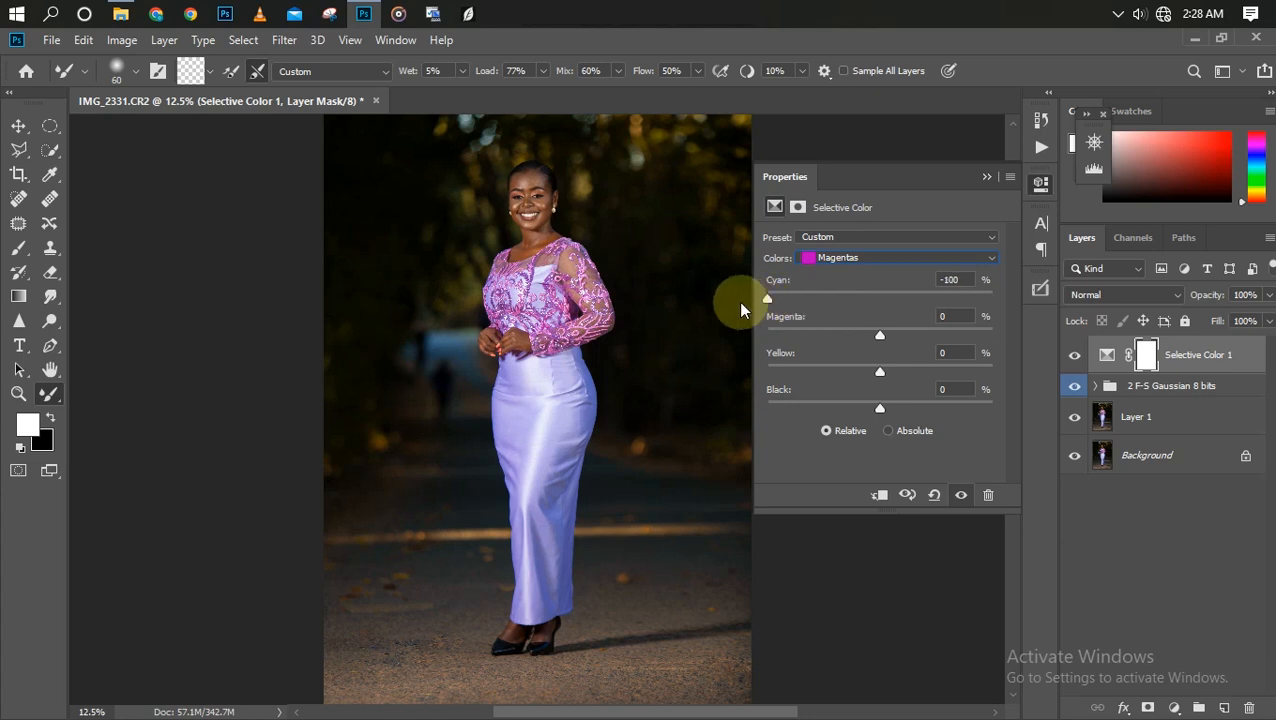
drag(766, 300, 958, 300)
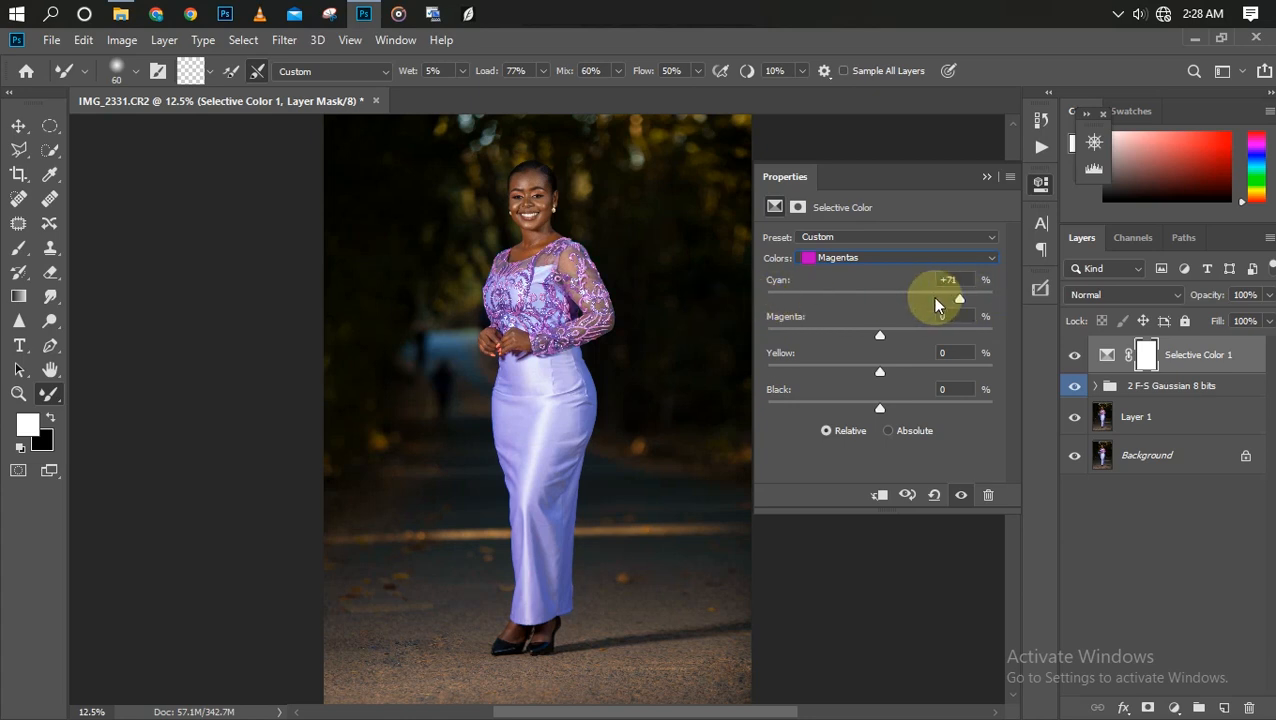
drag(958, 300, 766, 300)
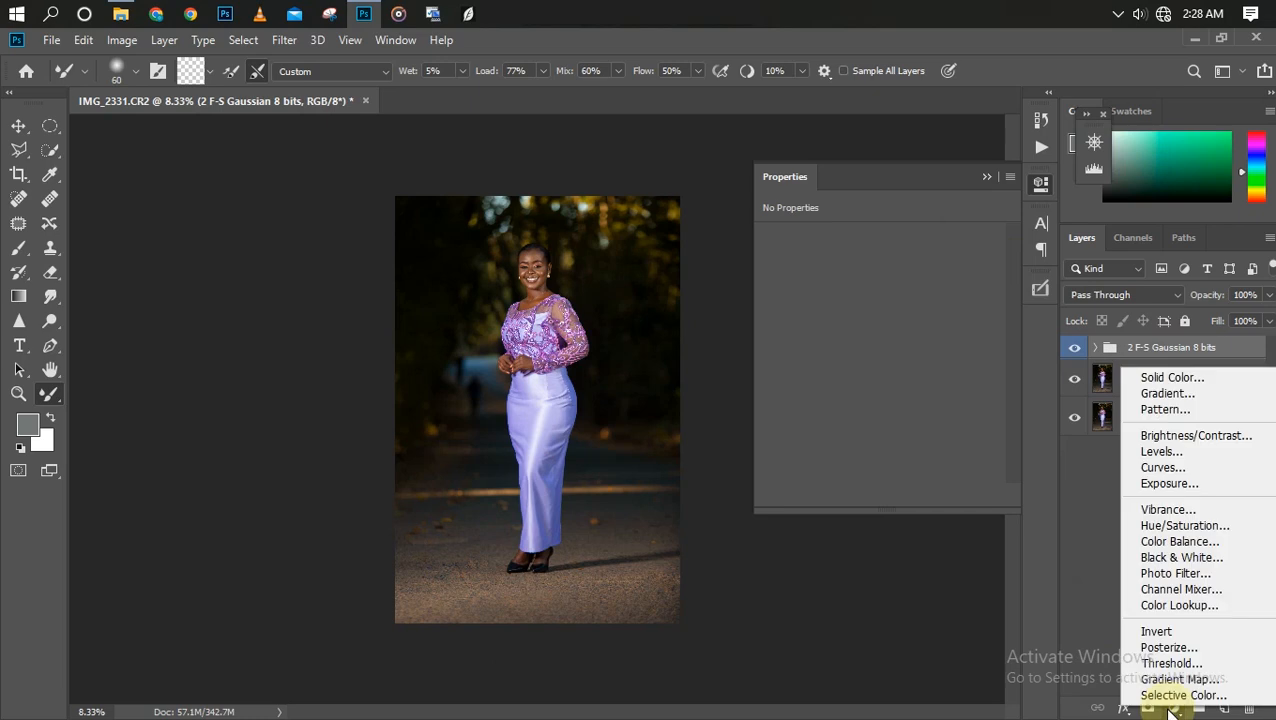
Step: Add a Hue/Saturation layer on Magentas and raise its Saturation for the dress
click(1184, 524)
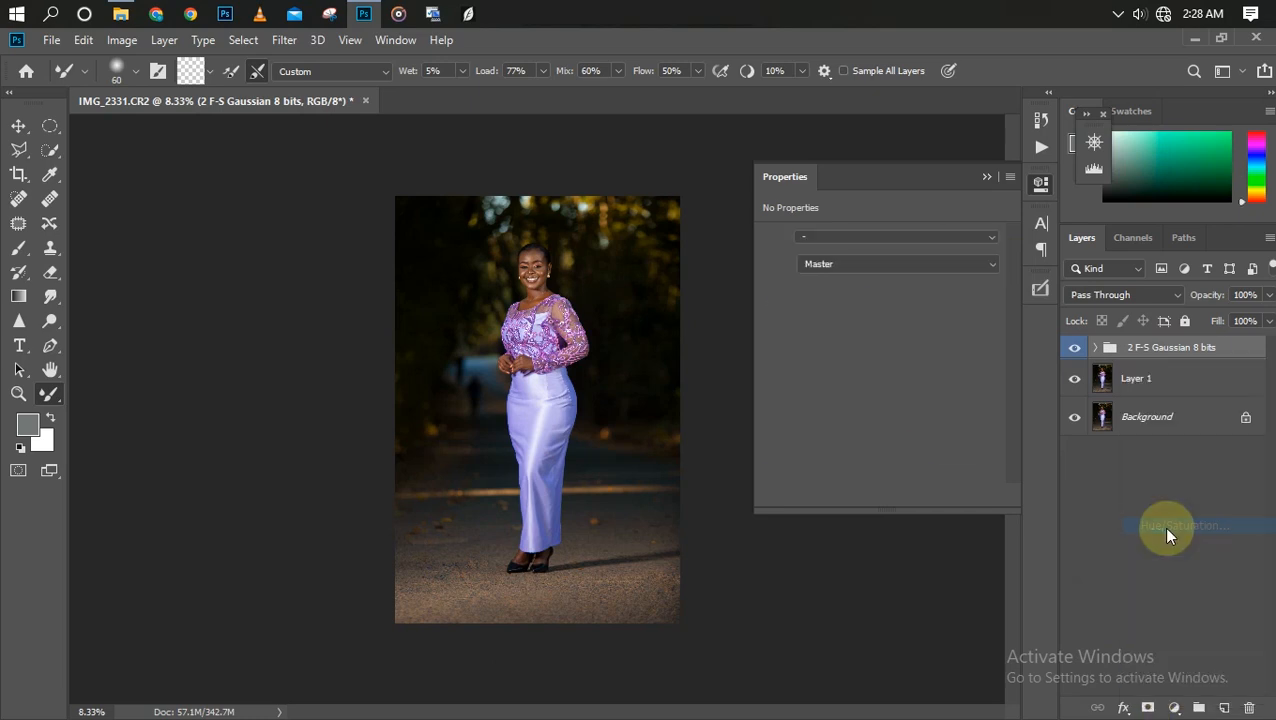
click(1180, 524)
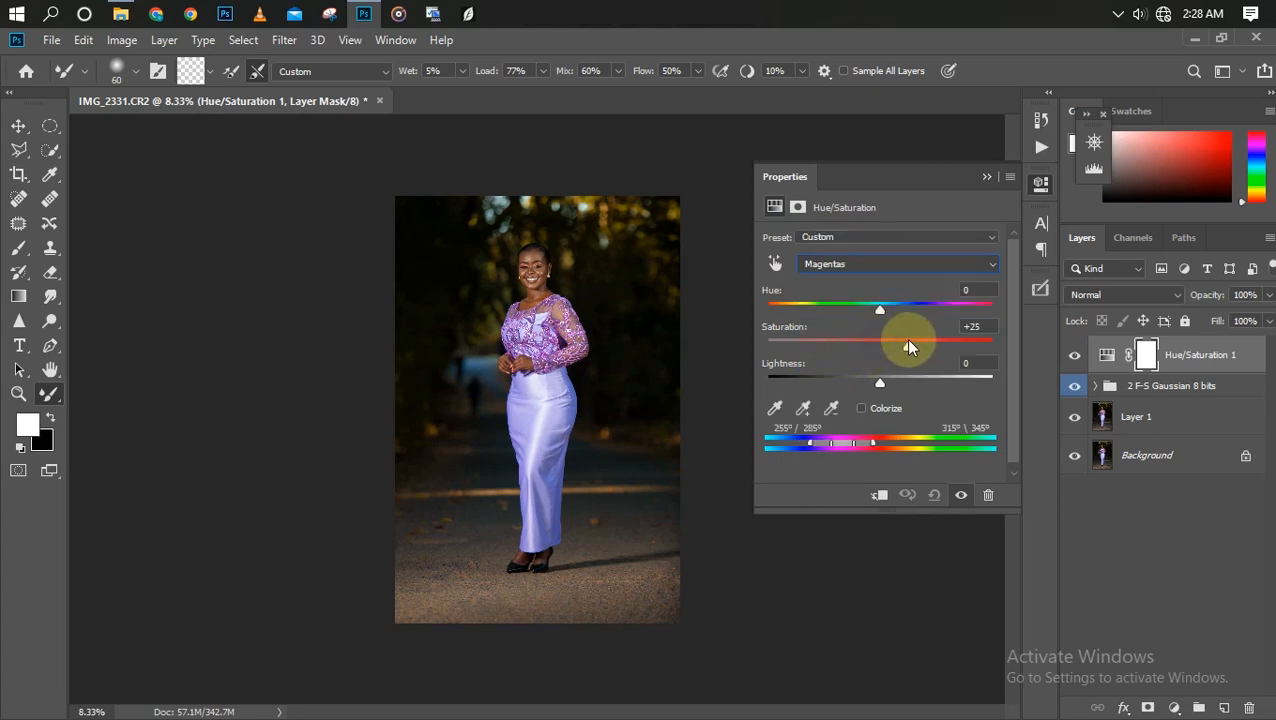
drag(880, 338, 924, 338)
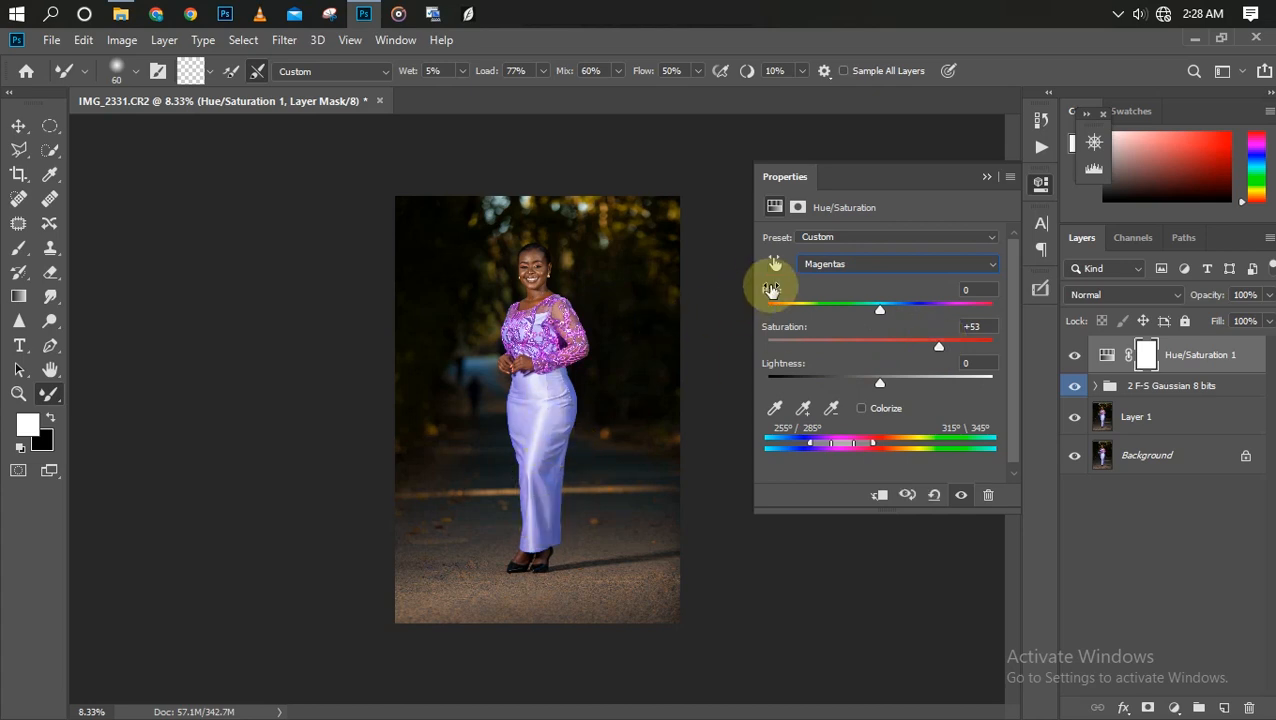
click(890, 264)
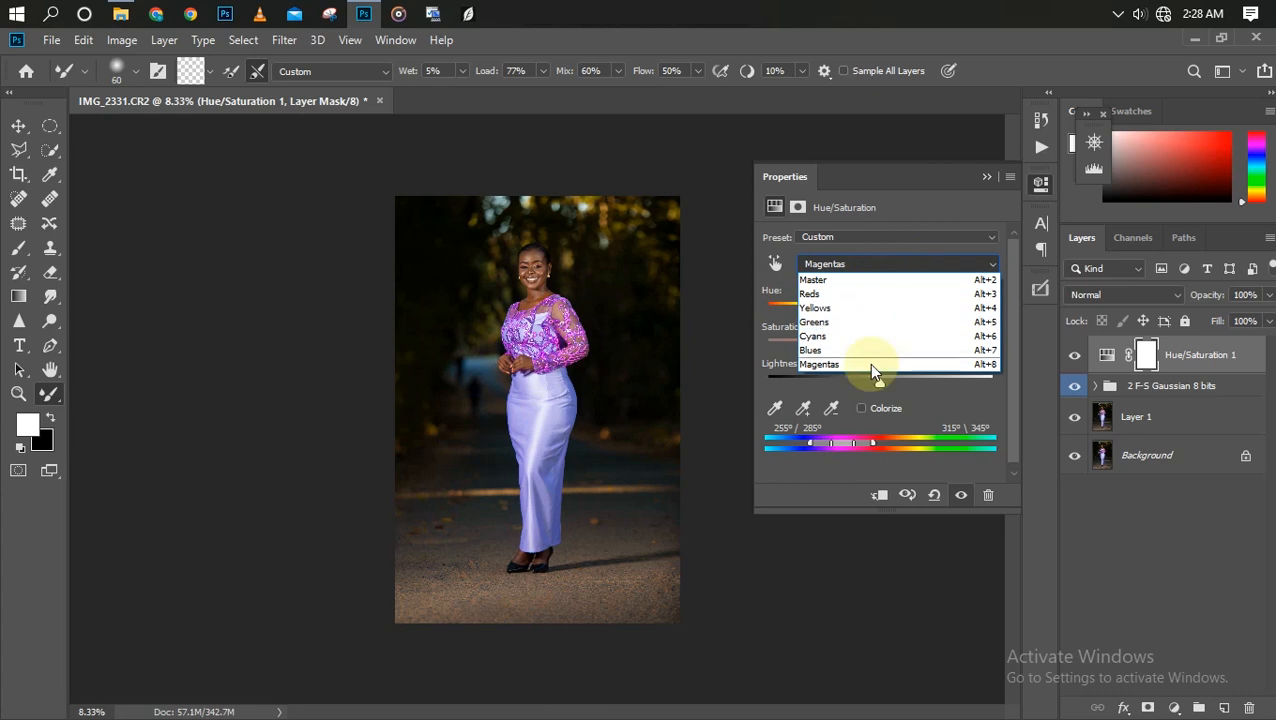
click(808, 350)
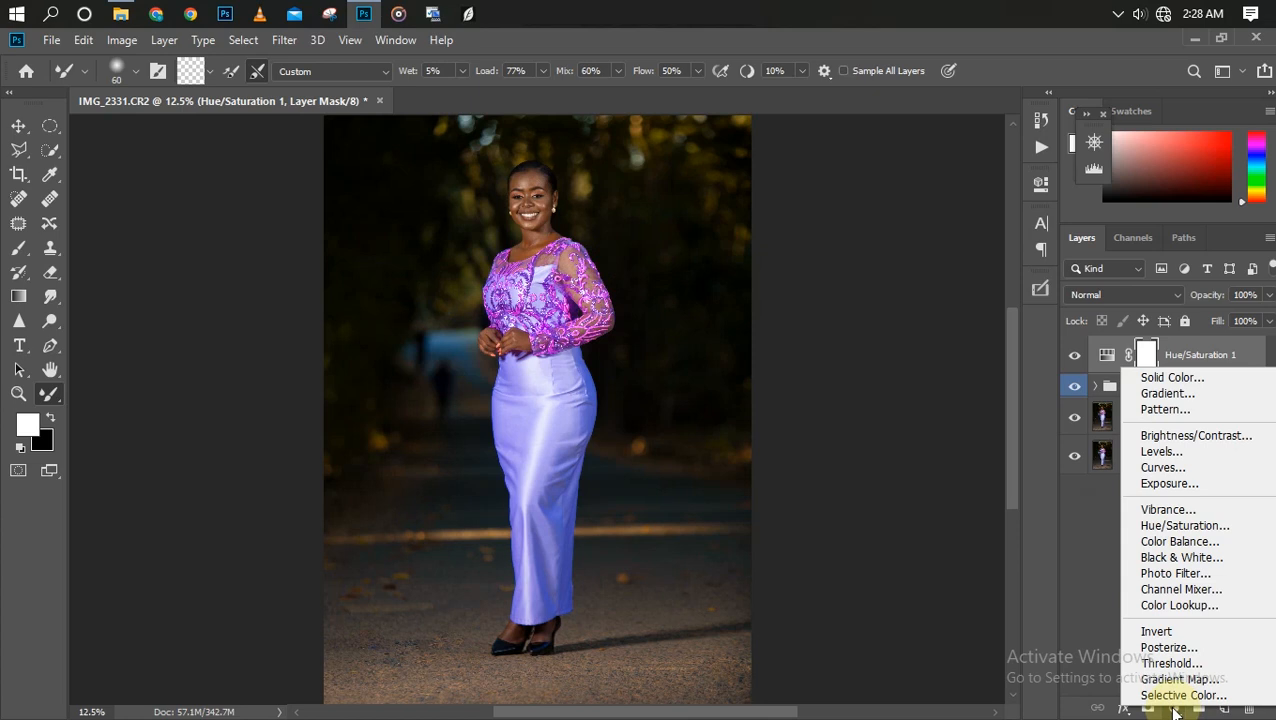
Step: Add a Color Lookup layer using the NATURAL COLOR.CUBE 3DLUT file
click(1180, 604)
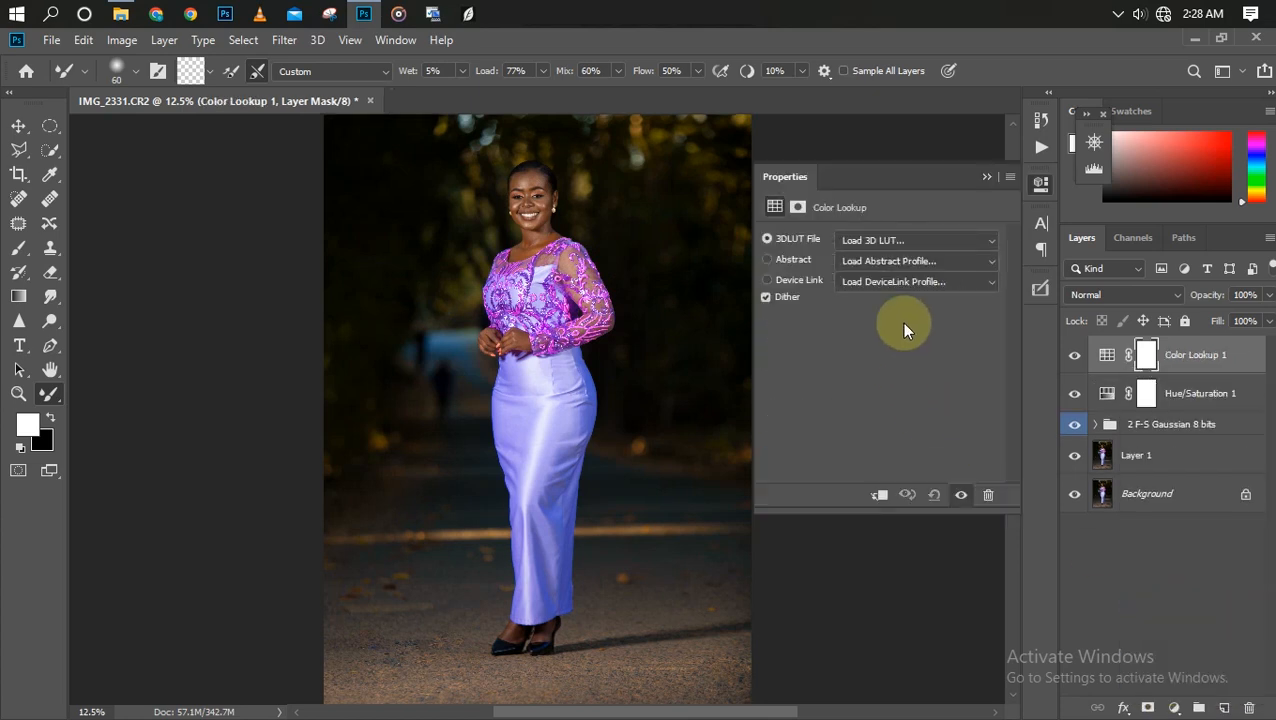
mouse_move(916, 244)
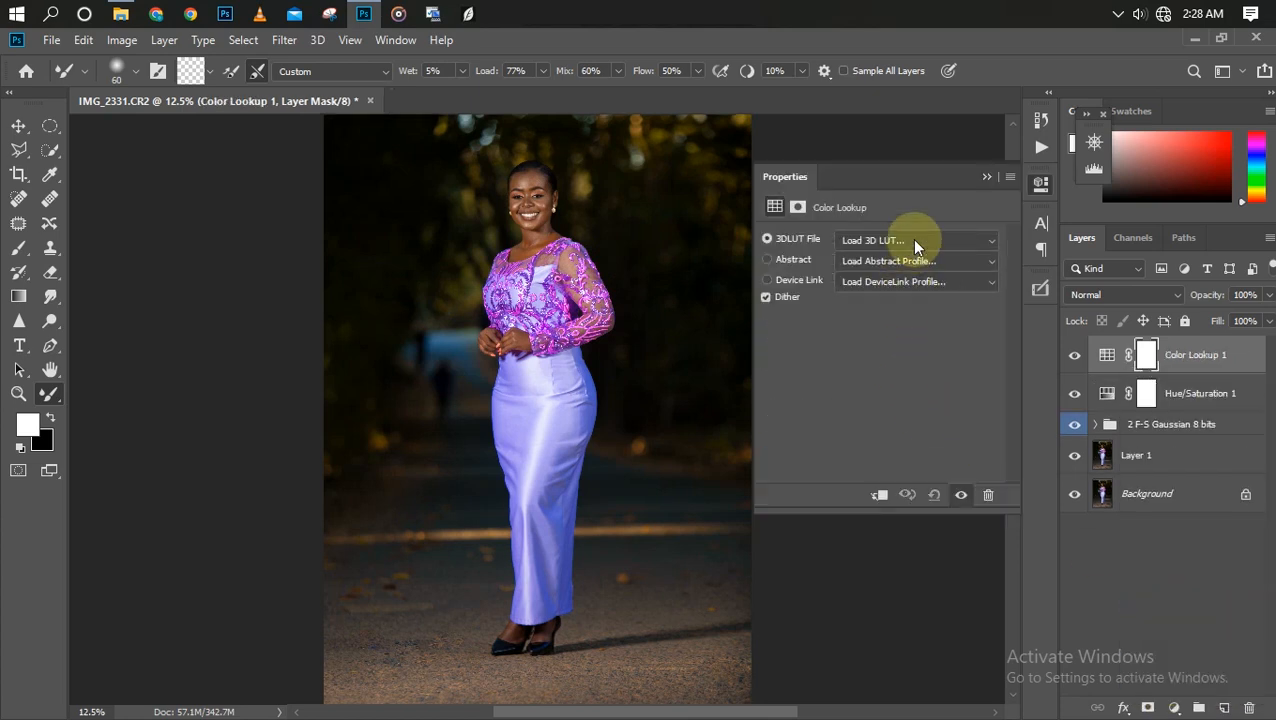
click(916, 240)
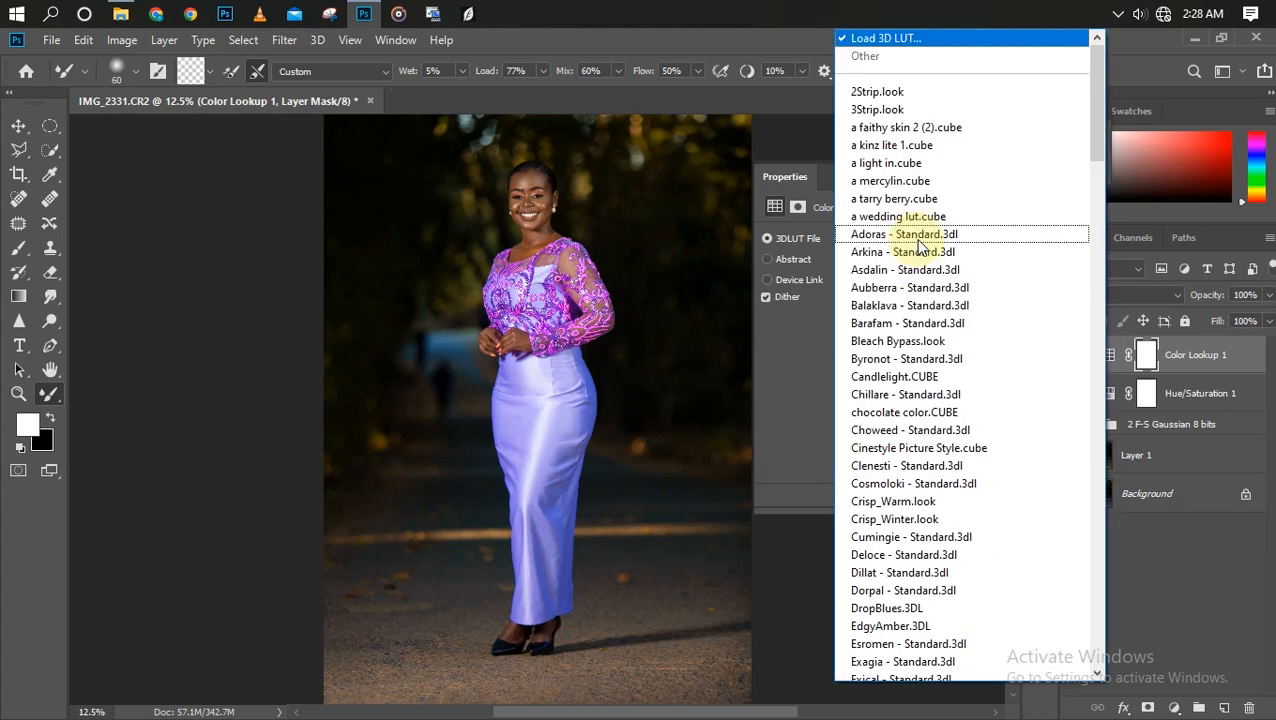
scroll(down, 3)
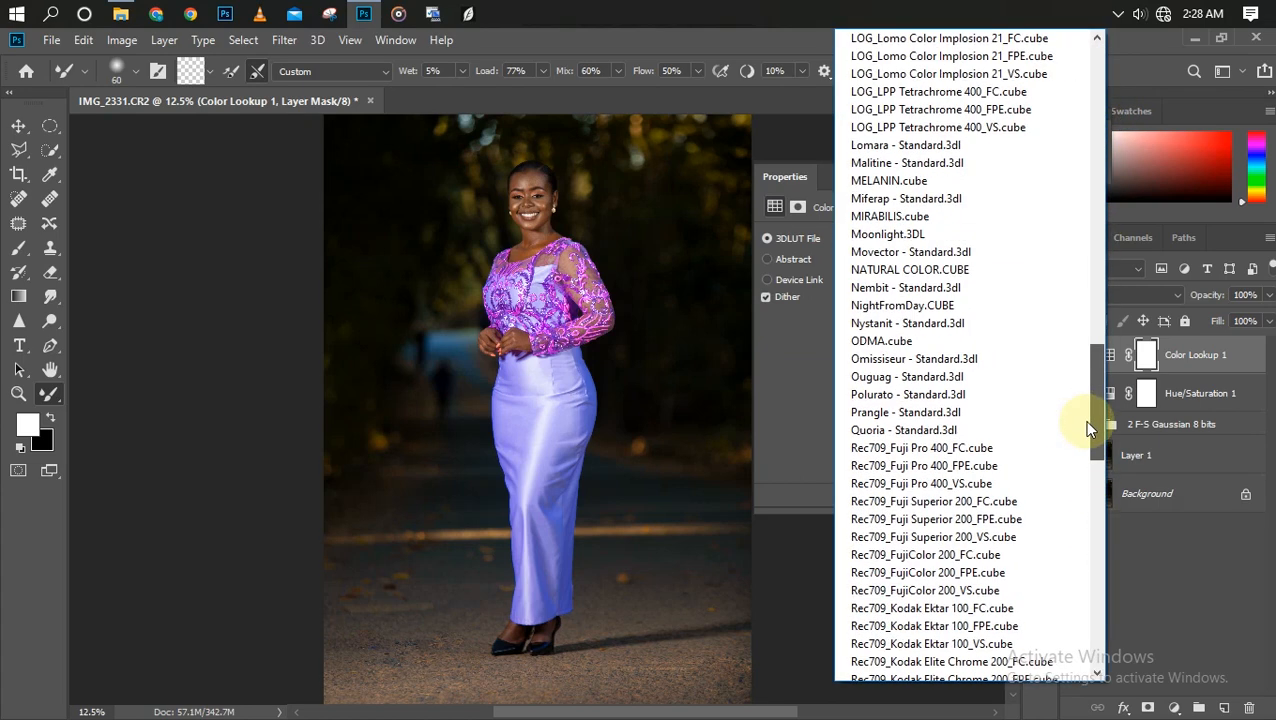
click(908, 268)
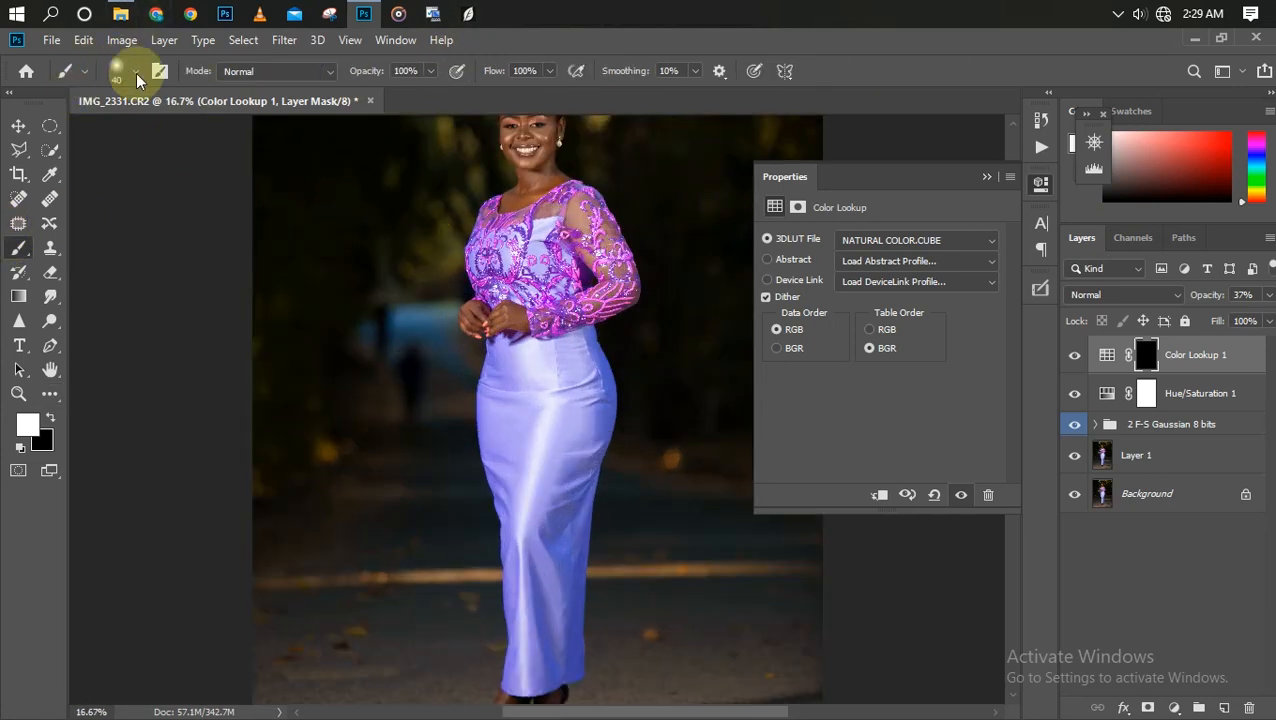
Step: Brush white on the Color Lookup mask over her face, neck and shoulder
click(138, 72)
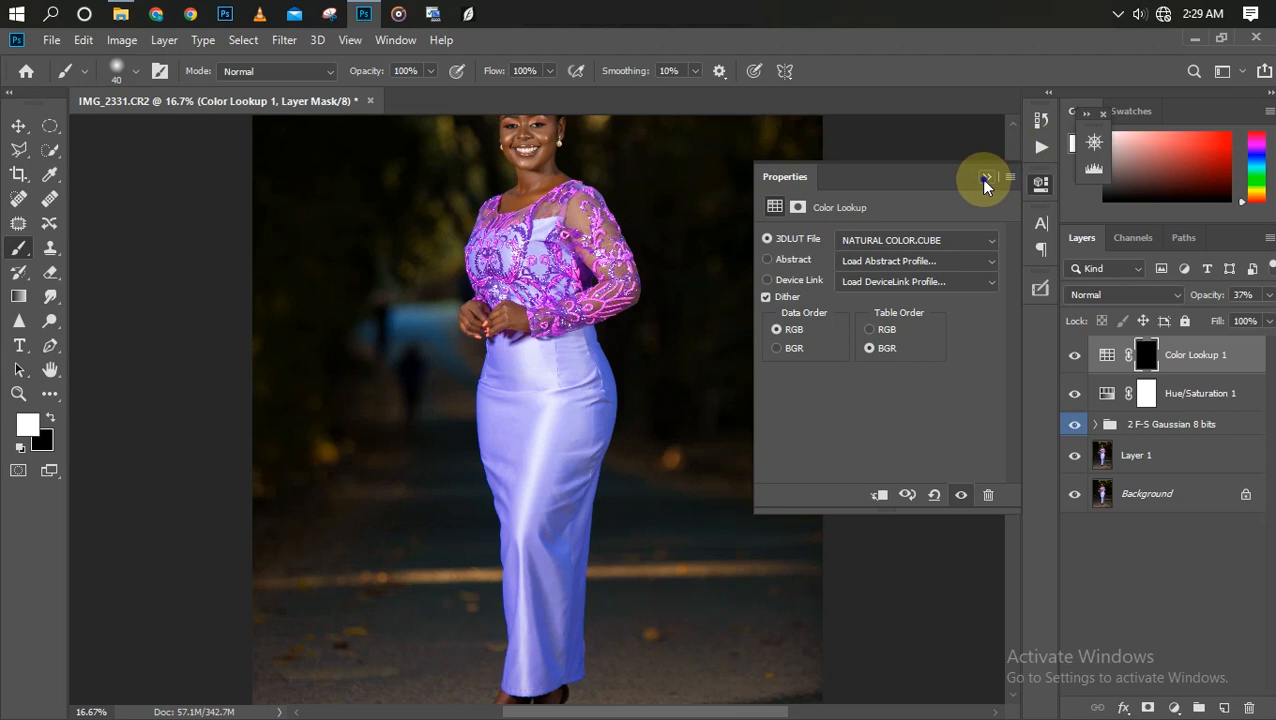
click(984, 176)
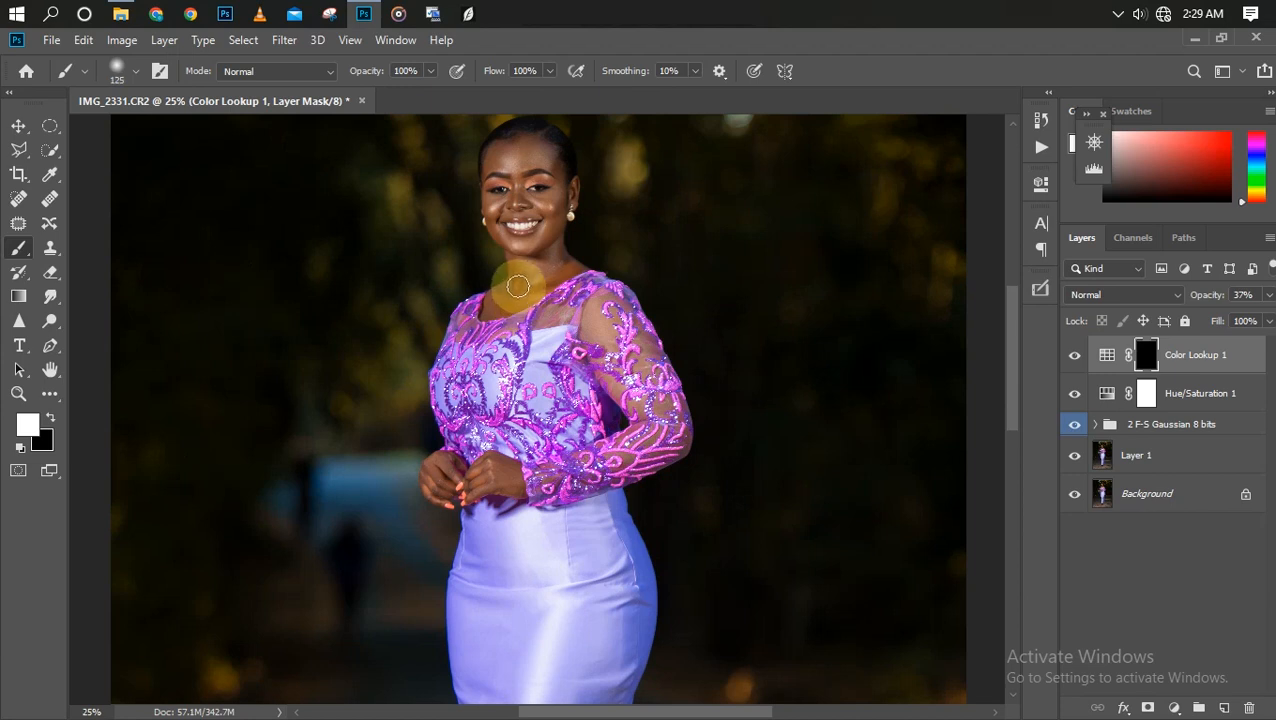
drag(518, 288, 544, 168)
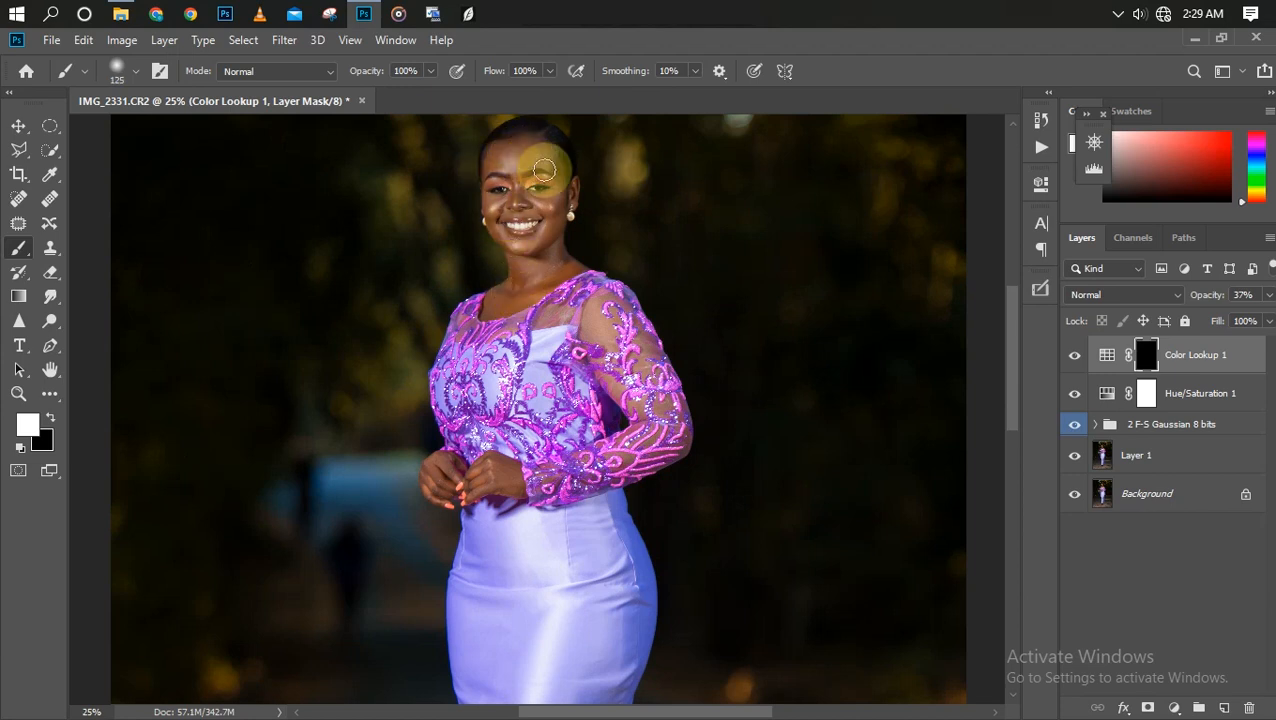
drag(544, 168, 522, 196)
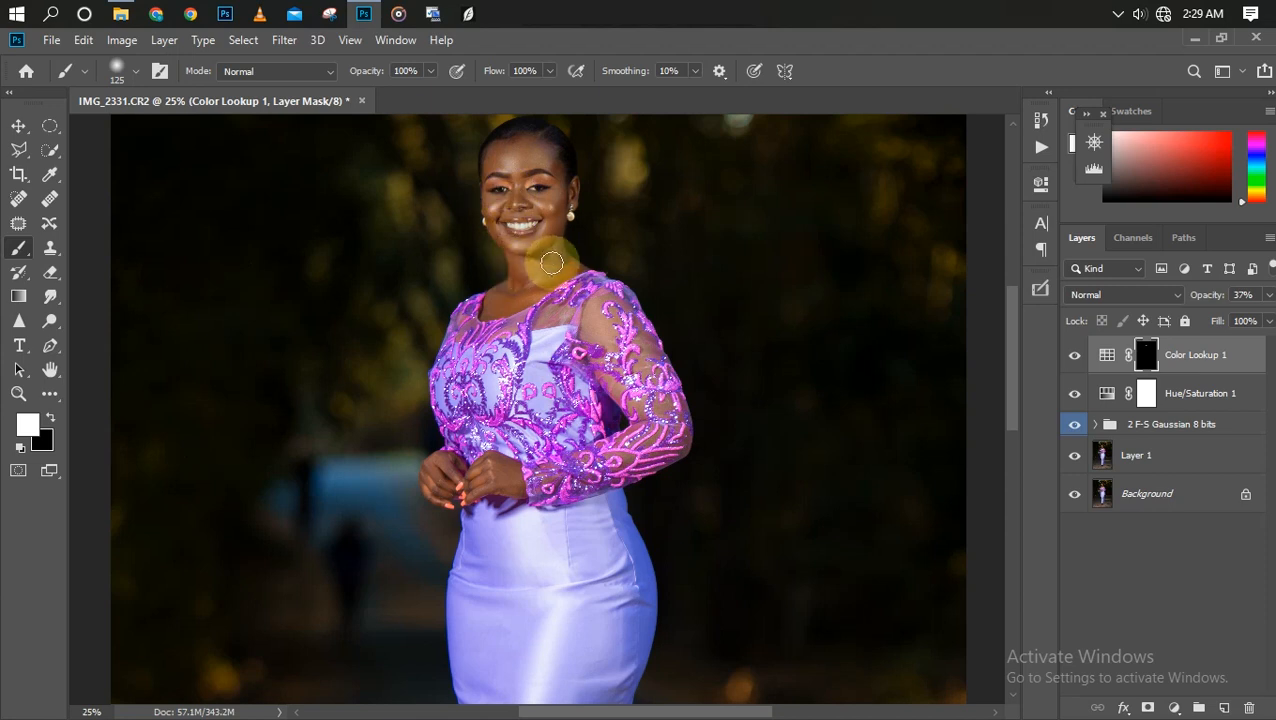
drag(552, 264, 512, 286)
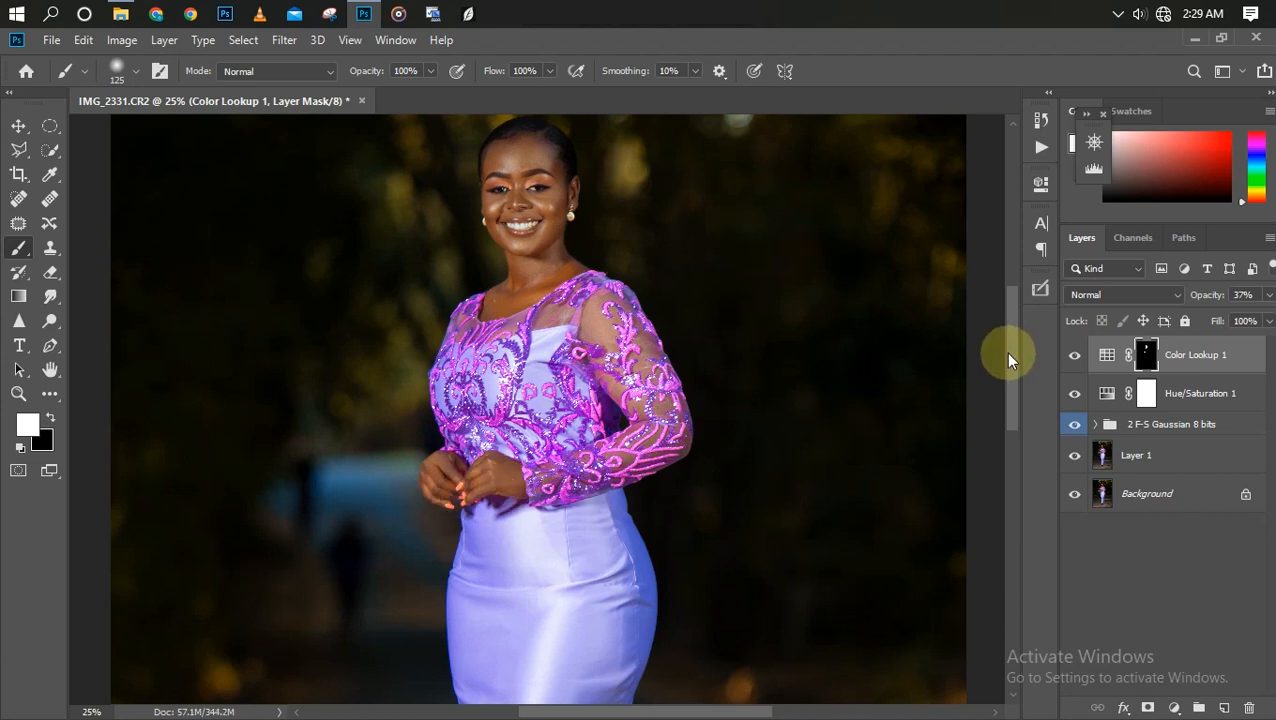
Step: Raise the Color Lookup layer's opacity to 55% and zoom onto the face
scroll(down, 3)
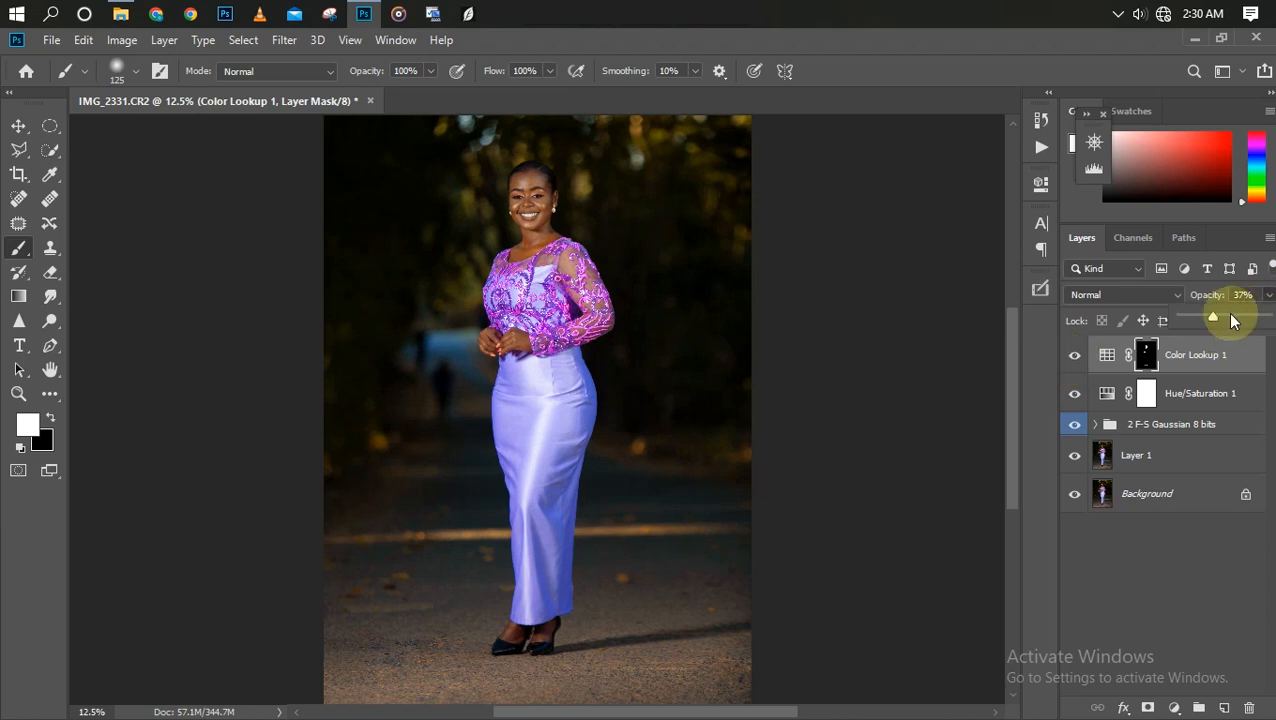
drag(1212, 318, 1266, 318)
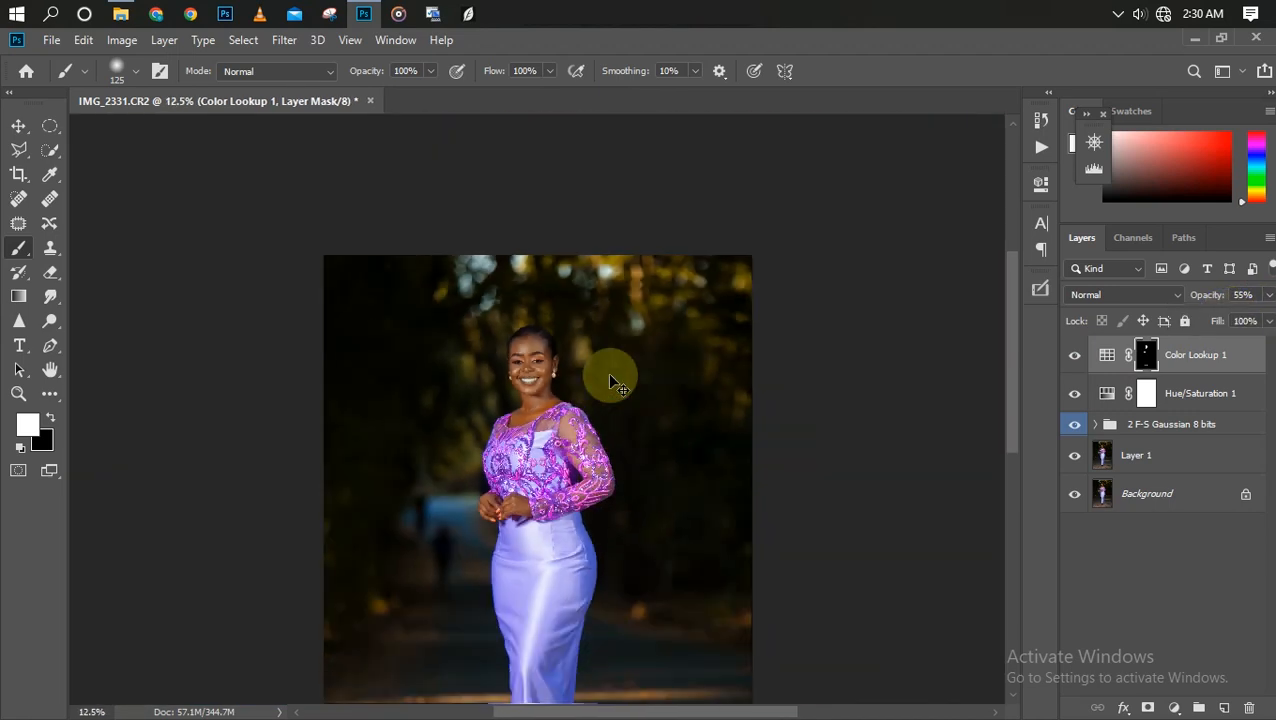
key(ctrl++)
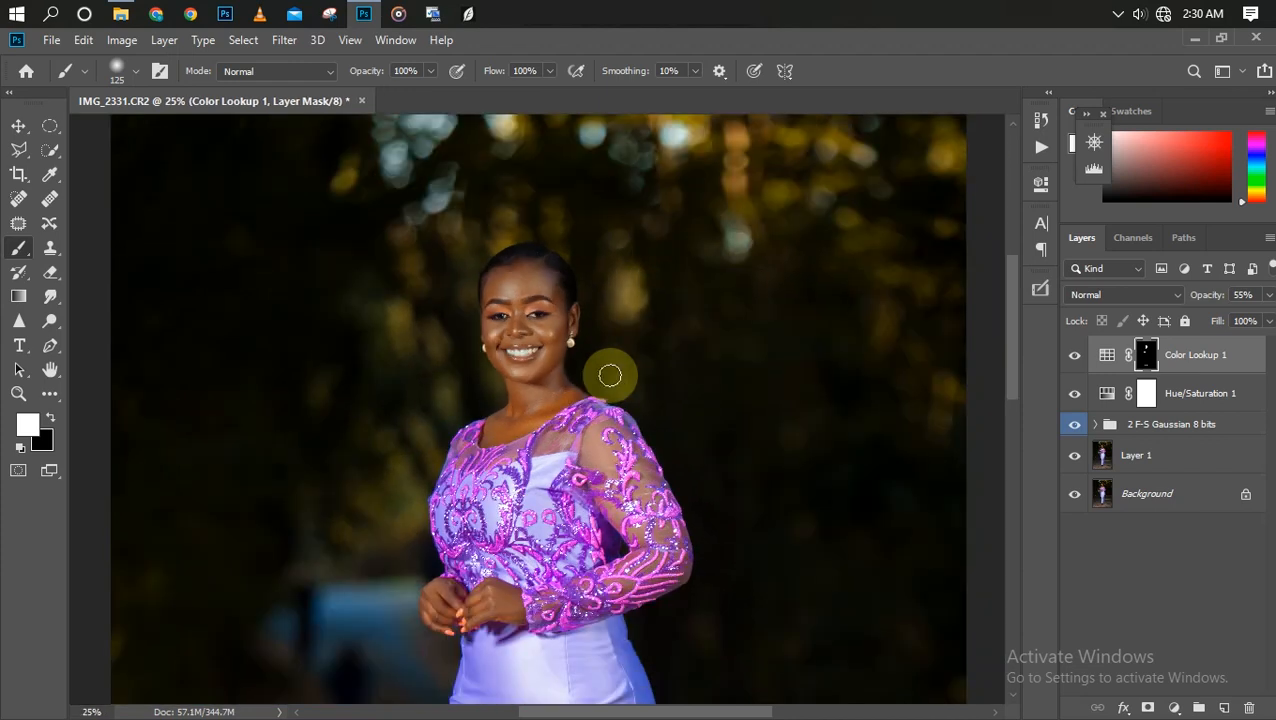
mouse_move(994, 374)
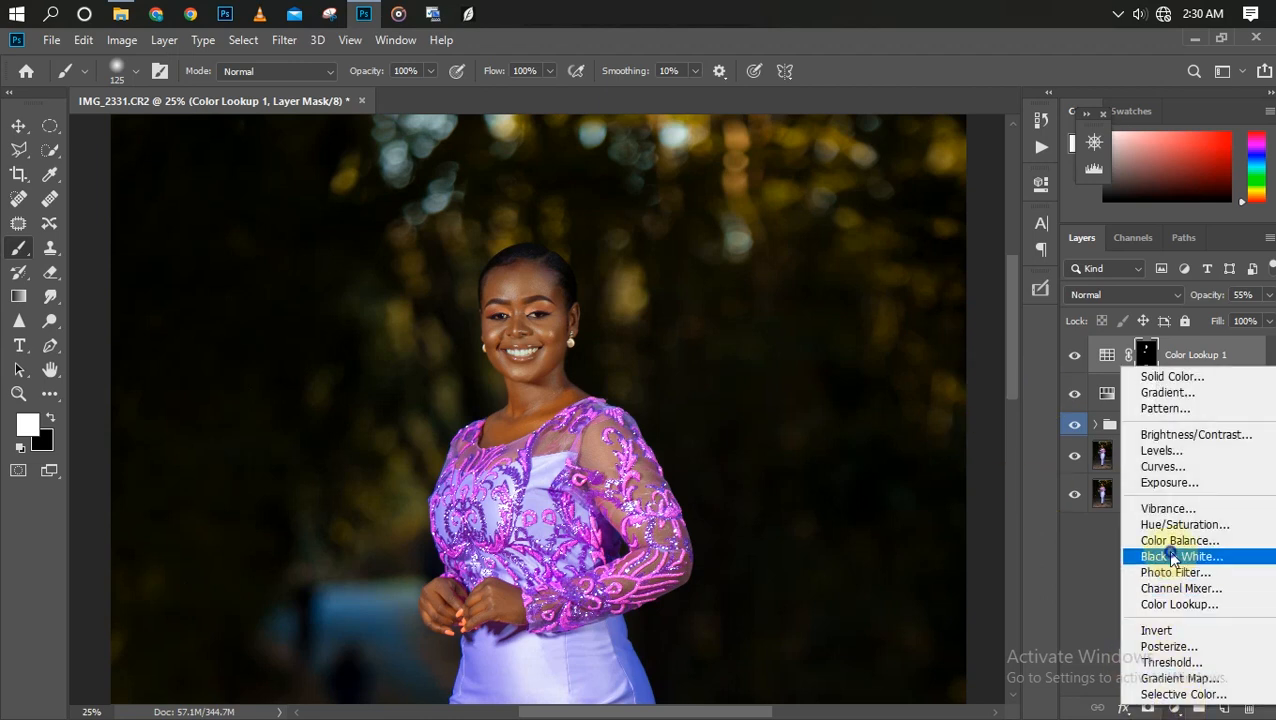
Step: Add a Black & White adjustment layer and brush its mask over her lips
click(1176, 556)
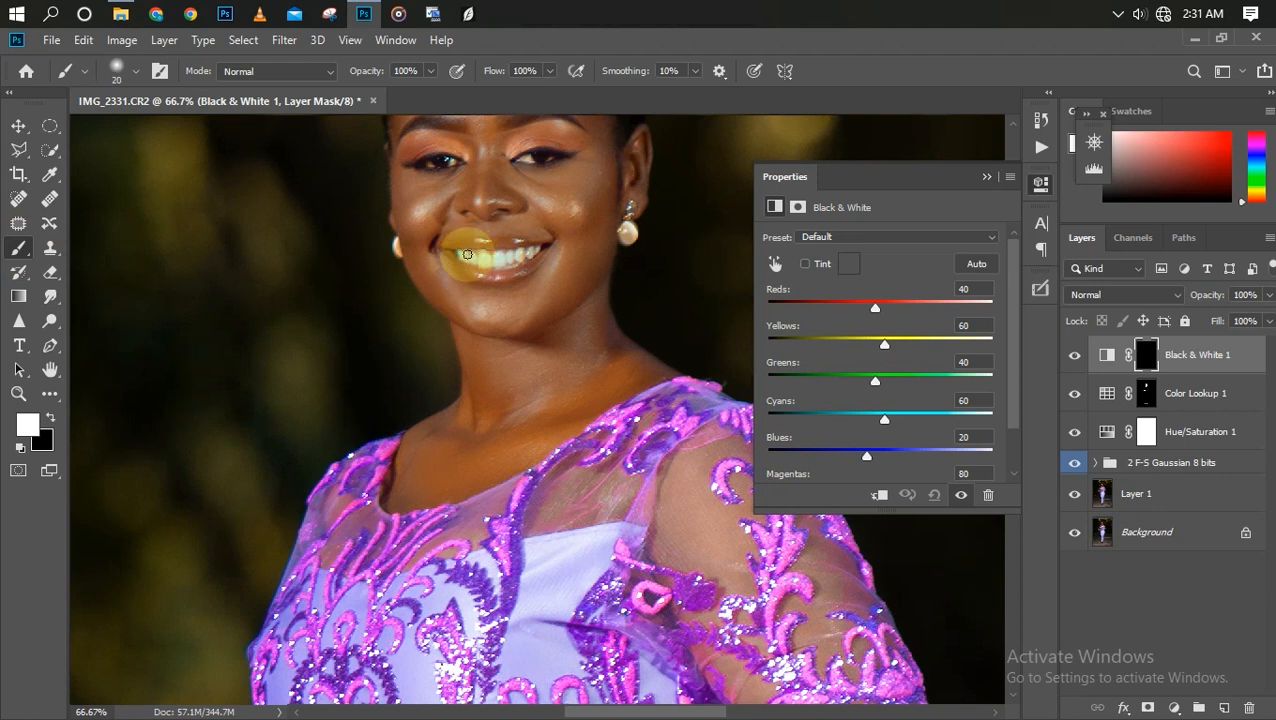
drag(468, 252, 524, 172)
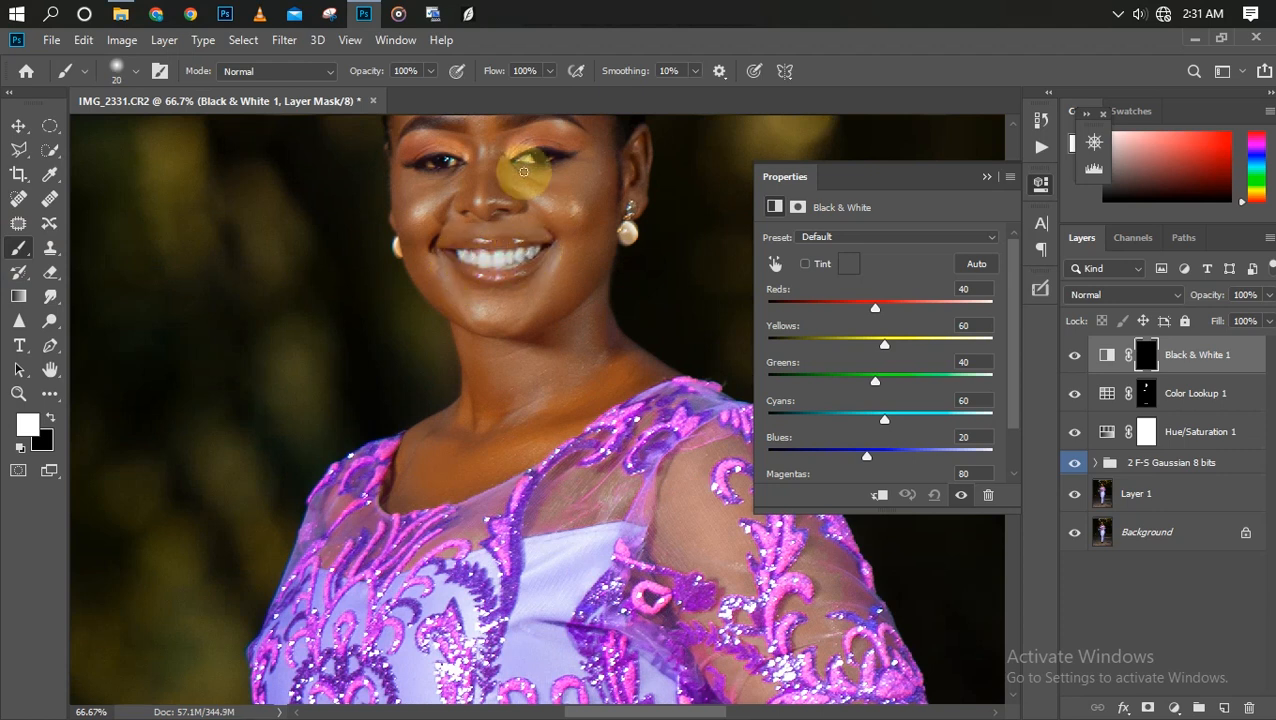